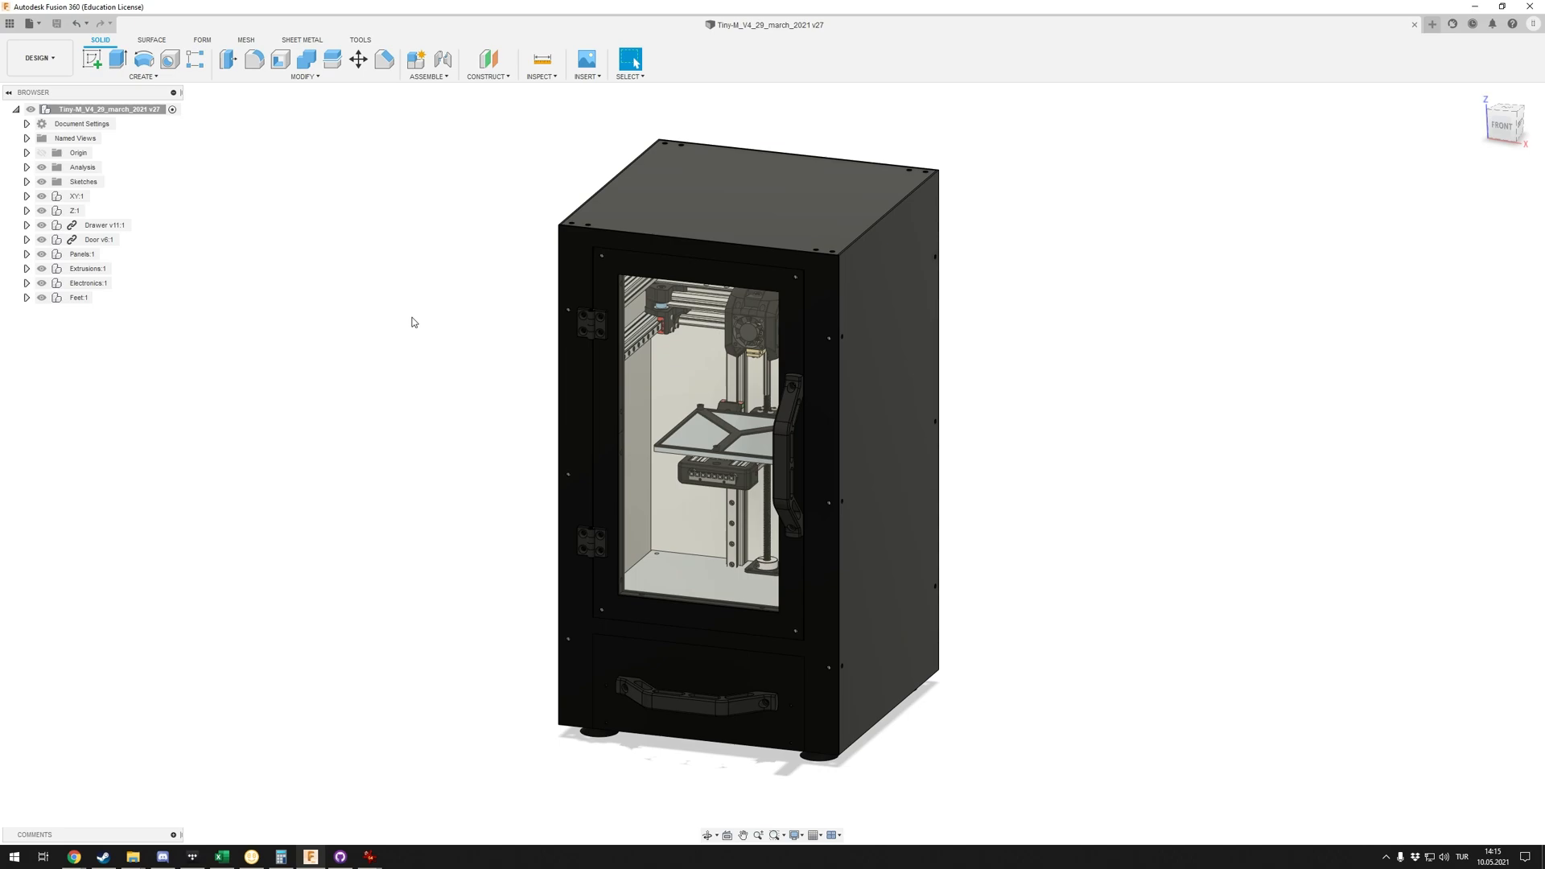
mouse_move(1058, 233)
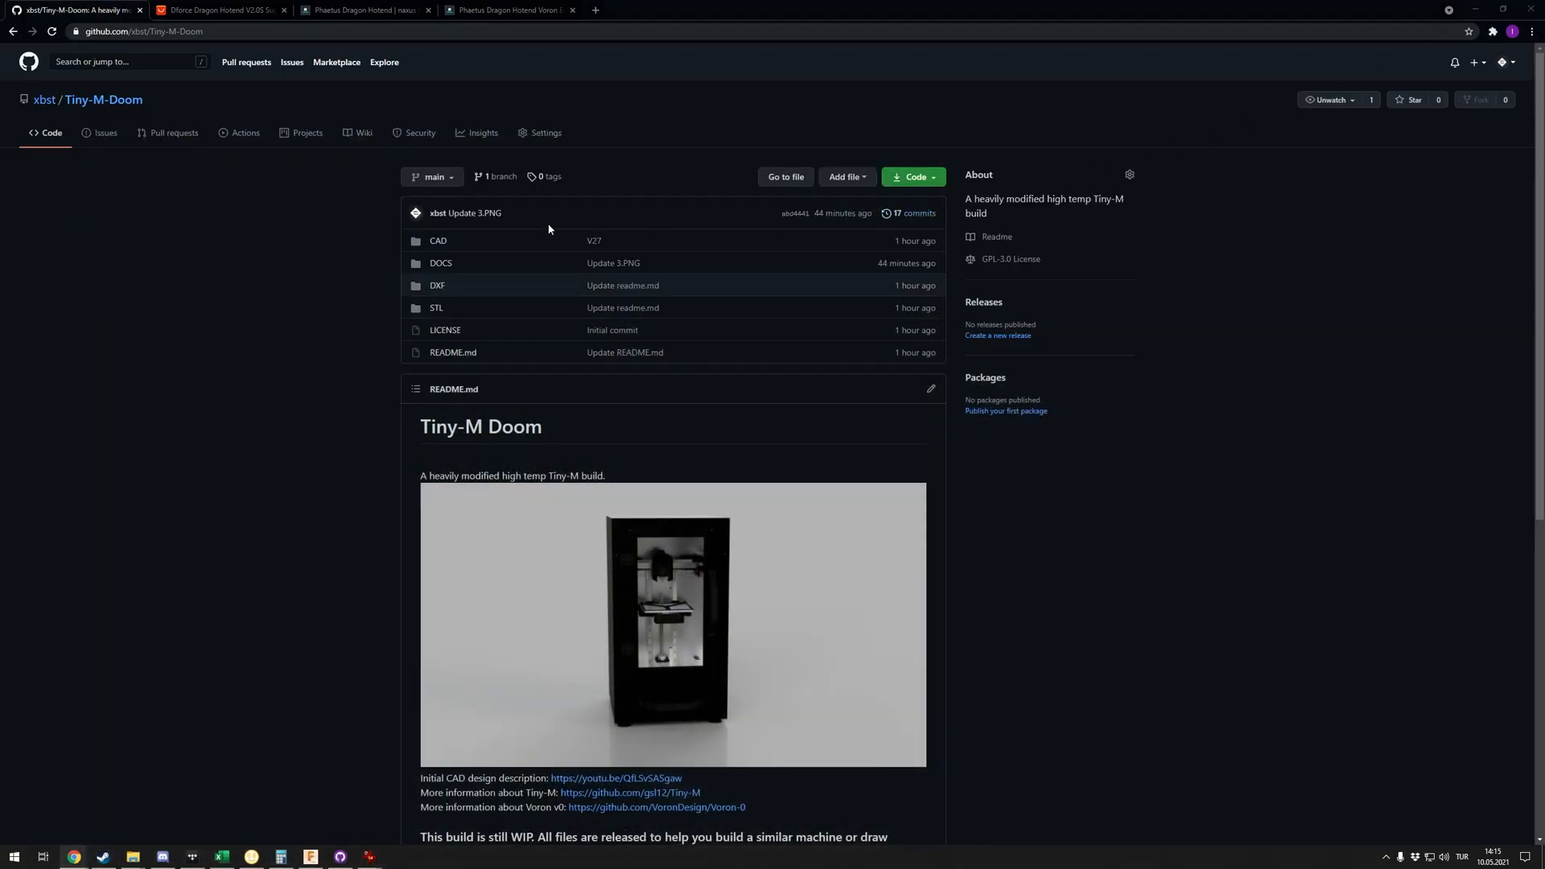
Step: Scroll up and down the Tiny-M-Doom repository page on GitHub
scroll(down, 3)
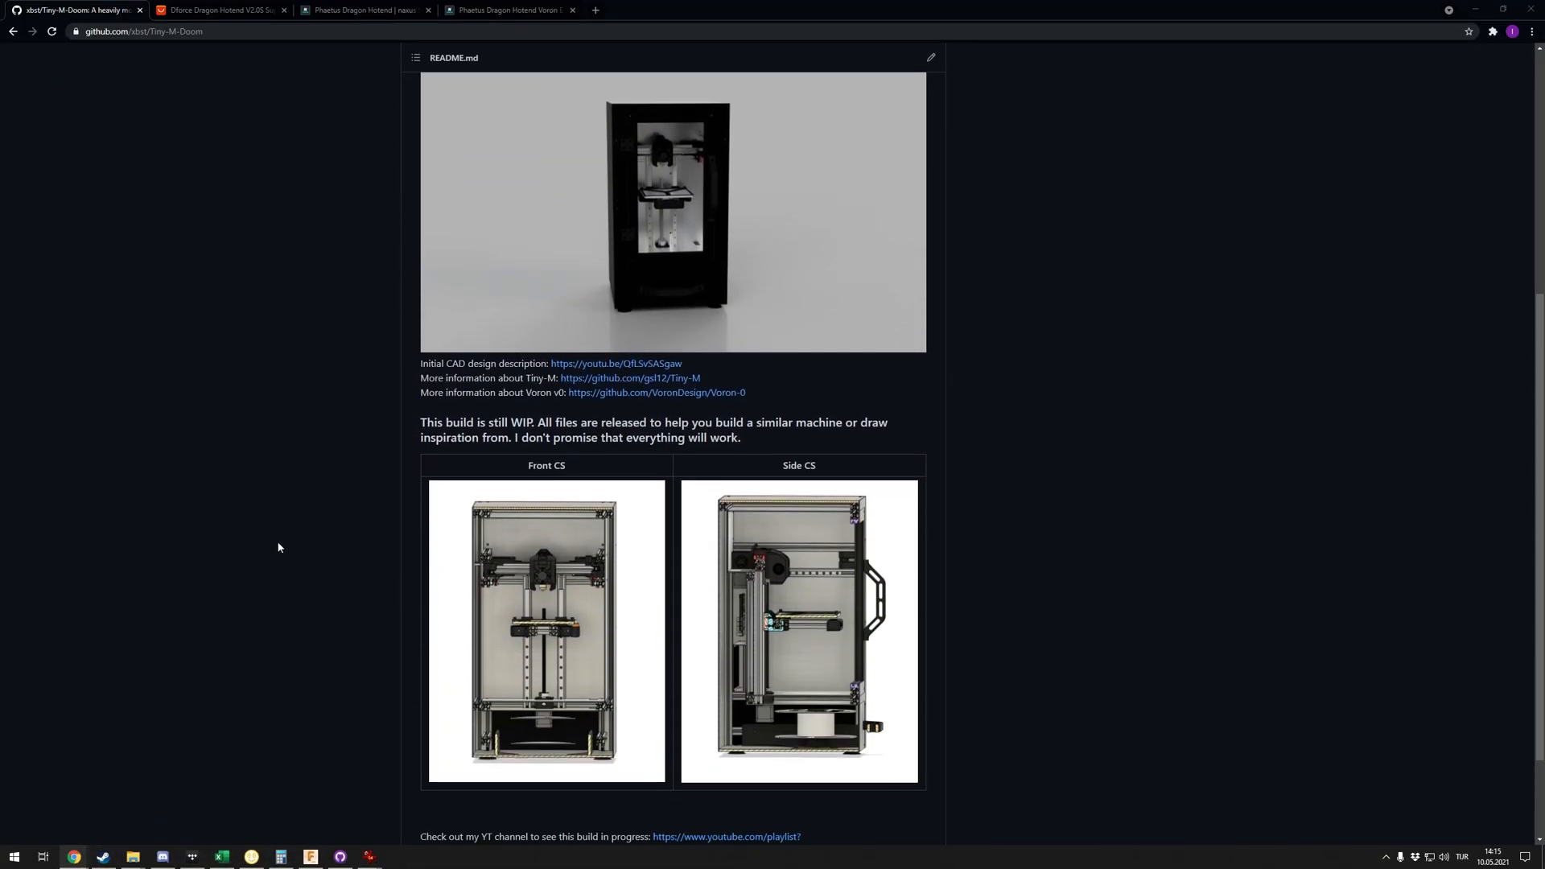
scroll(up, 3)
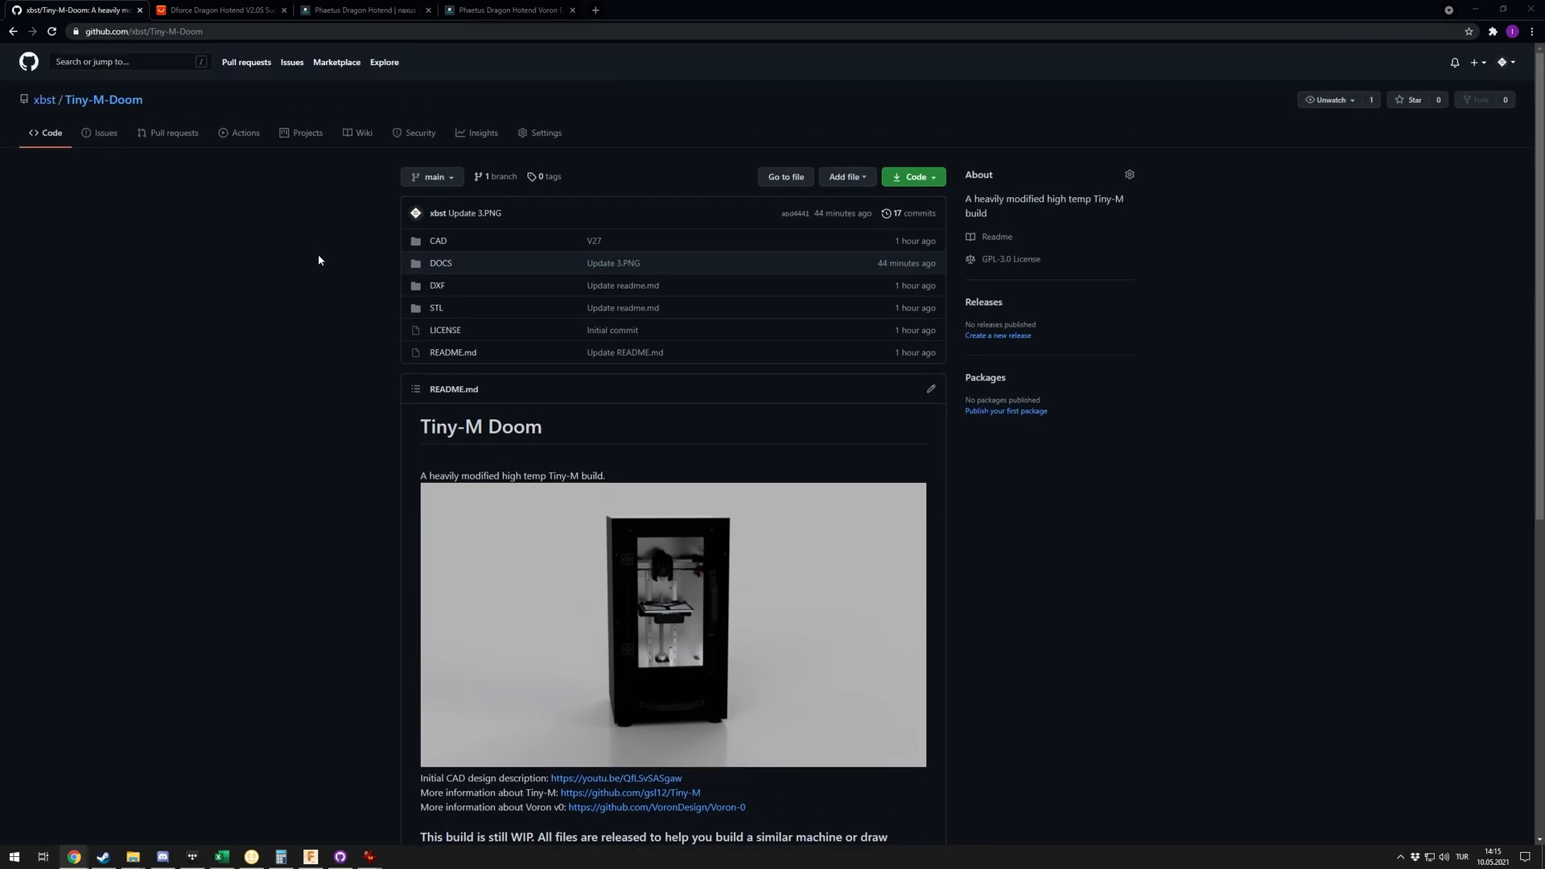
mouse_move(329, 273)
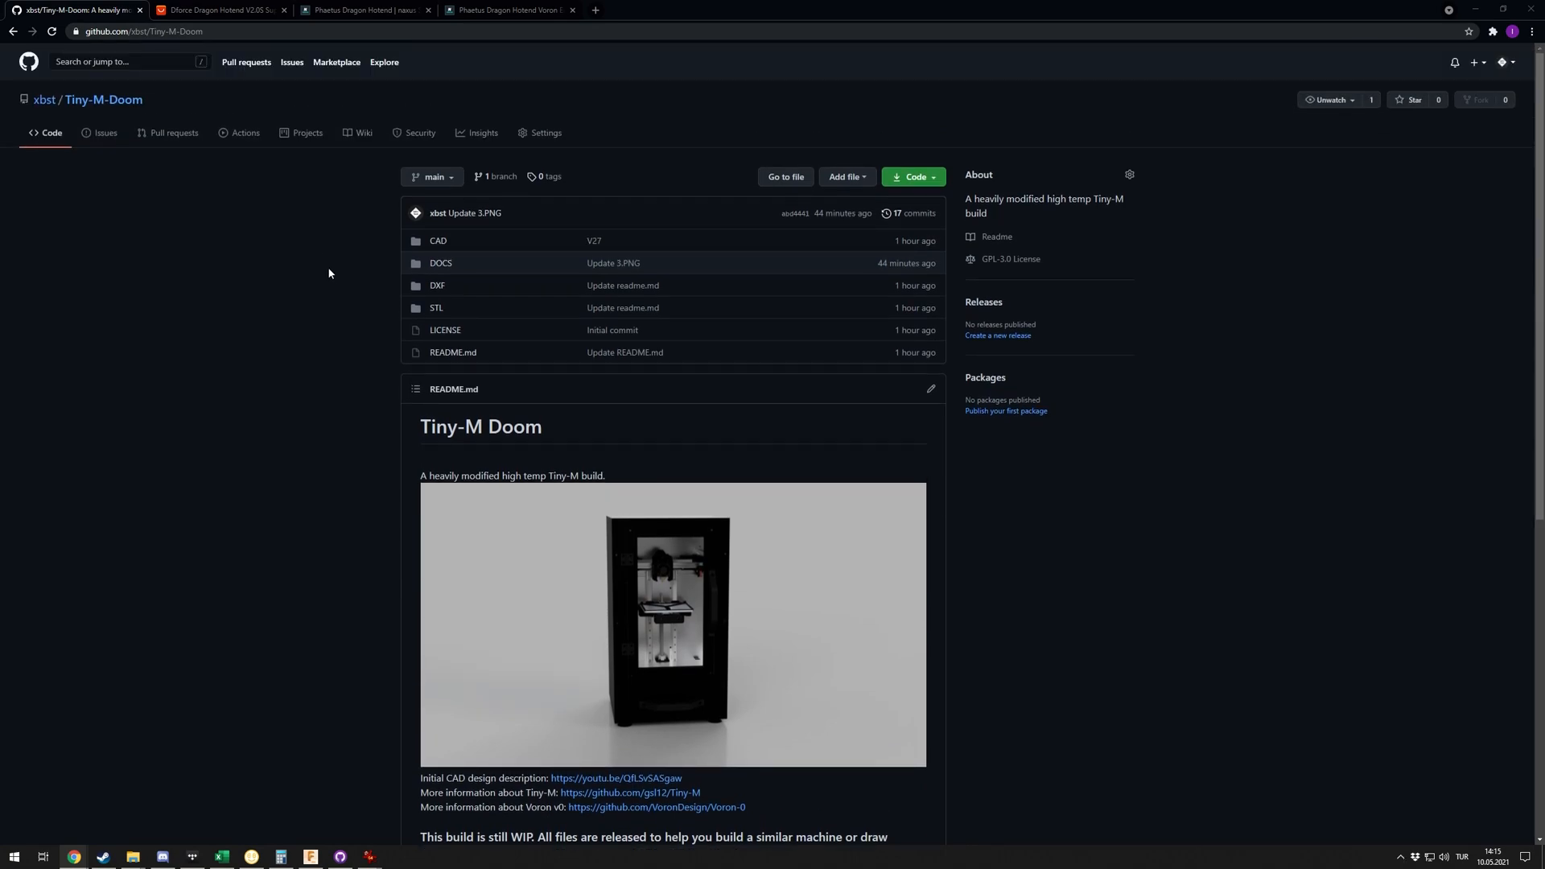
scroll(down, 3)
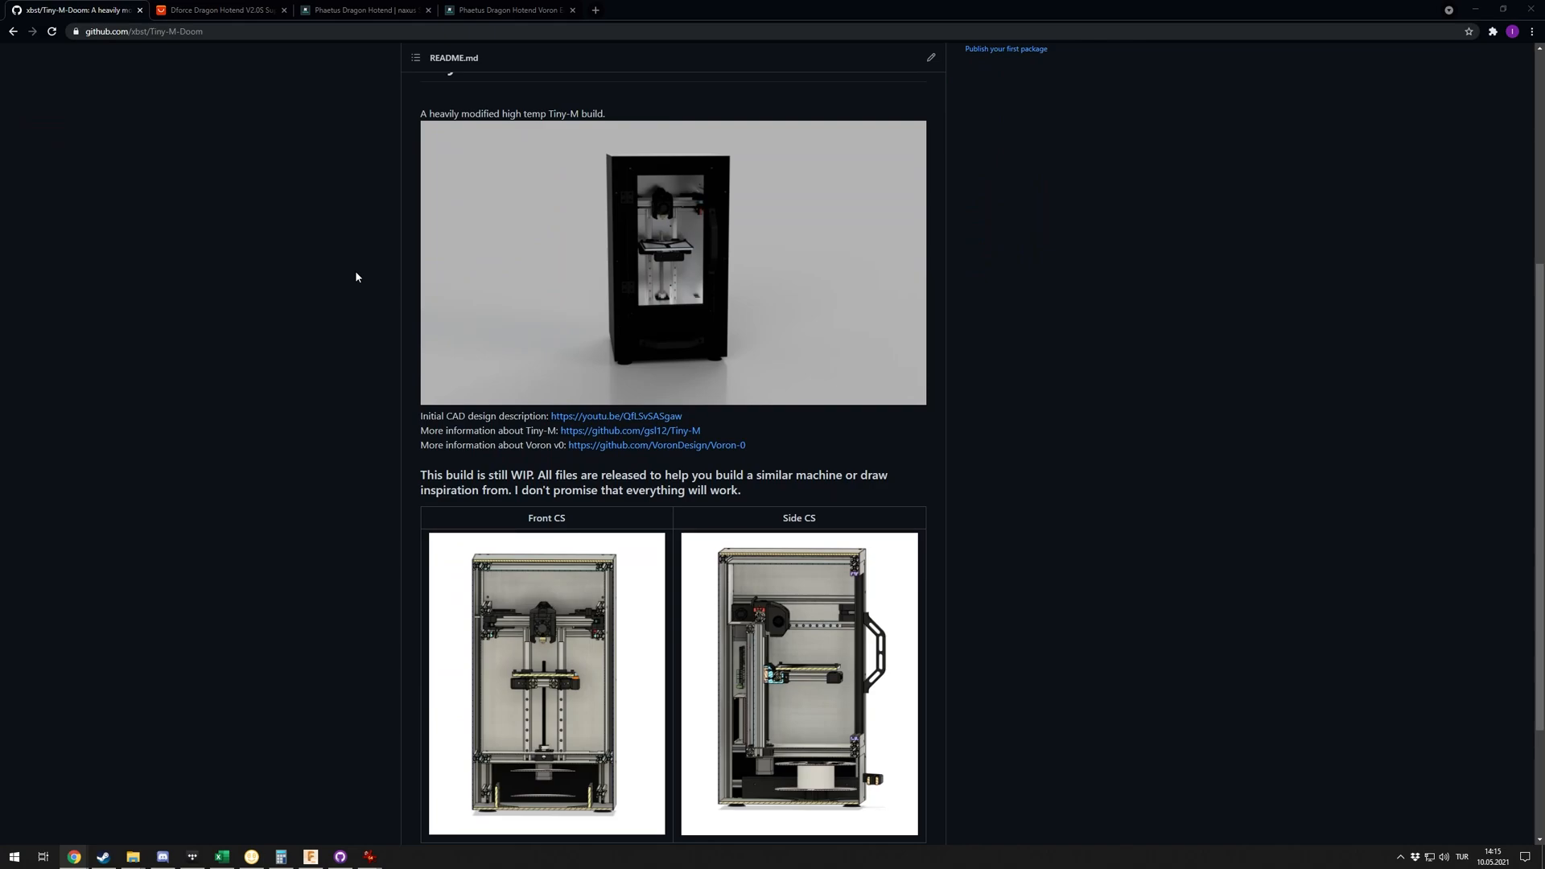
mouse_move(399, 285)
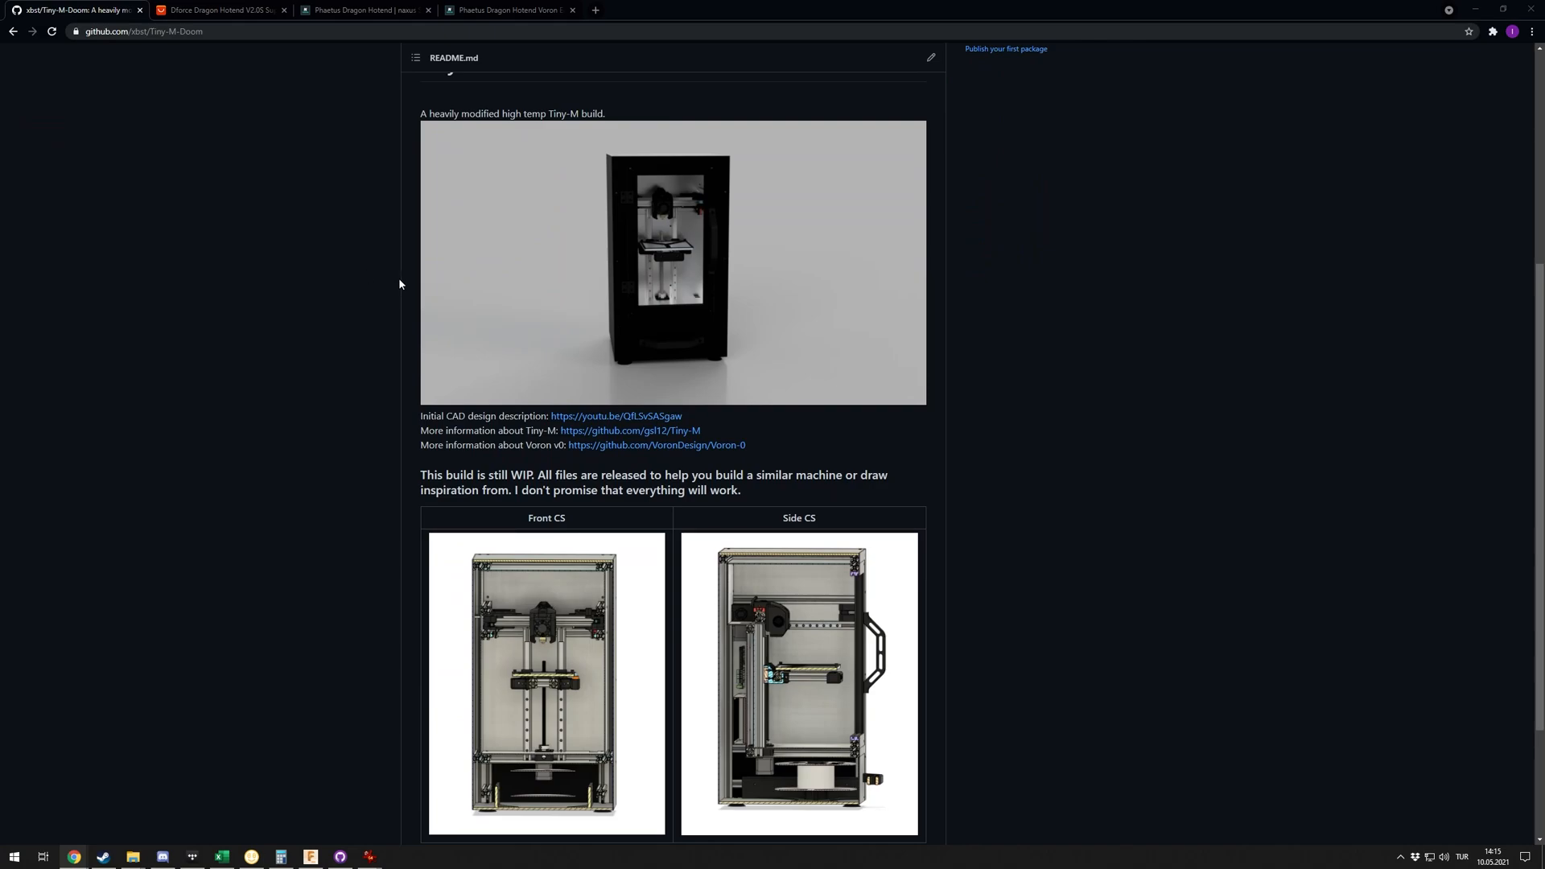
mouse_move(729, 356)
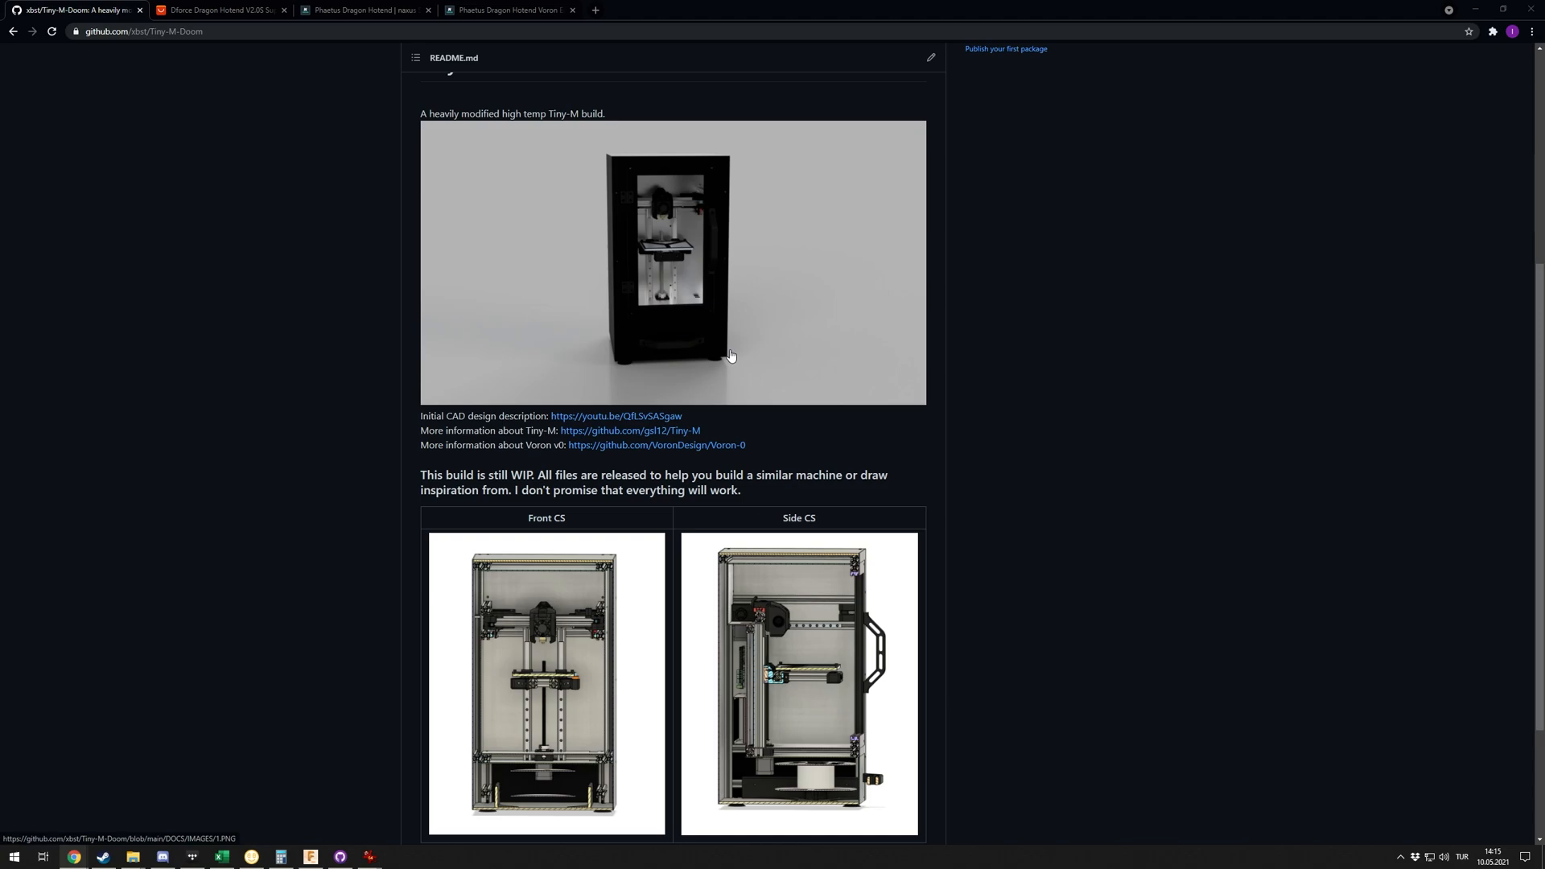
mouse_move(805, 402)
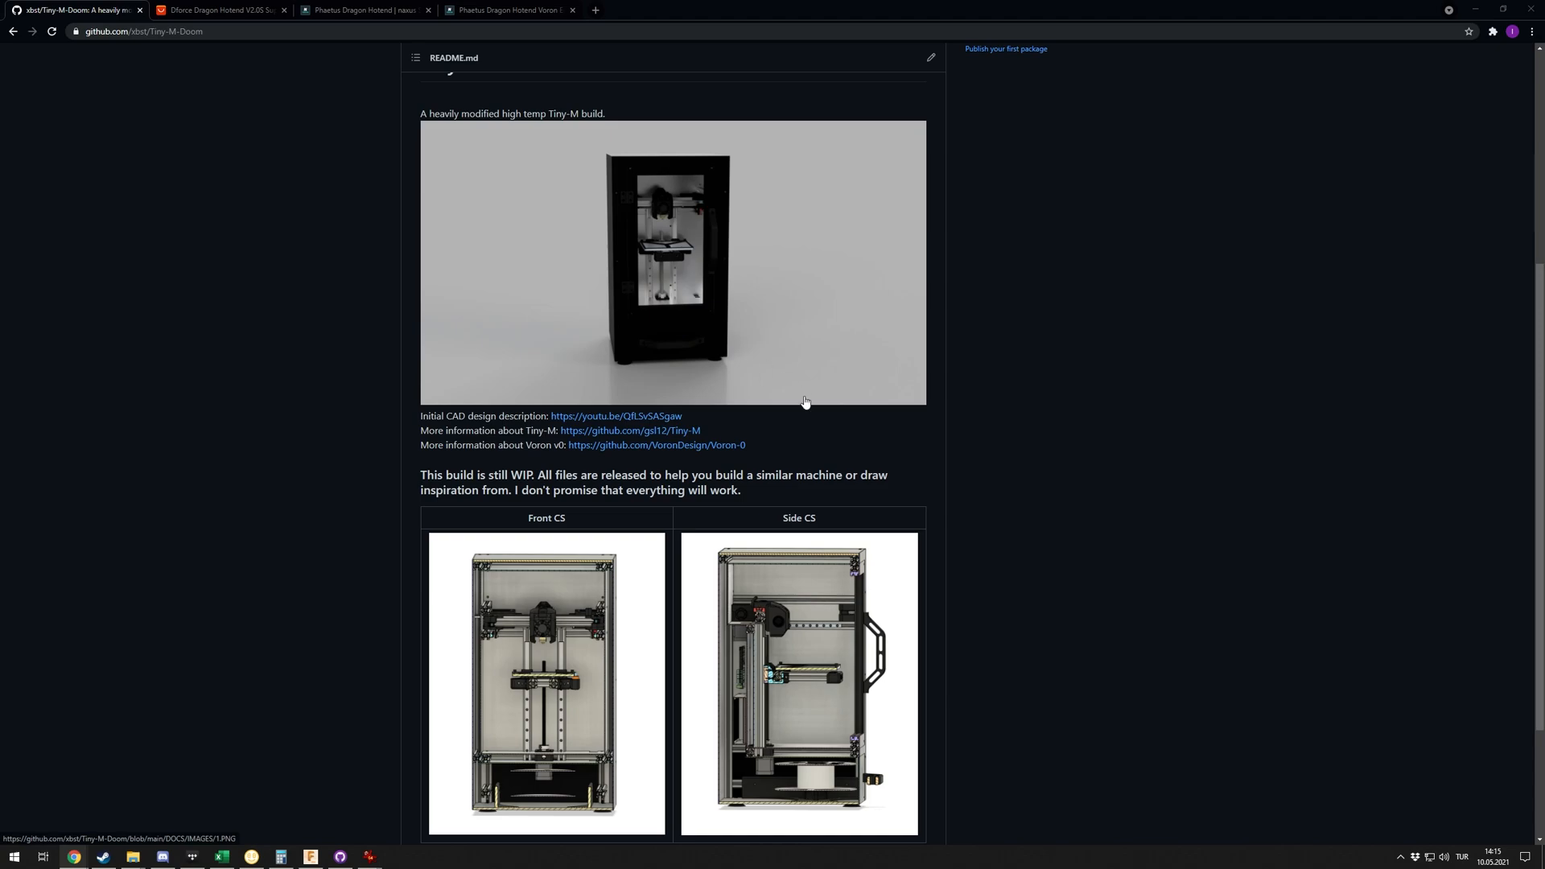
mouse_move(788, 401)
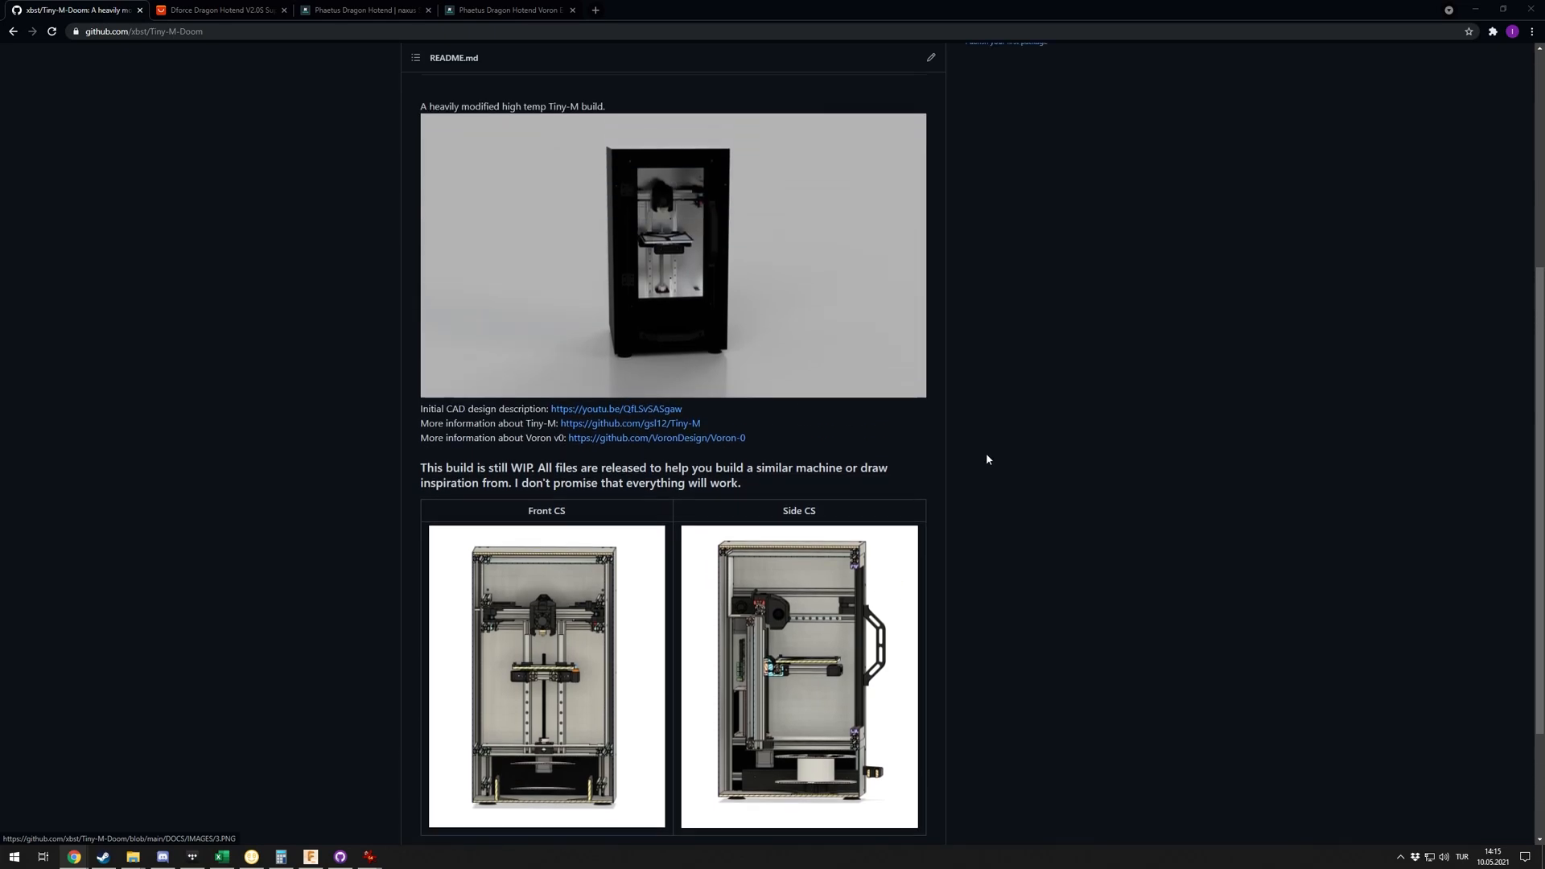
scroll(down, 3)
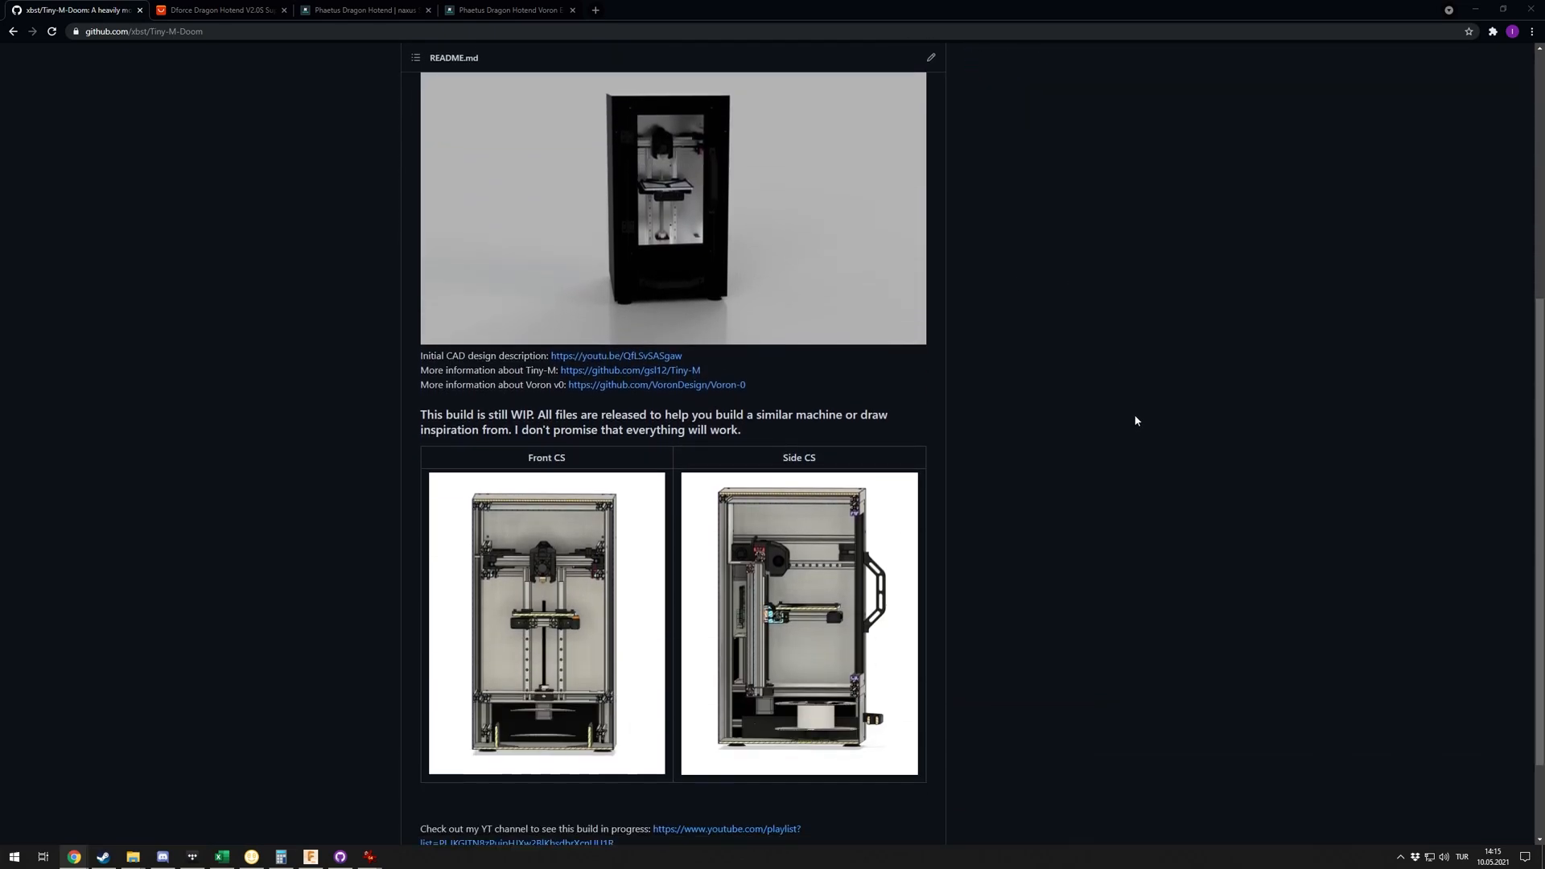
scroll(up, 3)
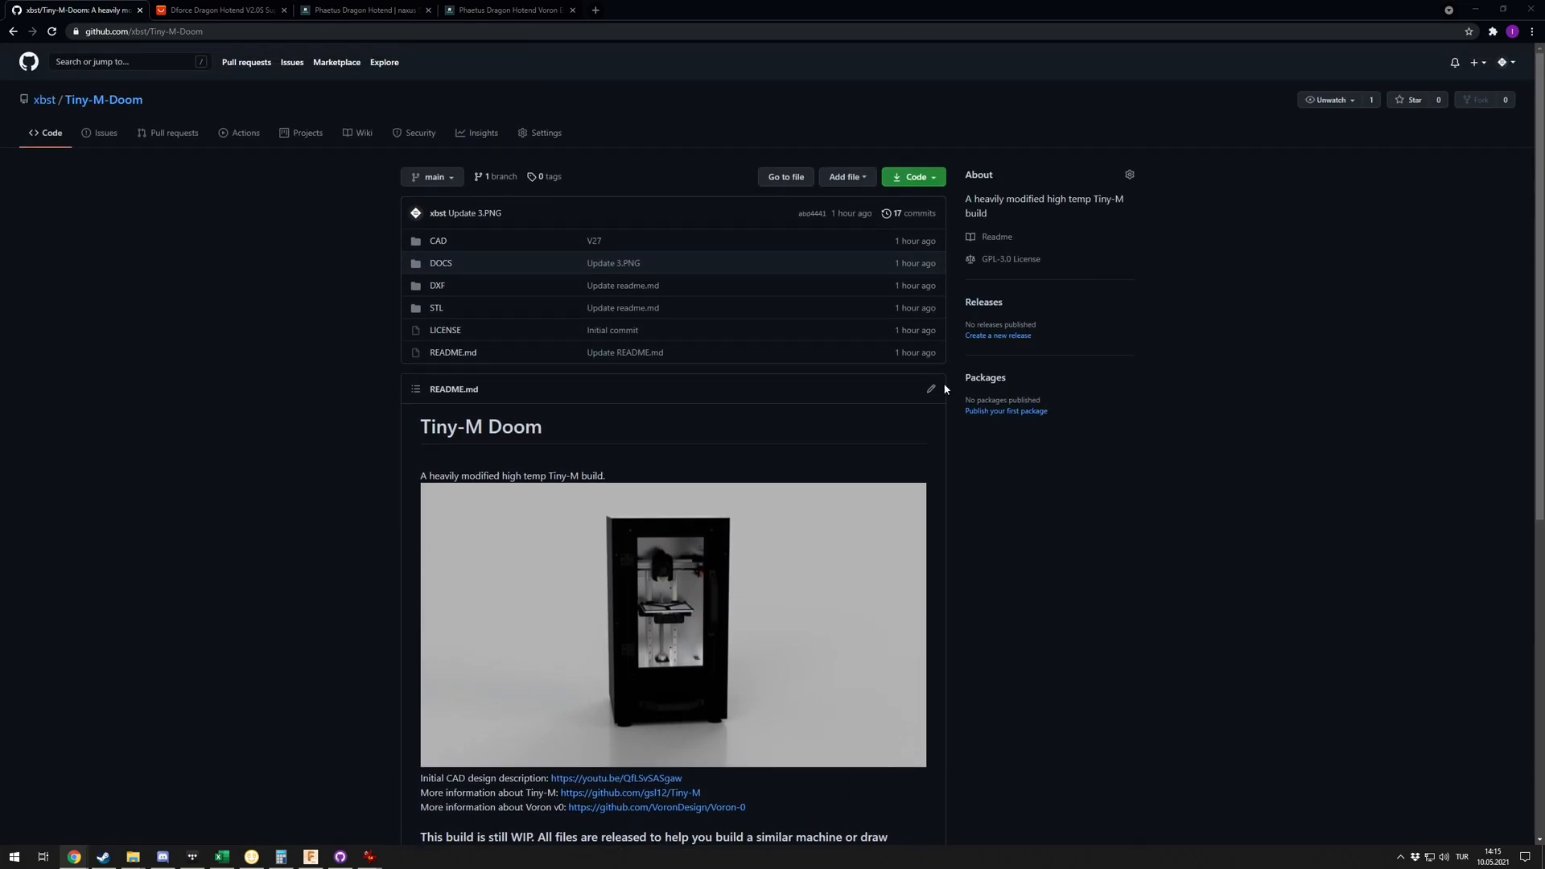
scroll(down, 3)
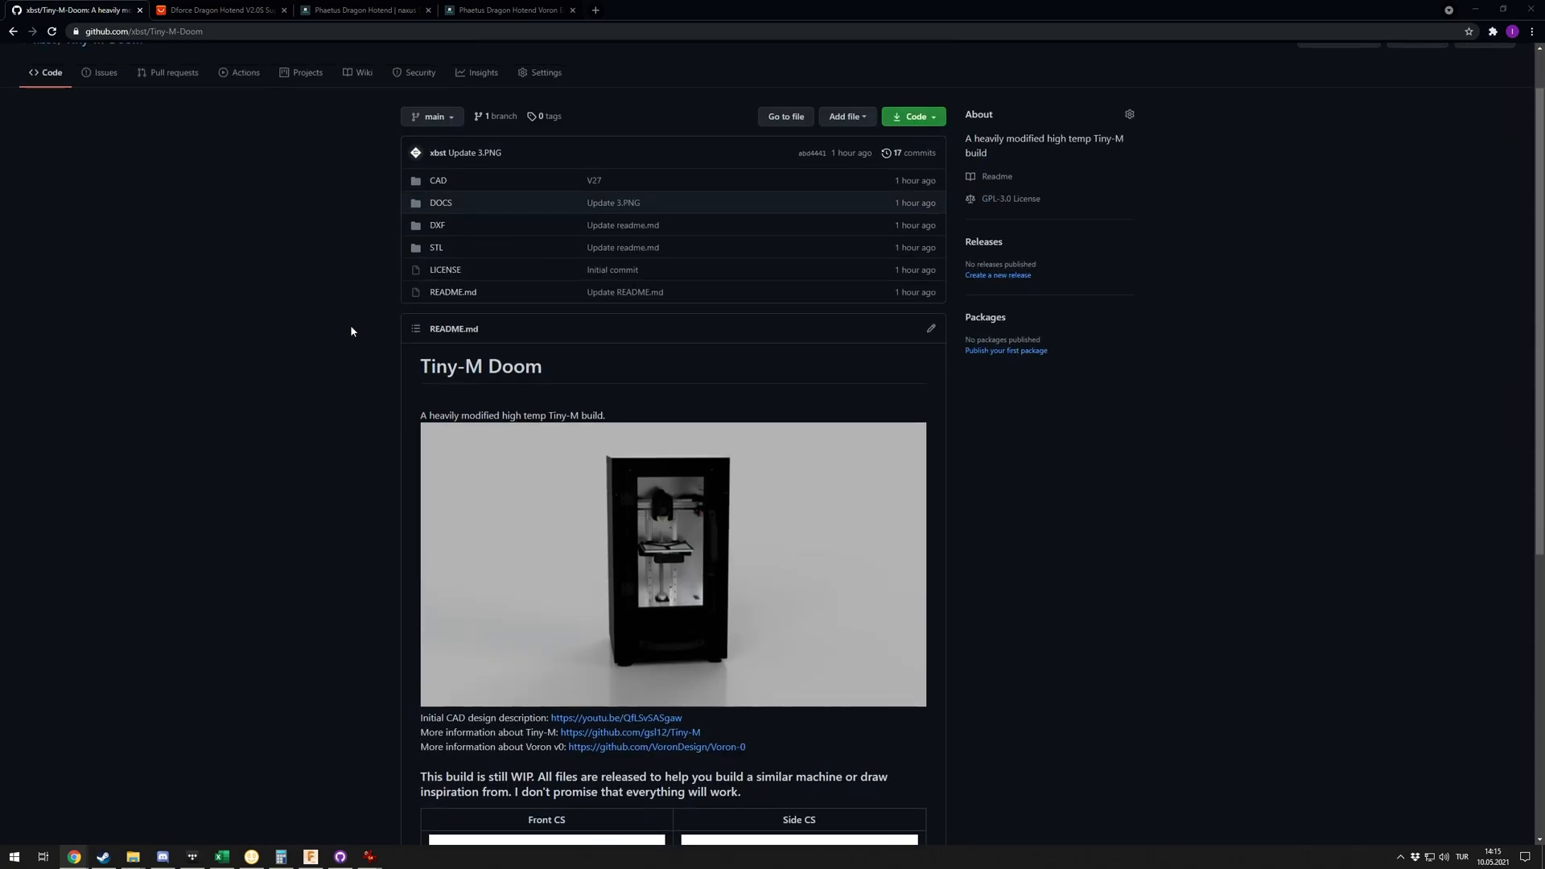
scroll(up, 3)
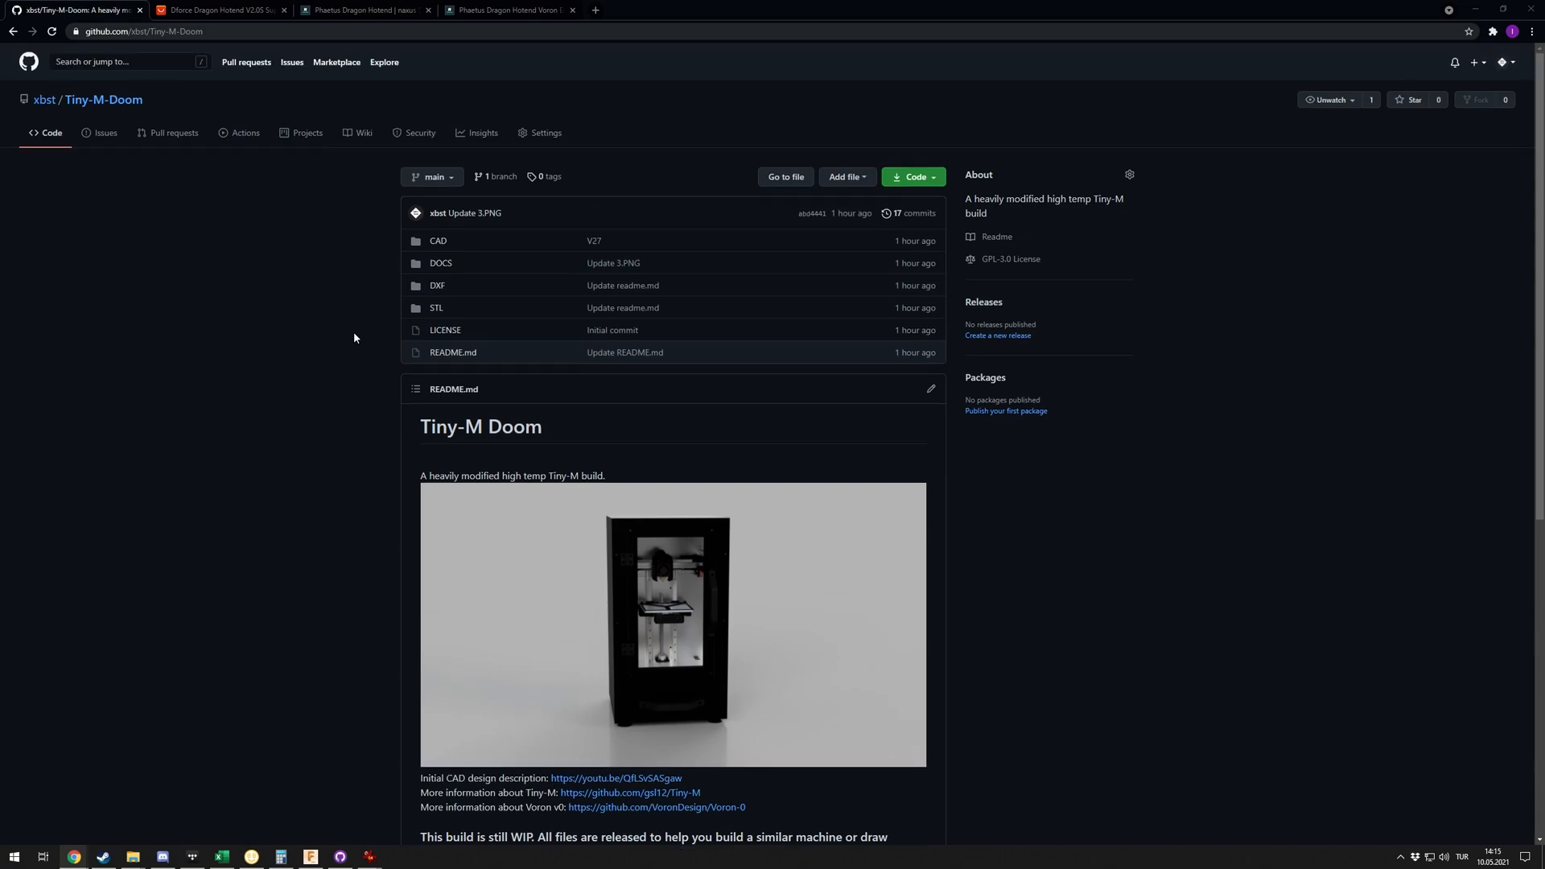
mouse_move(355, 338)
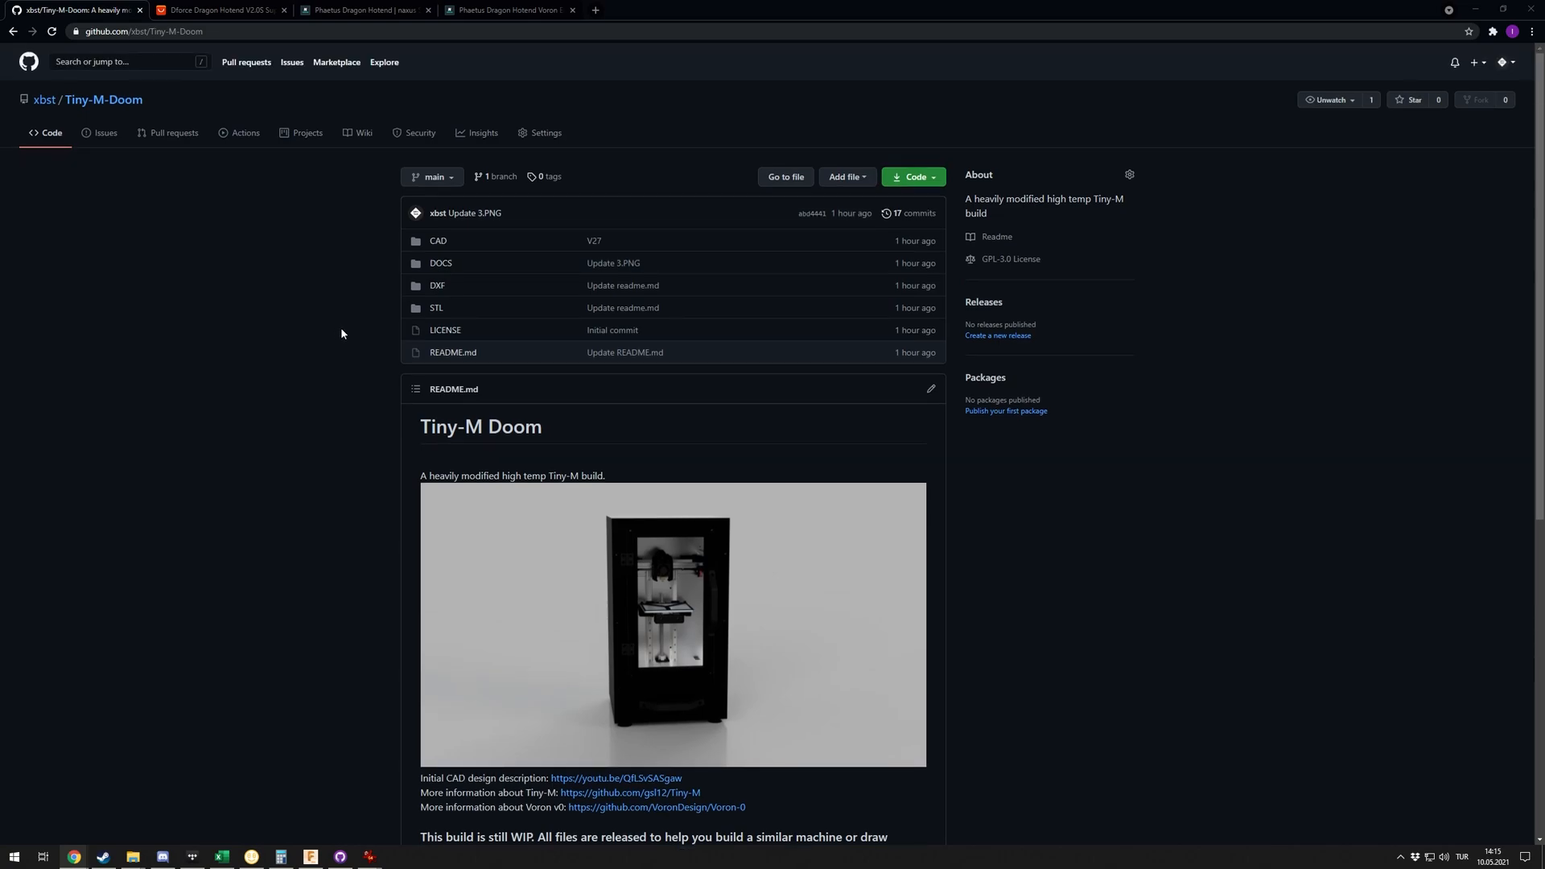
mouse_move(440, 263)
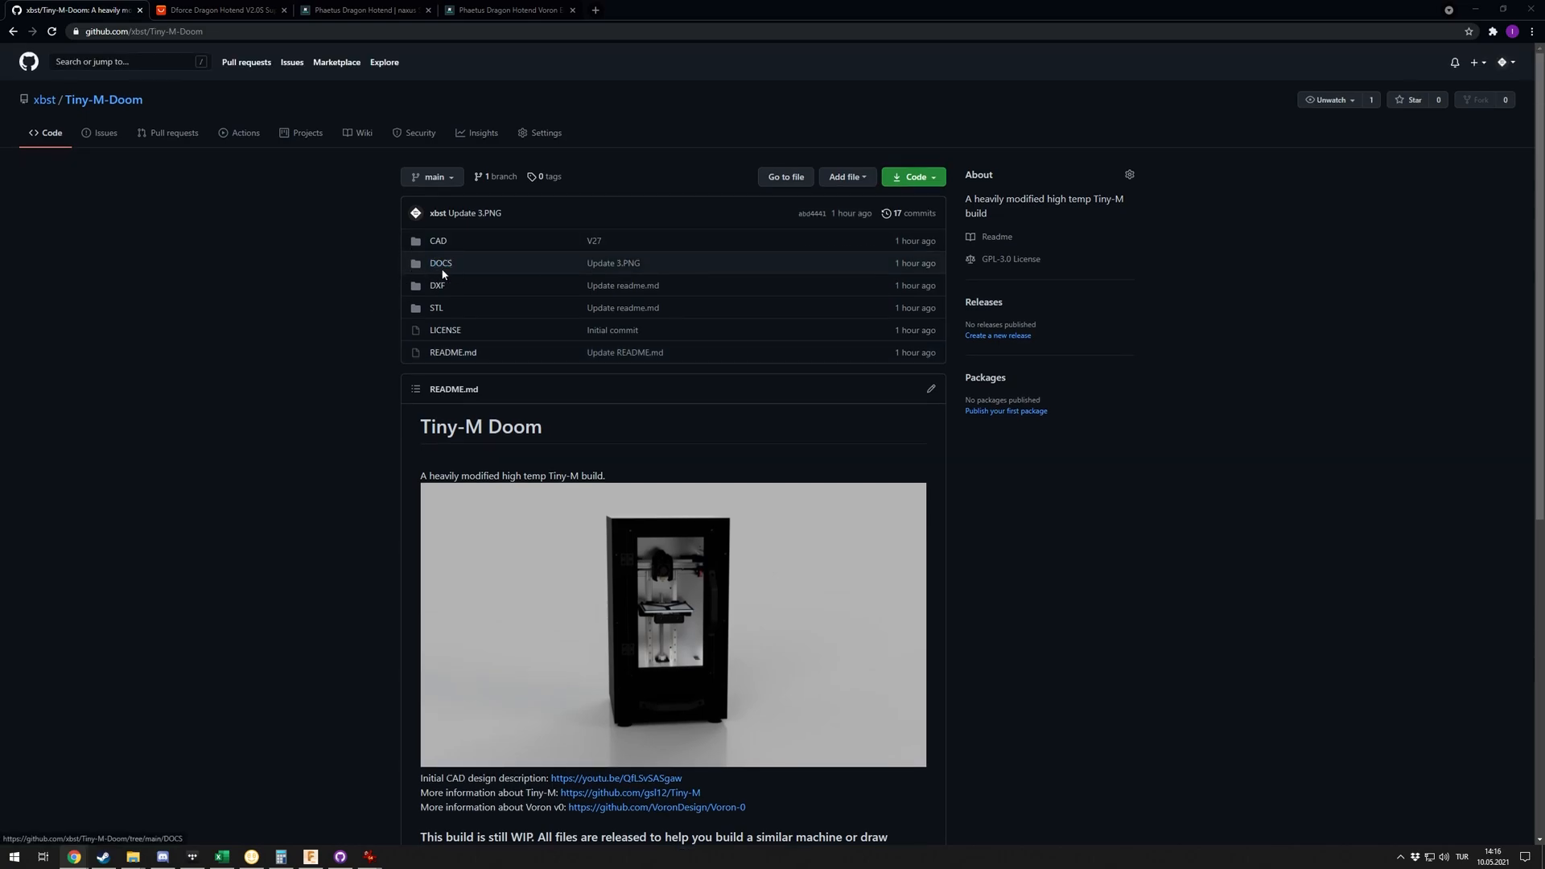
mouse_move(394, 300)
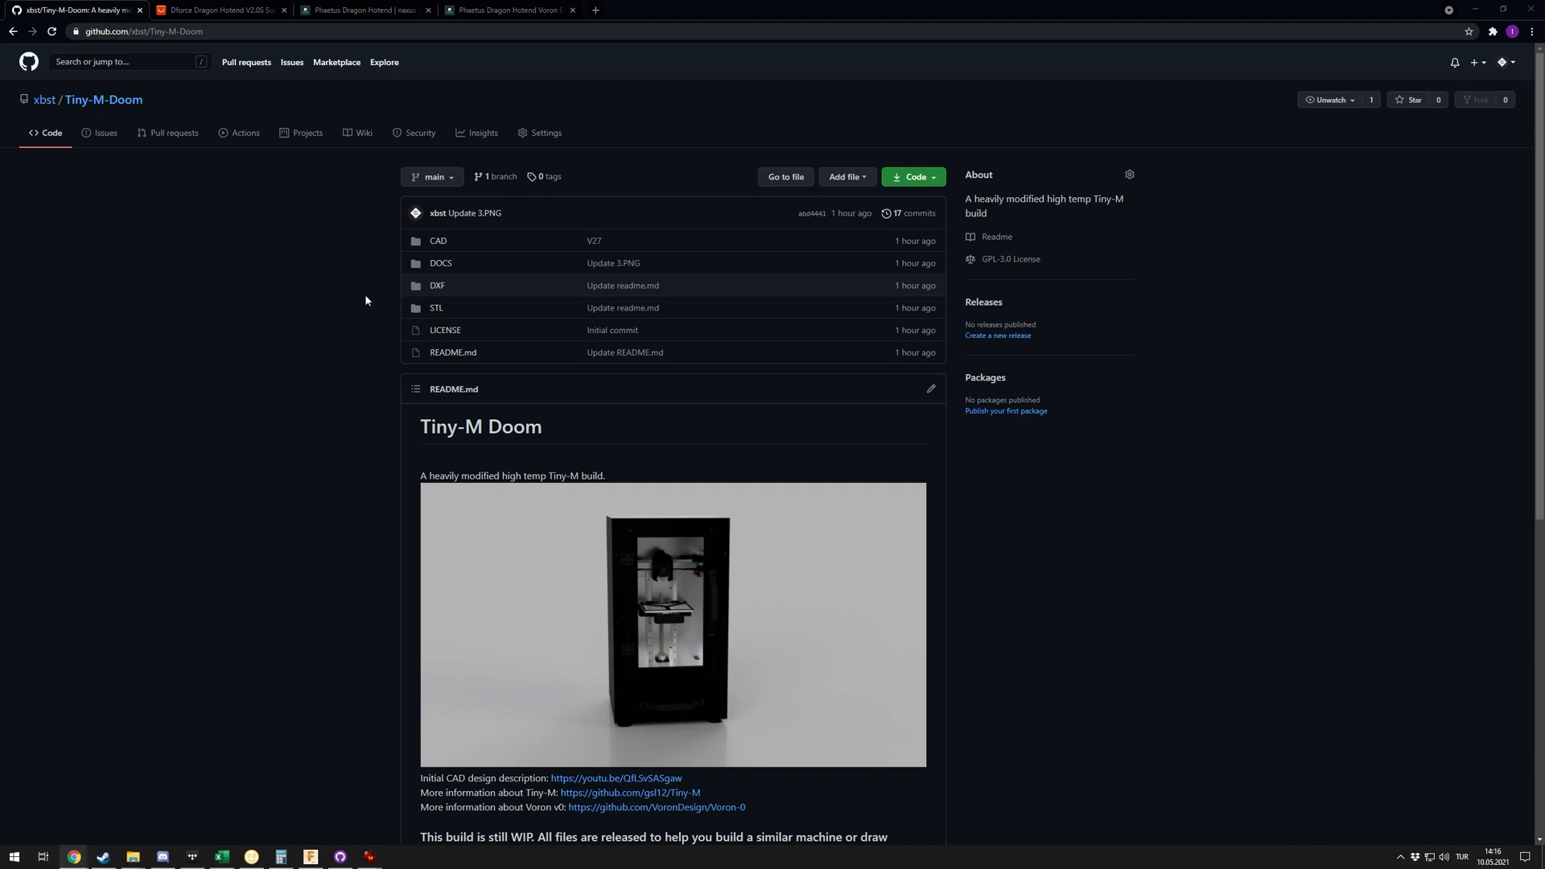
mouse_move(453, 294)
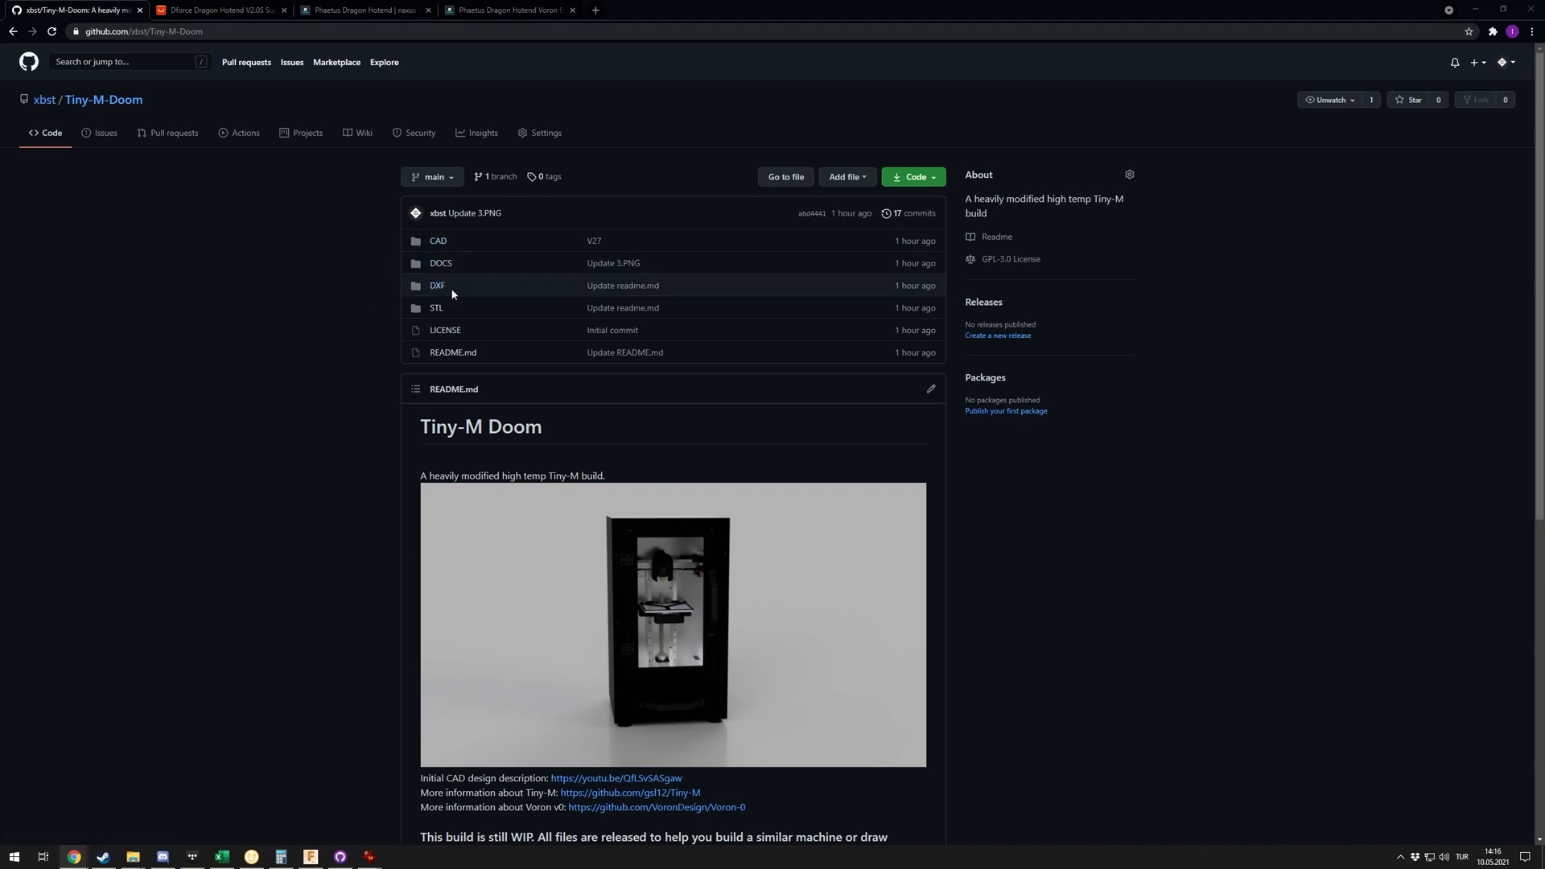
Step: View the DXF folder's panel files, then go back and open the STL folder
click(436, 285)
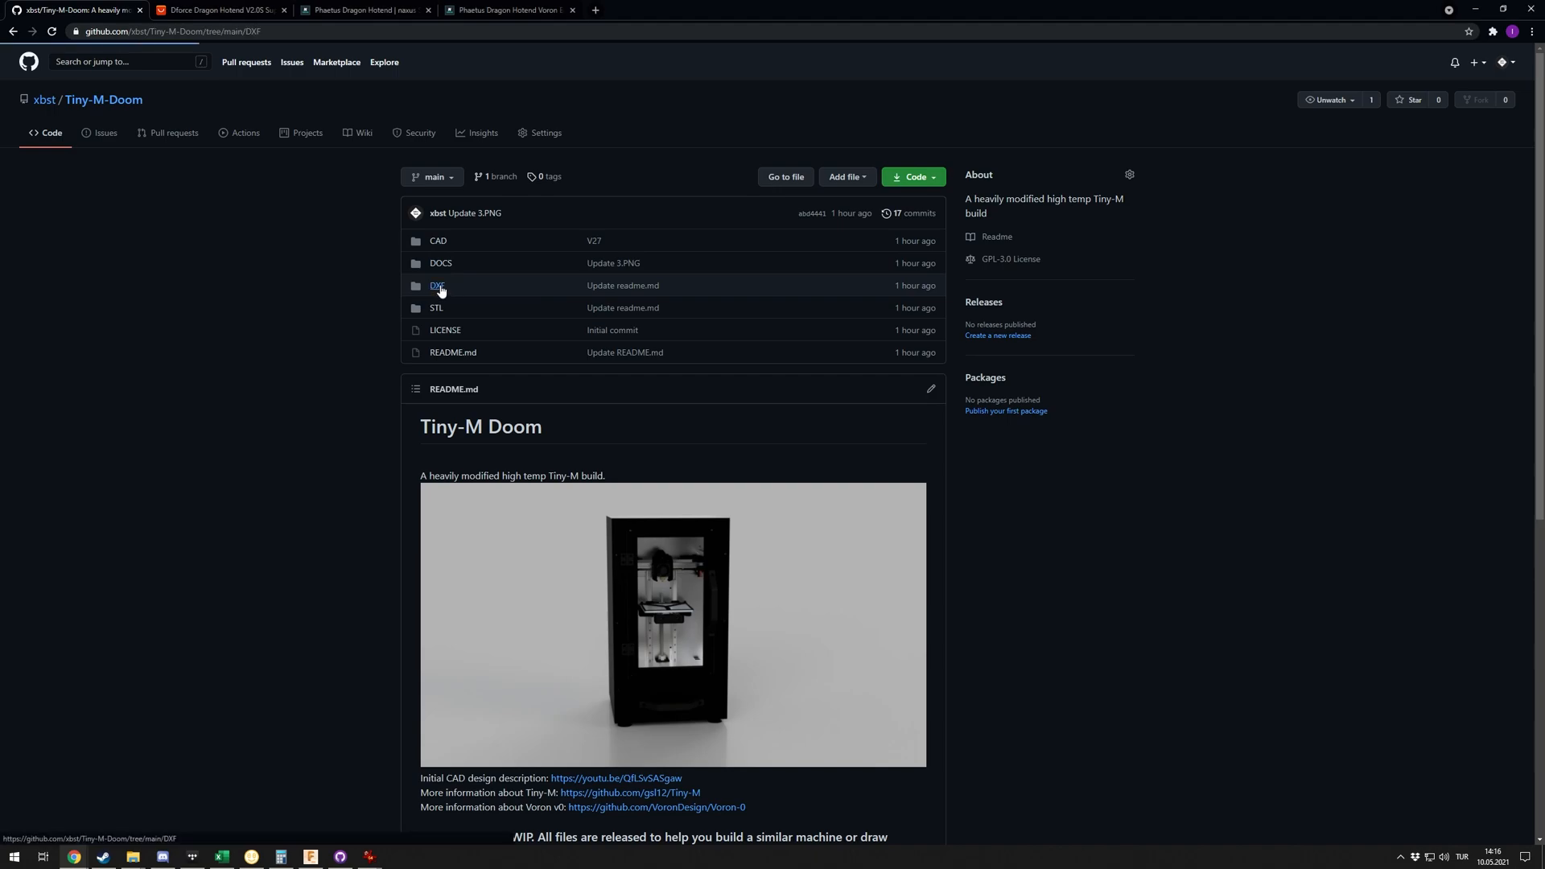
click(438, 286)
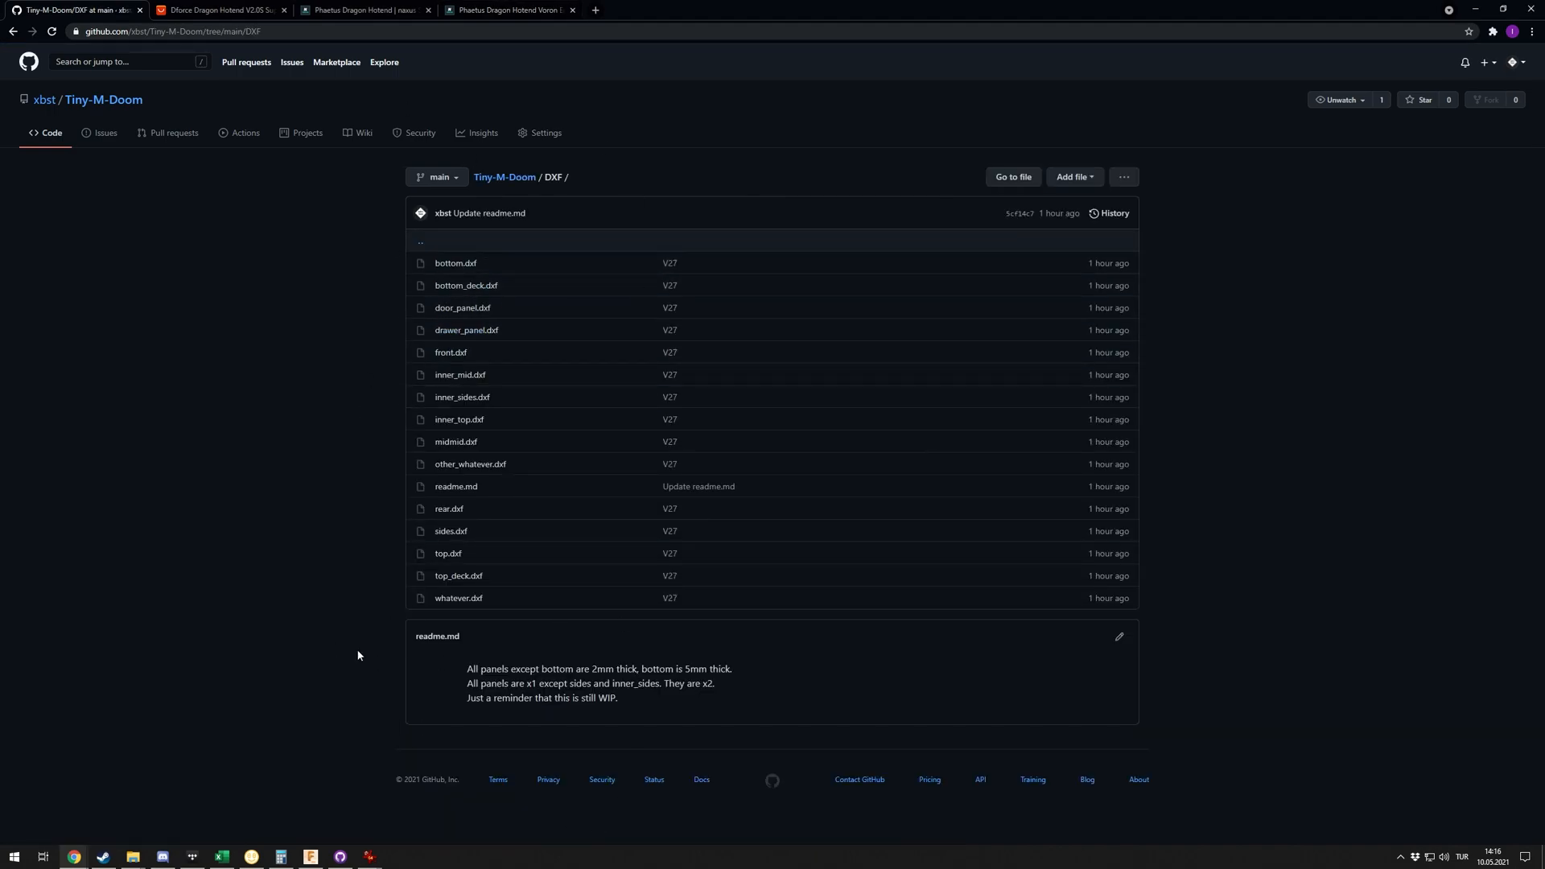
click(505, 177)
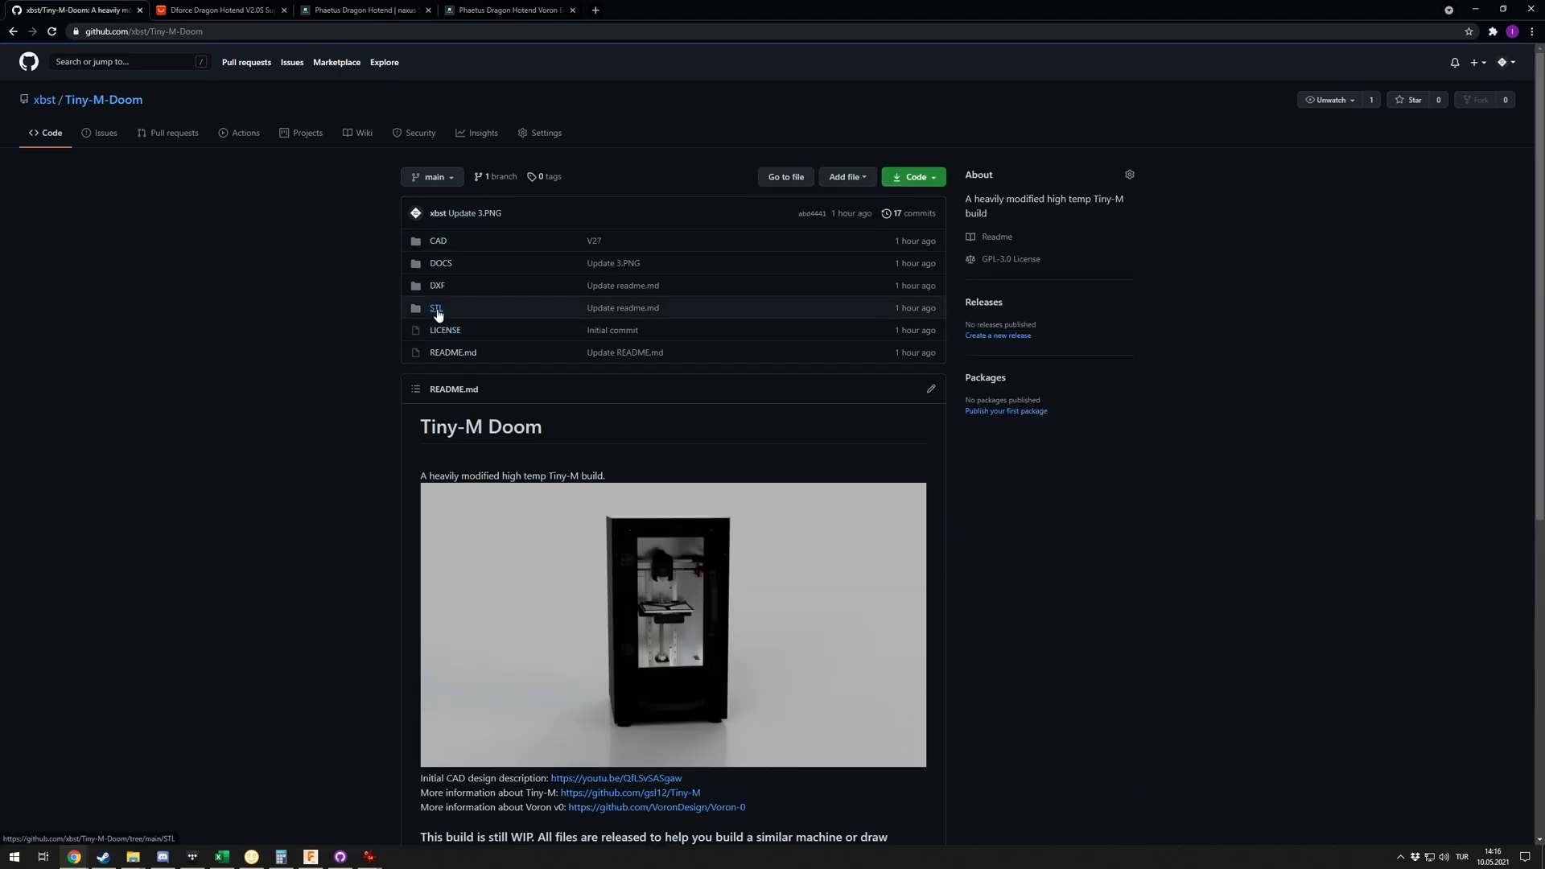
click(435, 308)
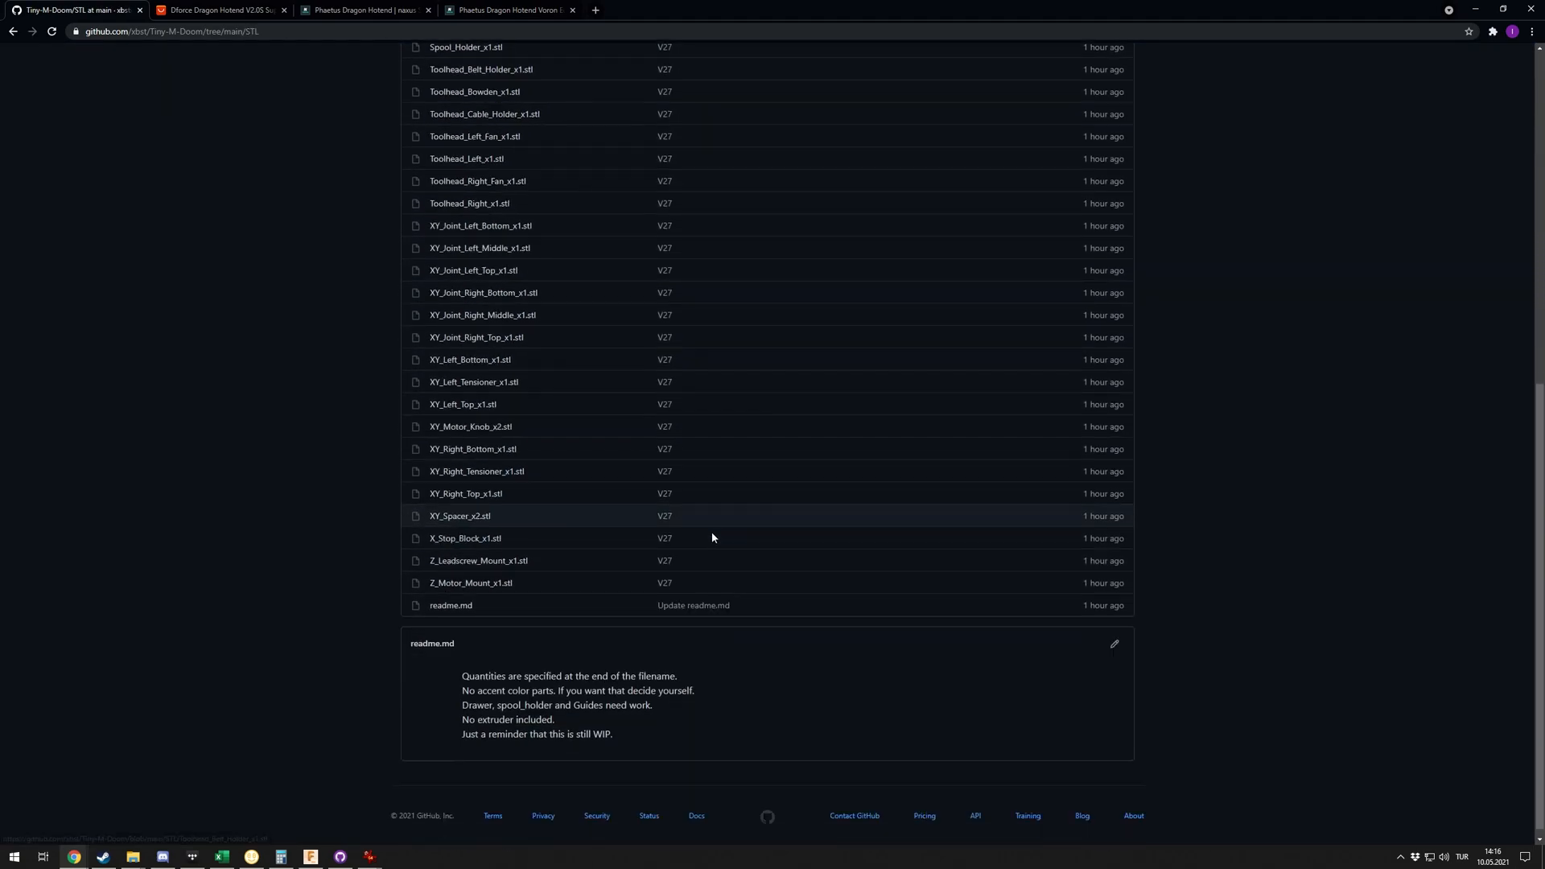
scroll(up, 3)
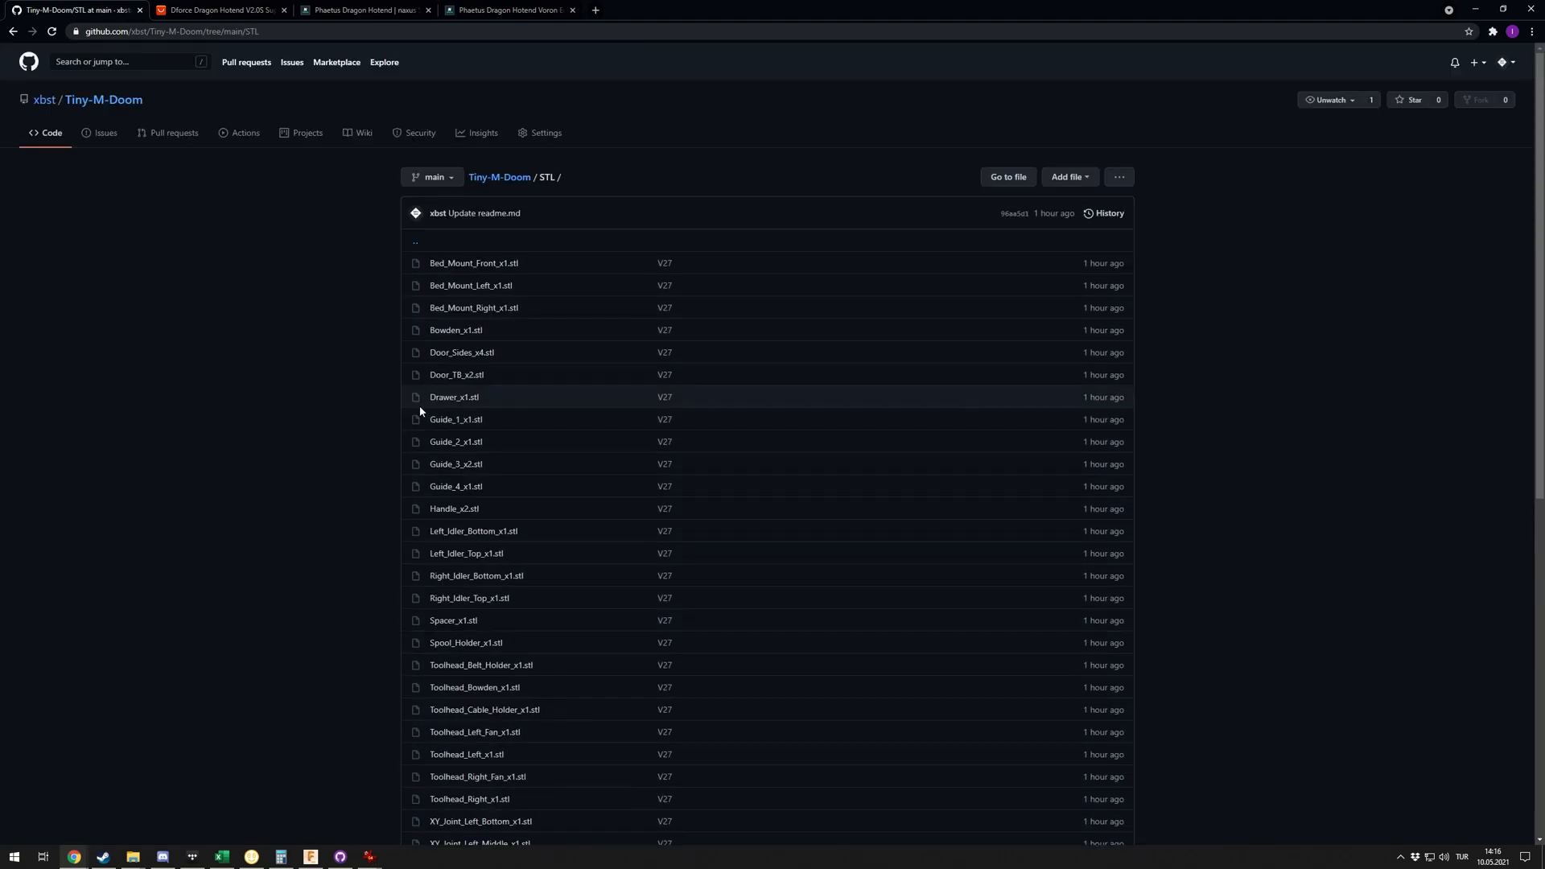
mouse_move(172, 334)
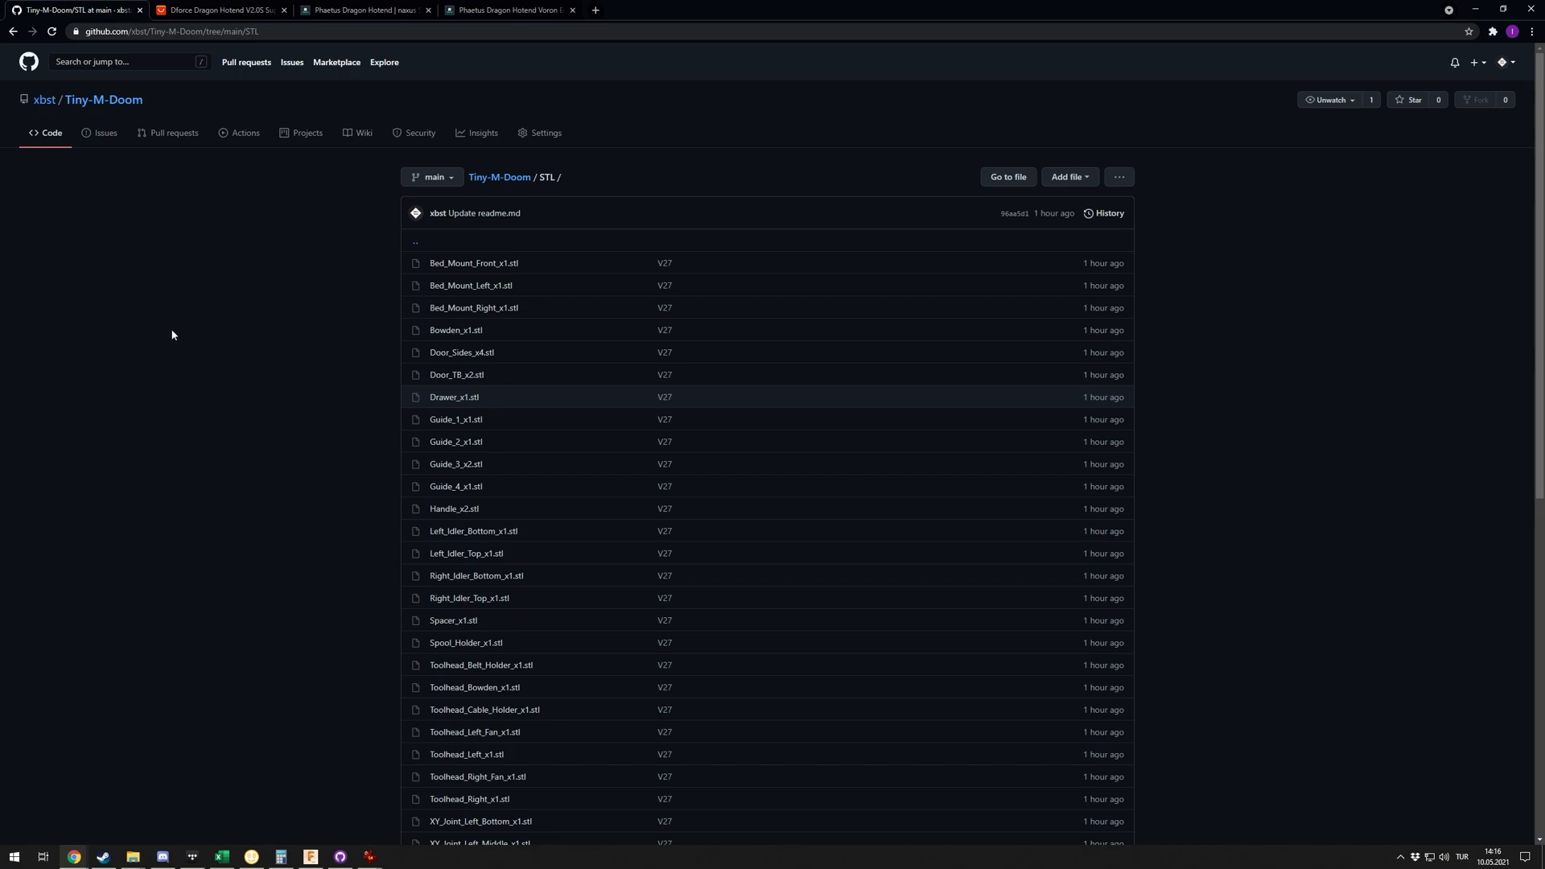
mouse_move(302, 239)
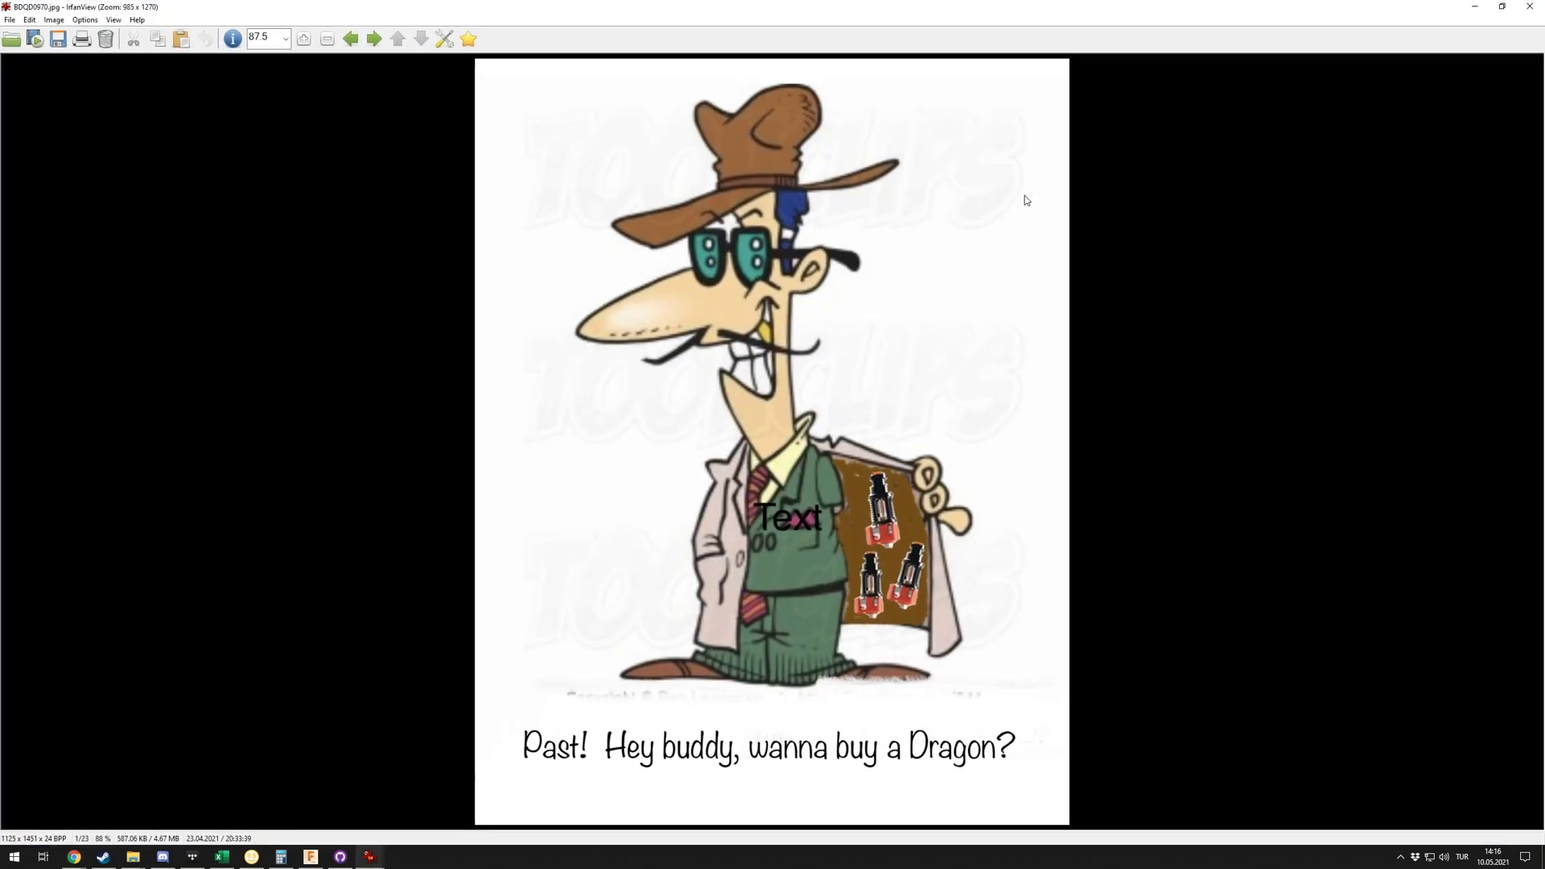
mouse_move(636, 367)
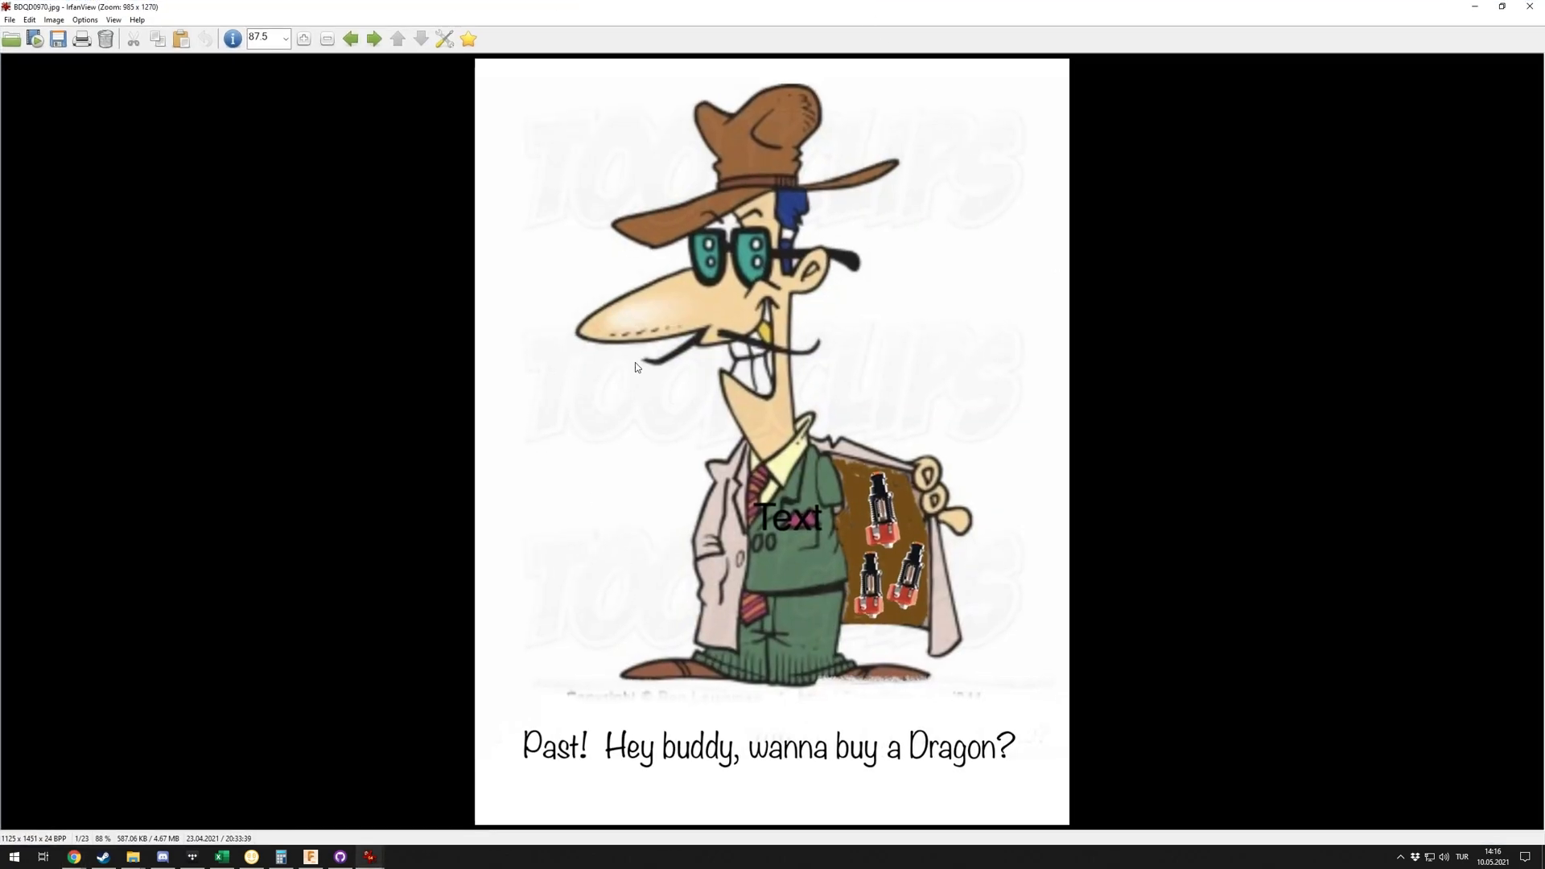
mouse_move(866, 382)
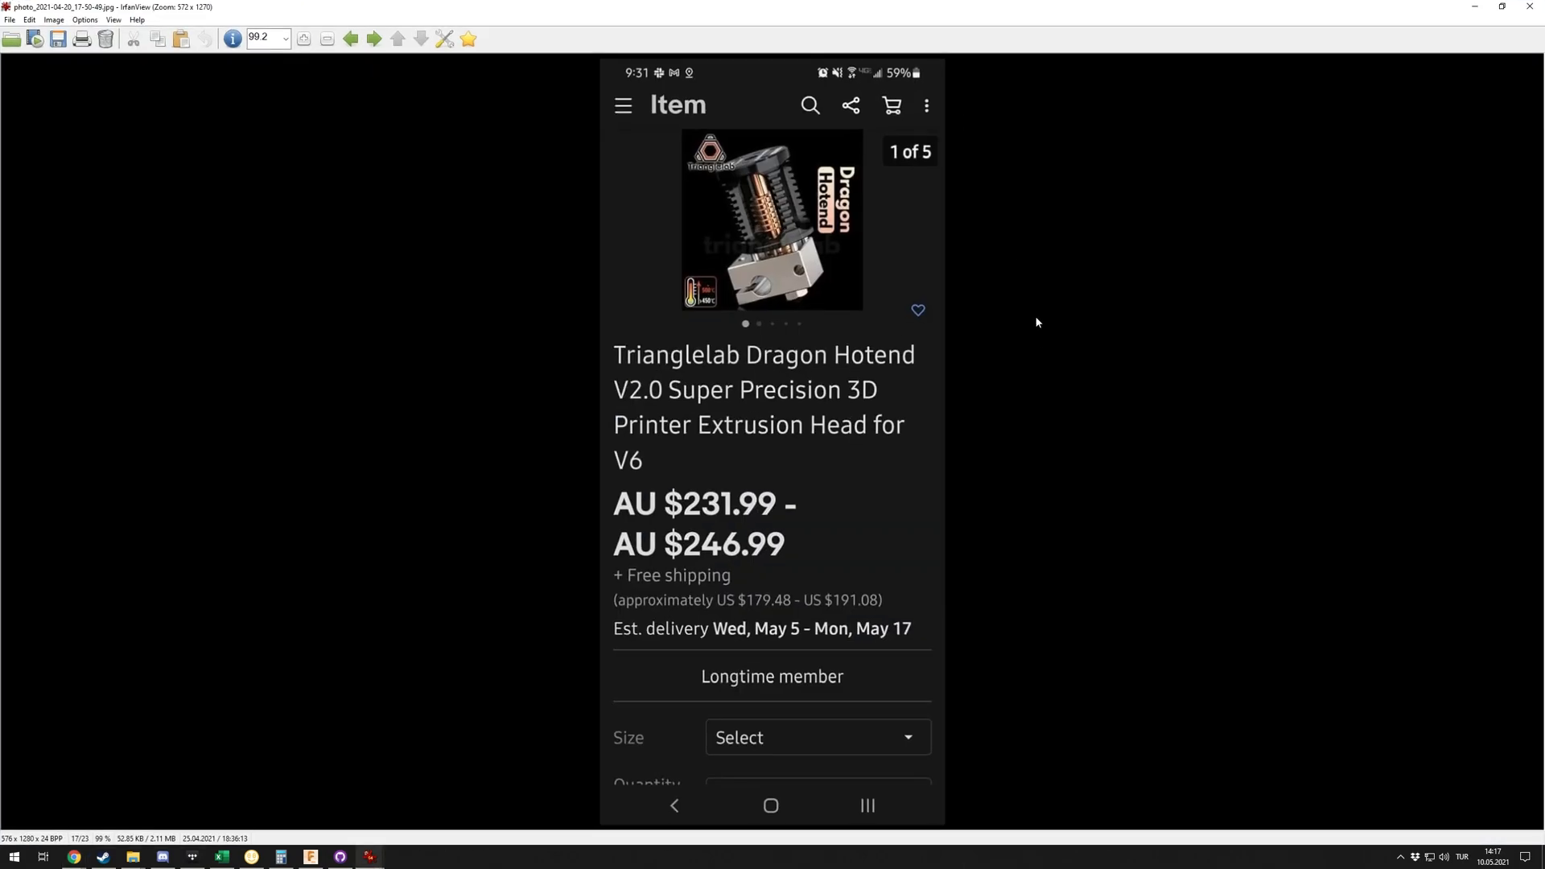
mouse_move(782, 550)
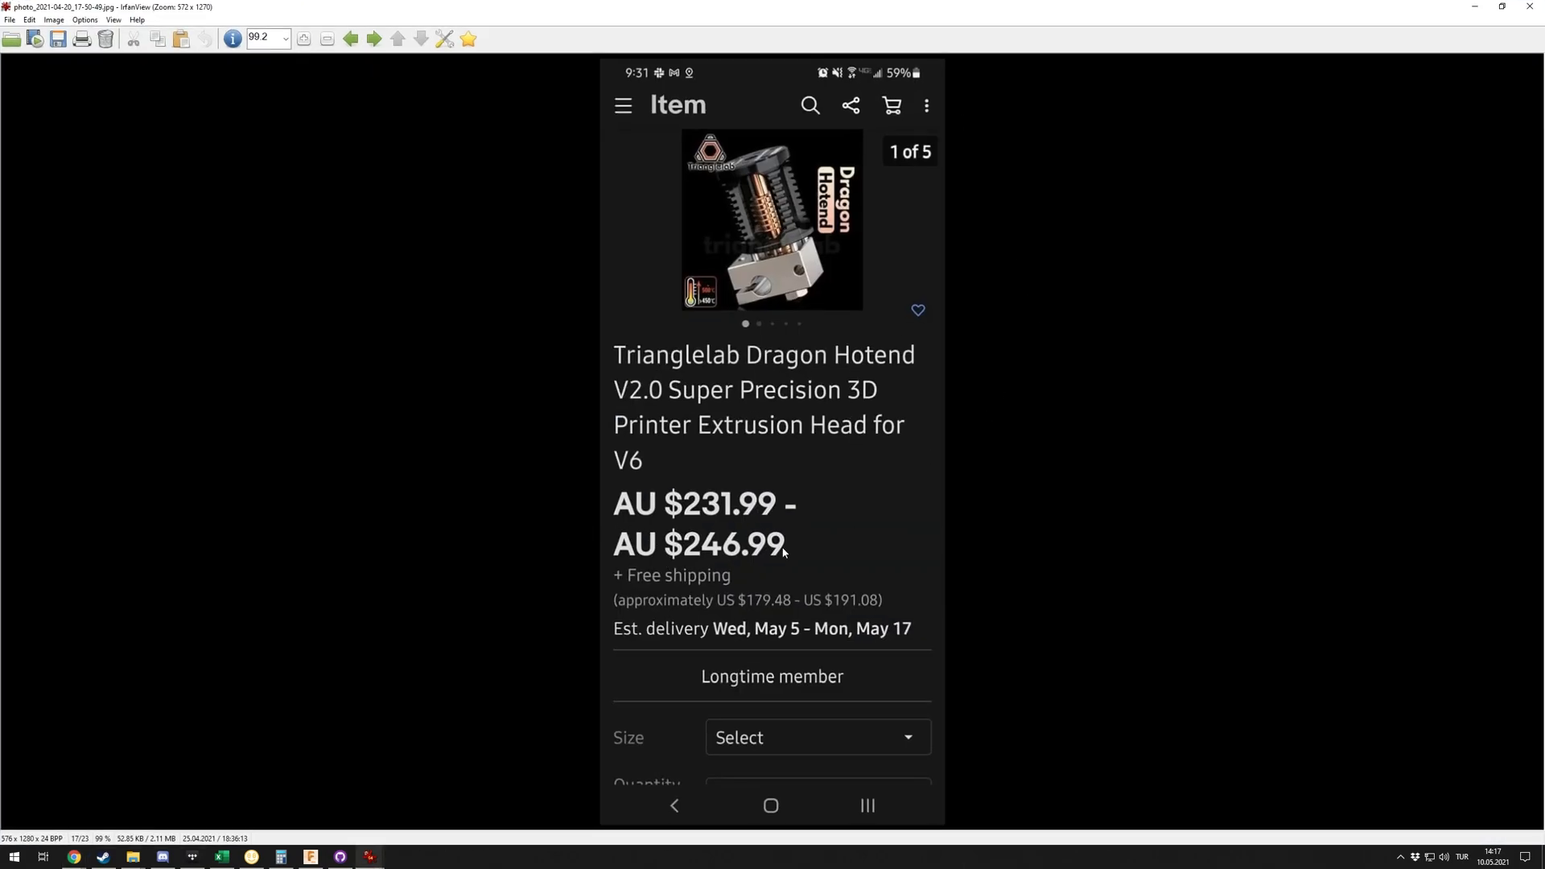
mouse_move(993, 566)
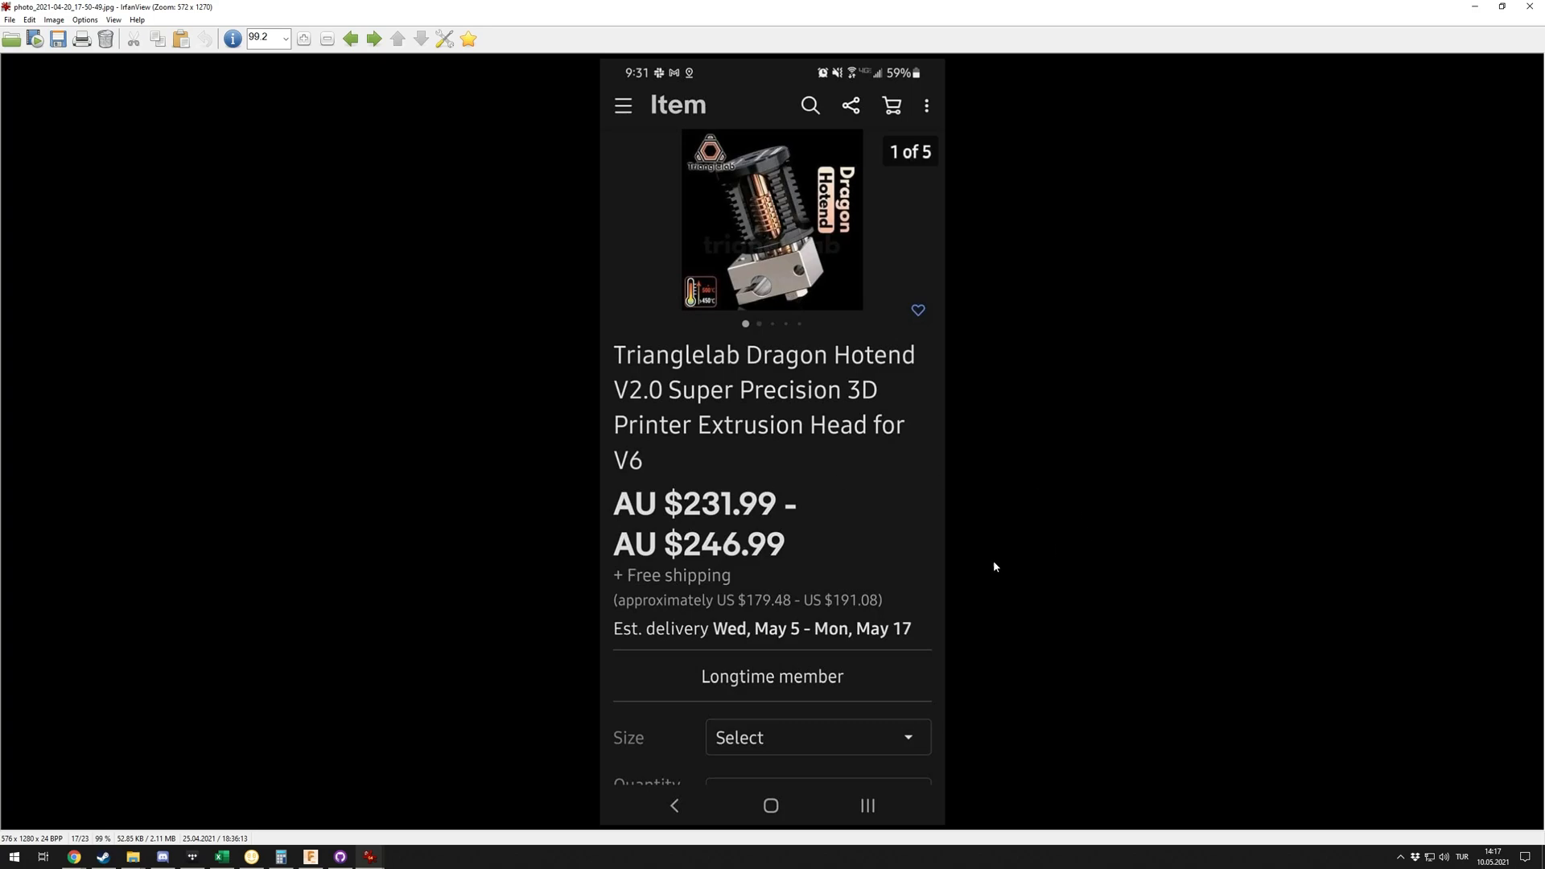
mouse_move(1412, 6)
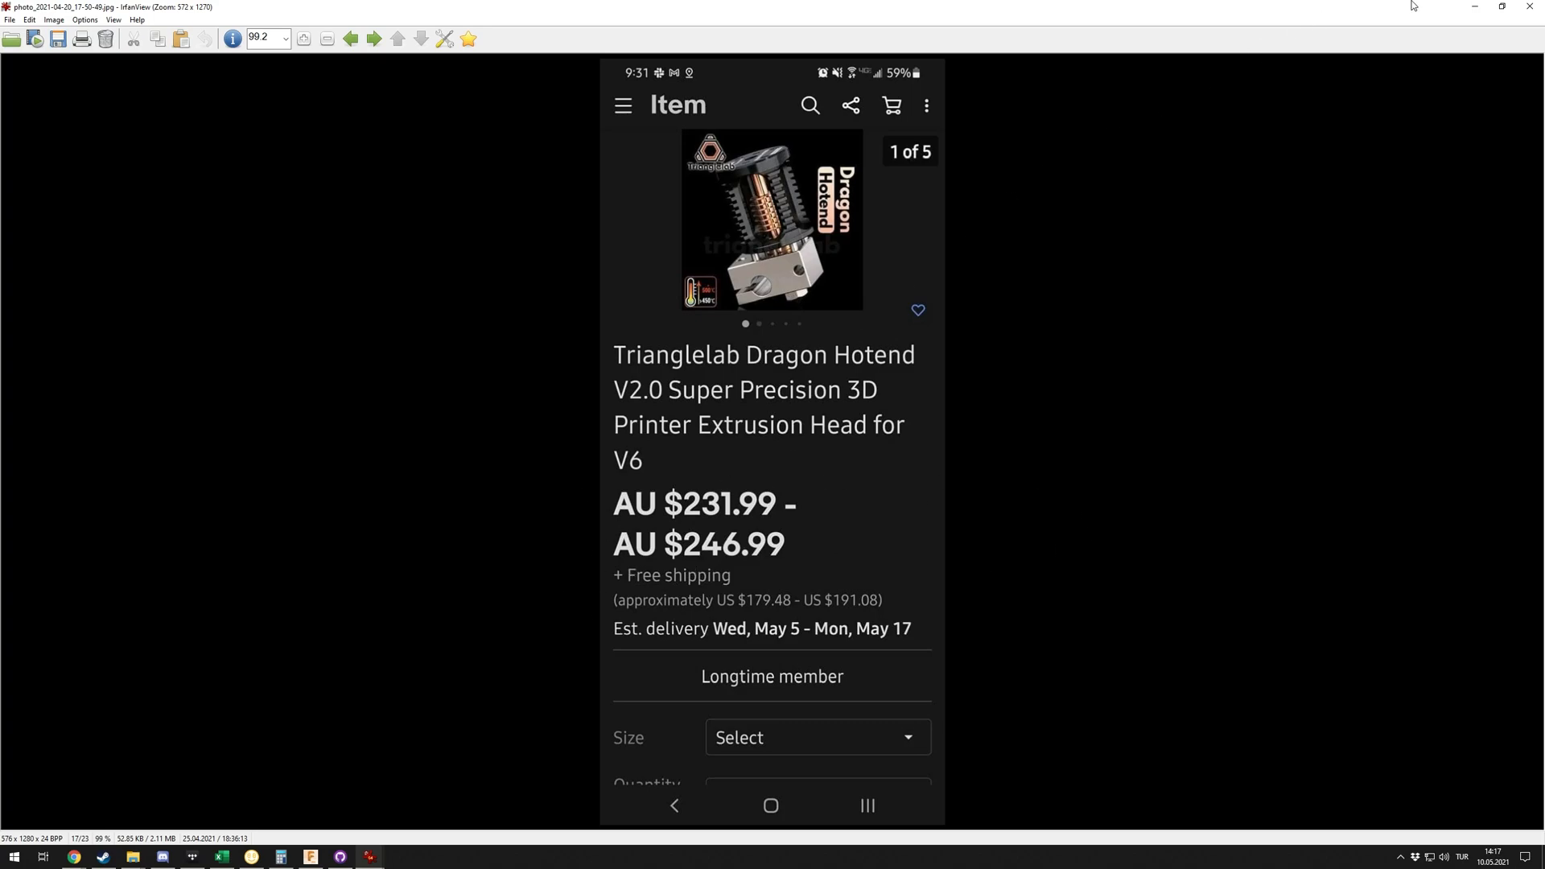
mouse_move(1346, 24)
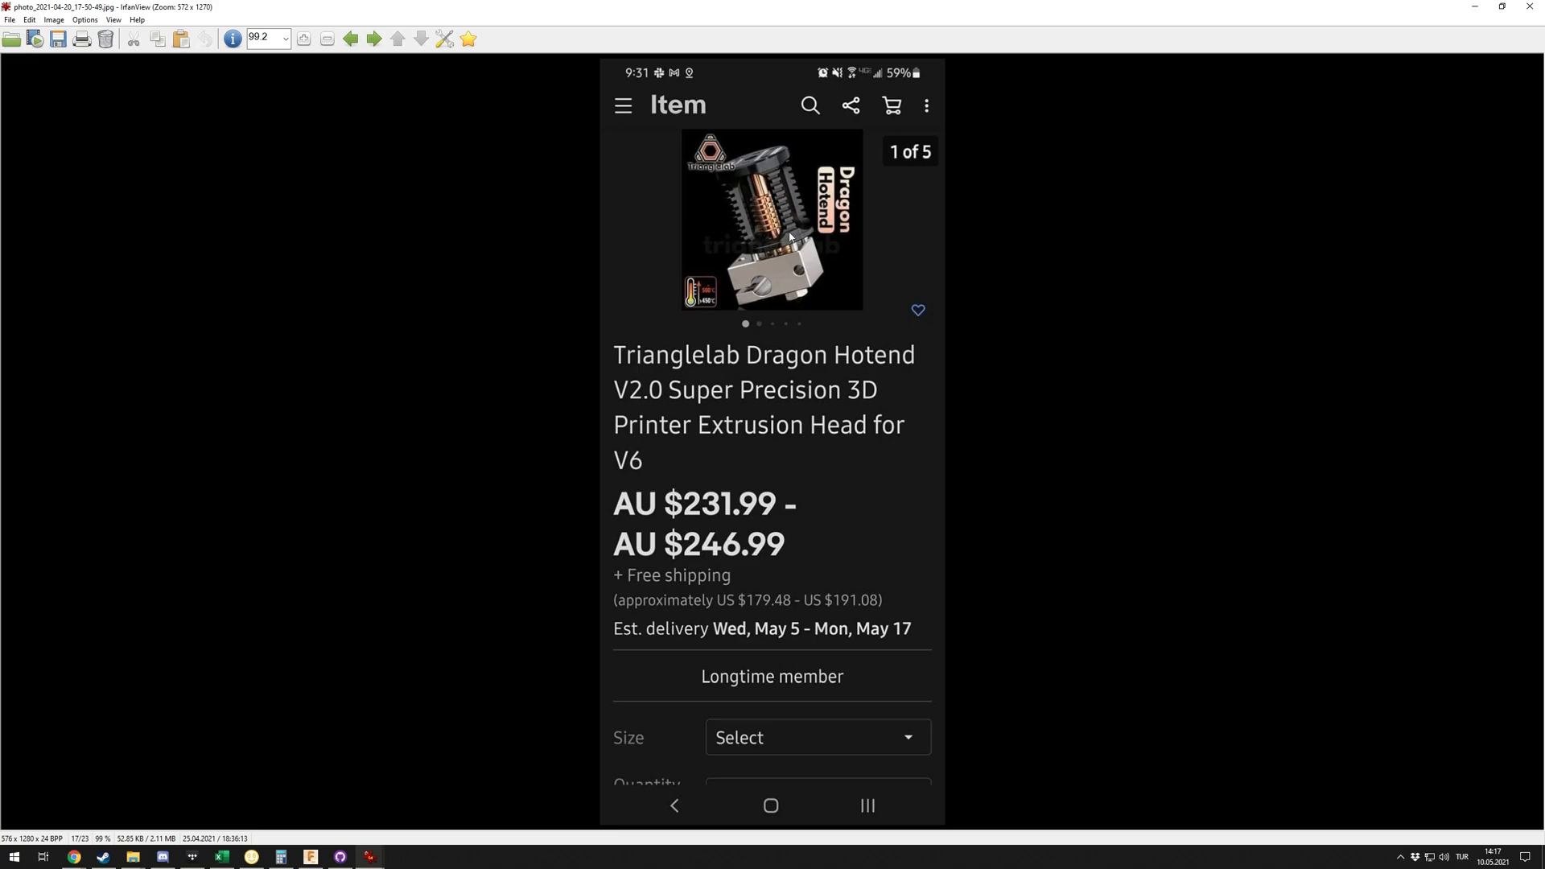
mouse_move(794, 264)
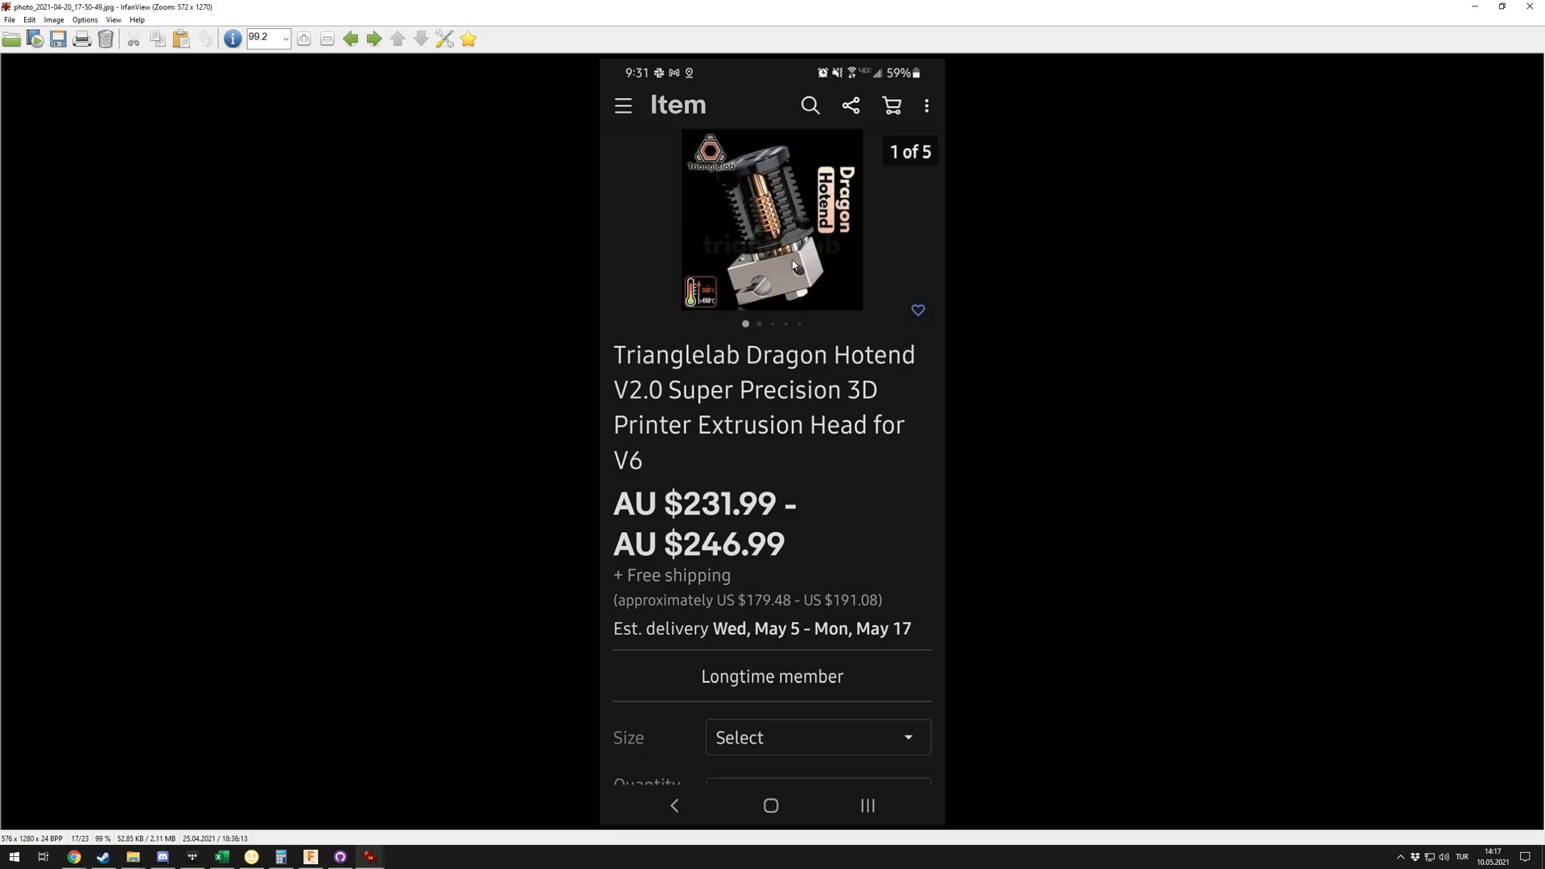
mouse_move(828, 264)
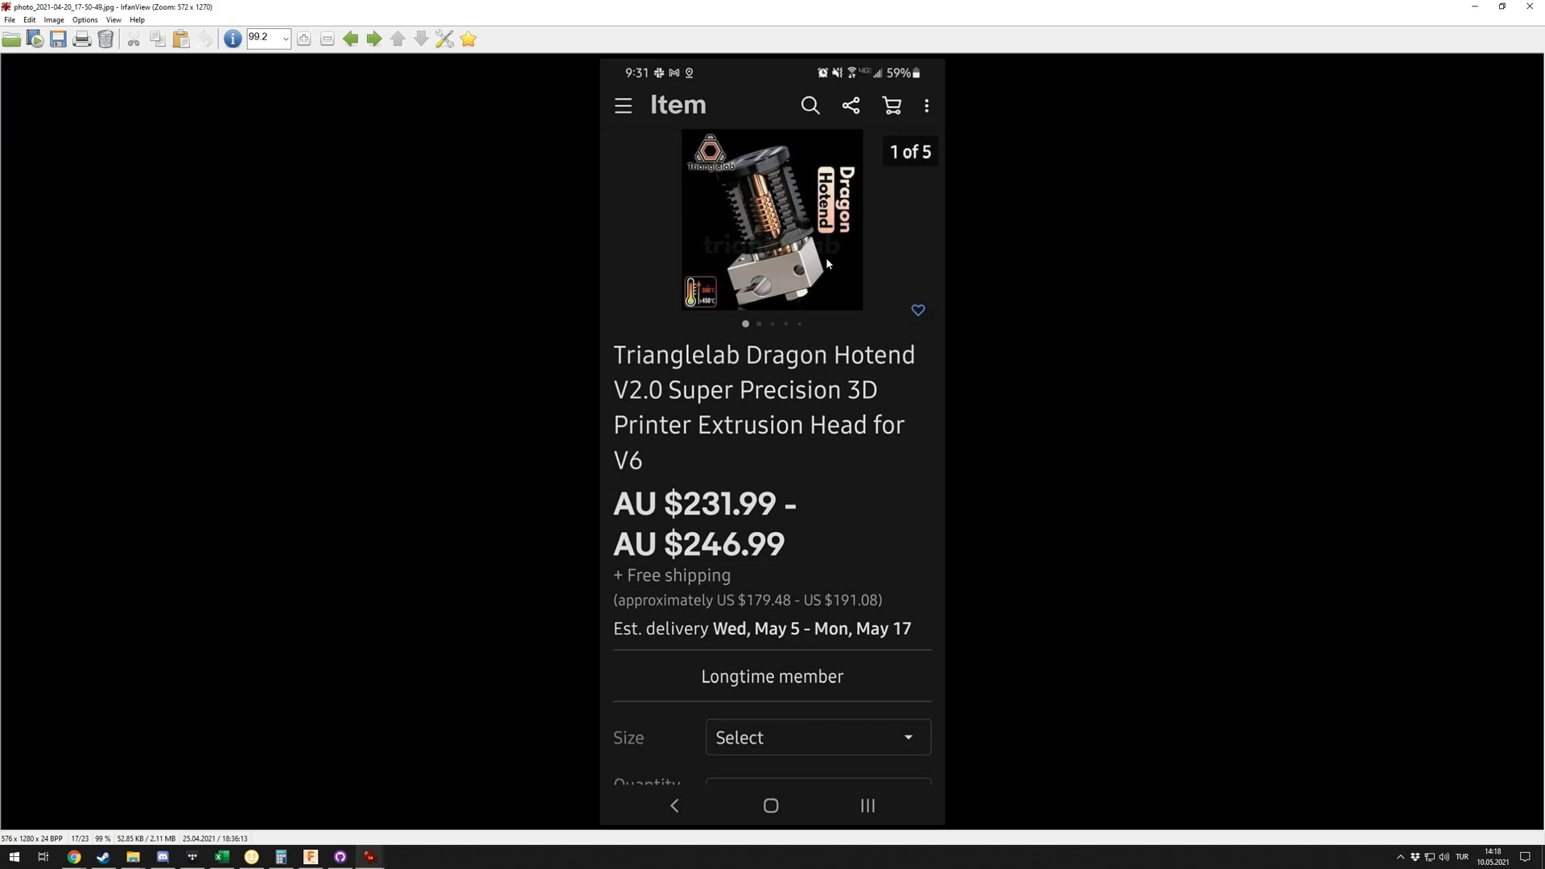
mouse_move(853, 309)
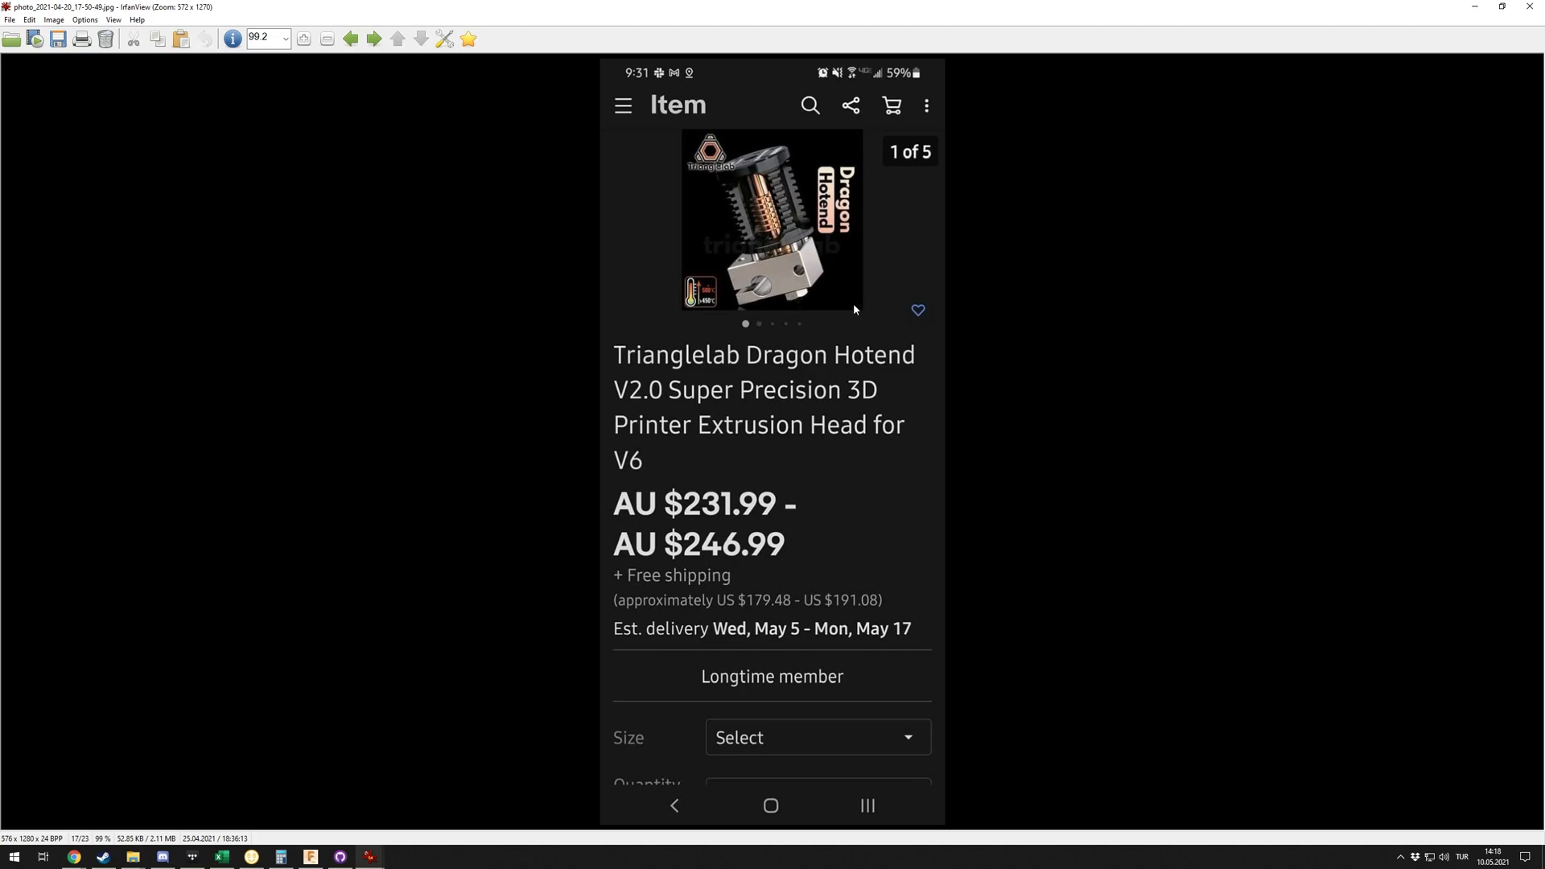
mouse_move(870, 308)
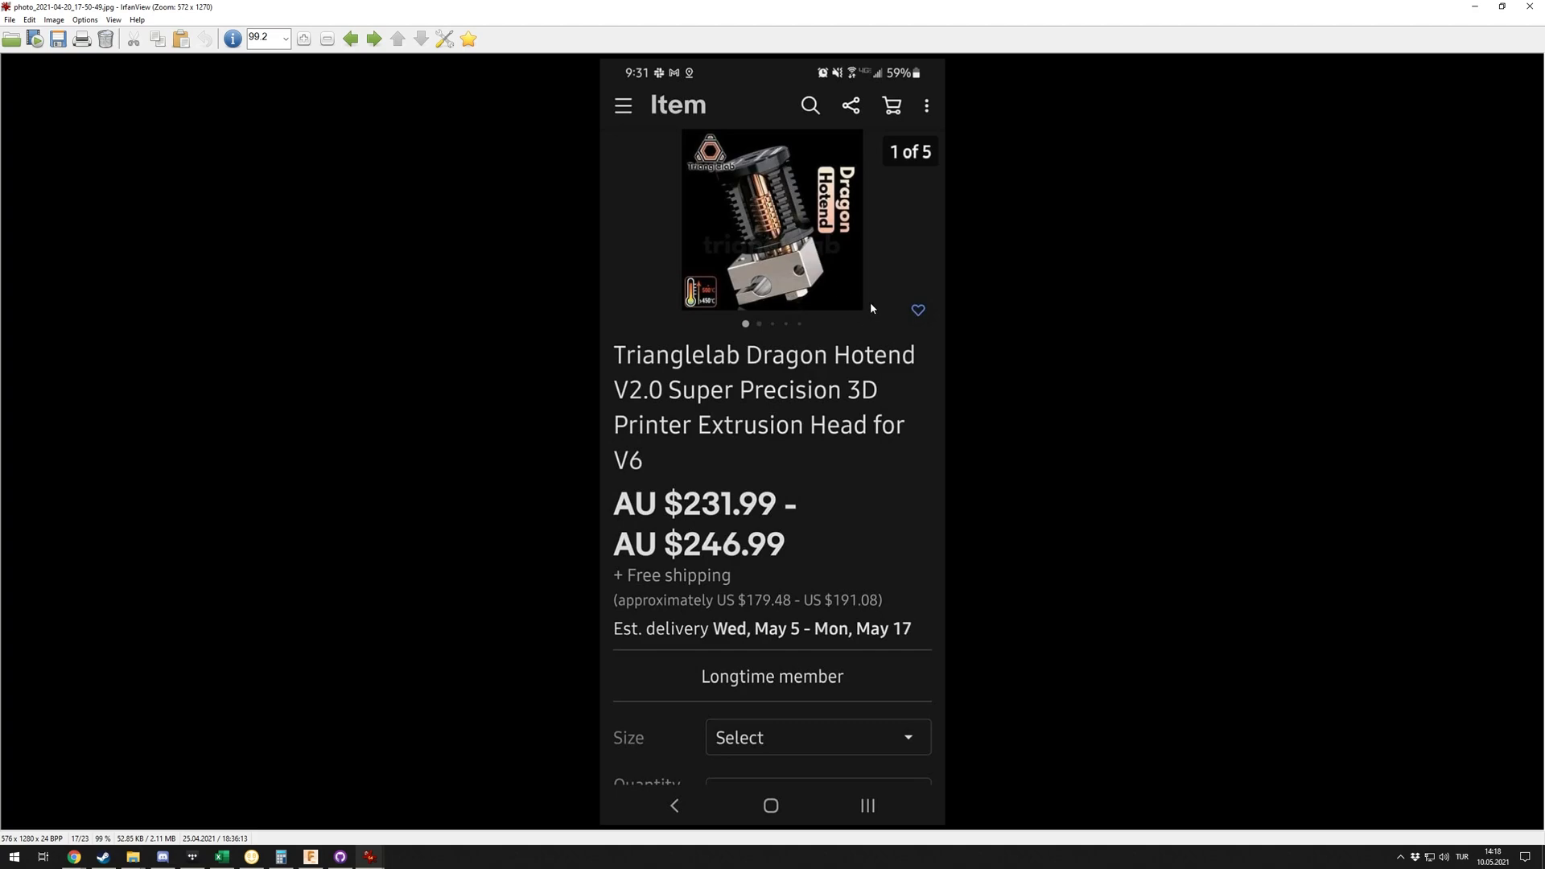
mouse_move(855, 281)
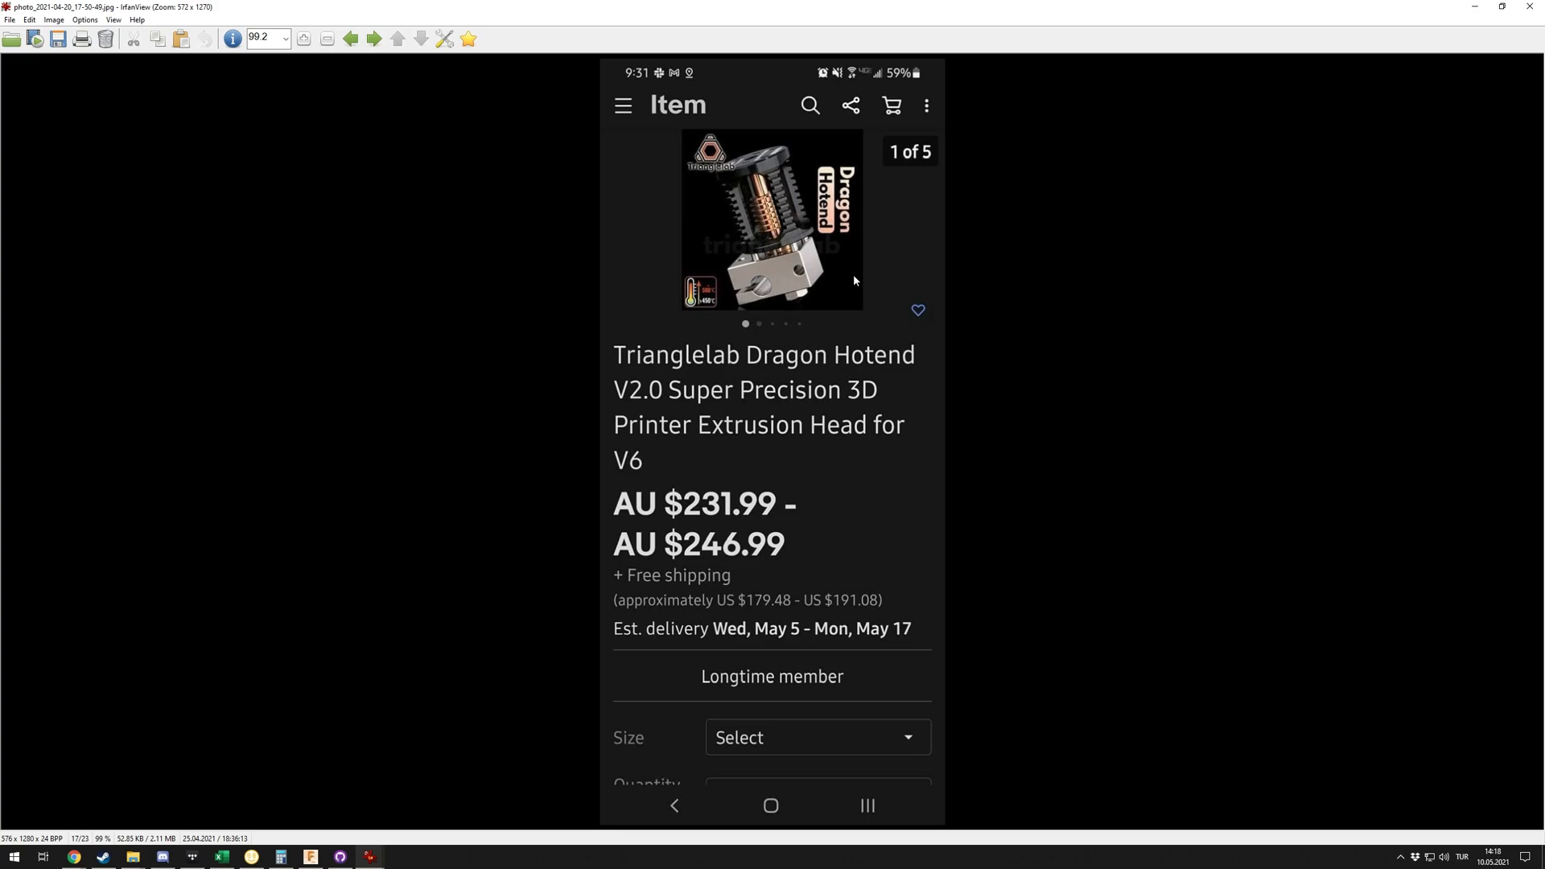
mouse_move(1410, 43)
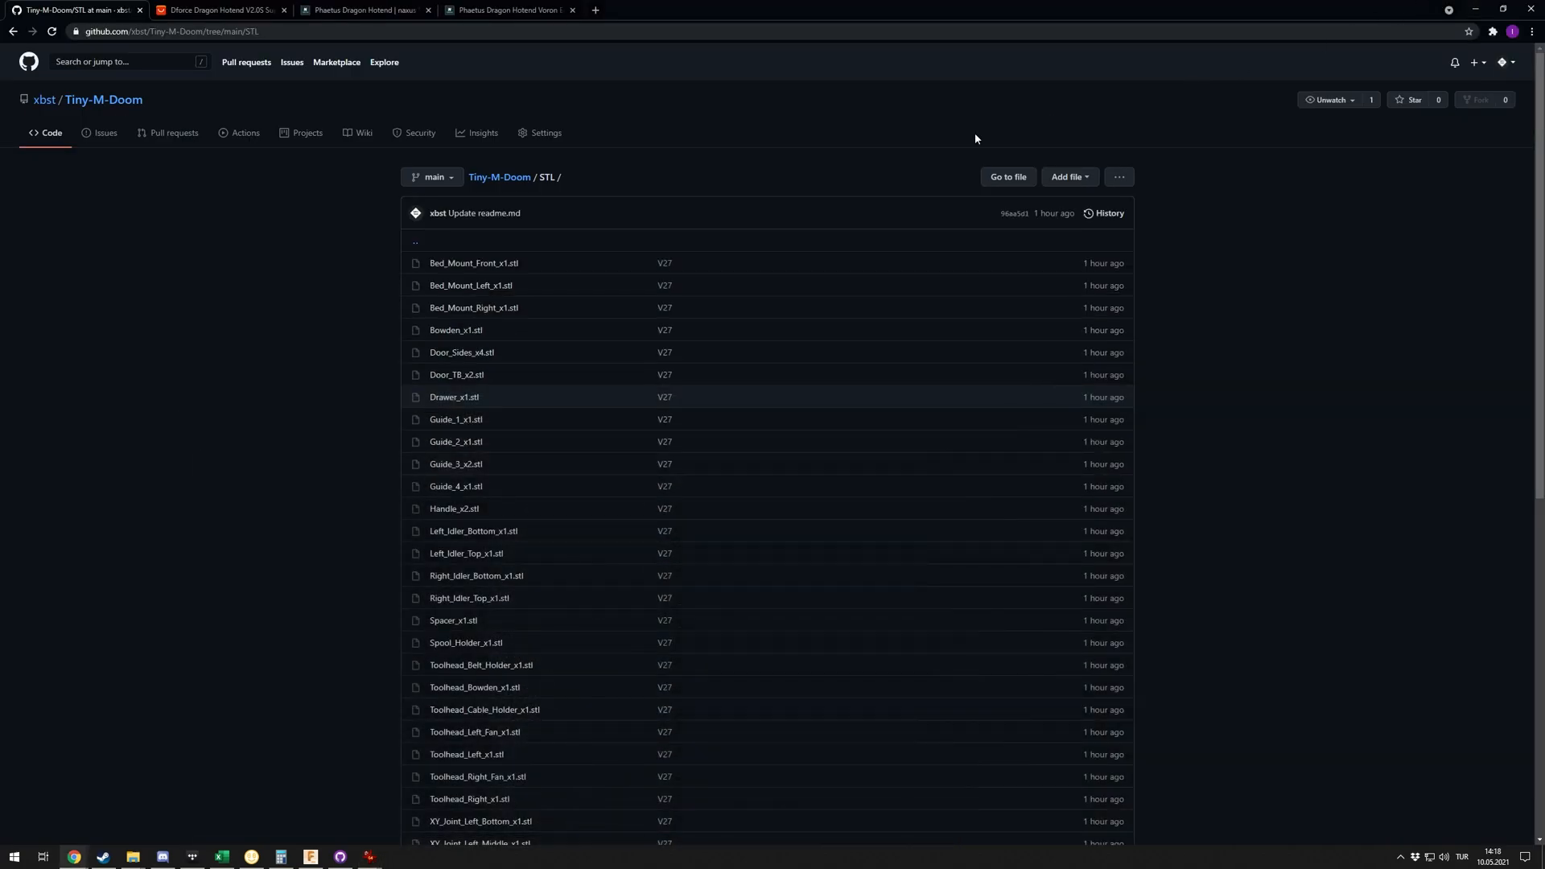
Step: Browse the Dforce Dragon Hotend V2.0S listing (US $79.90), then switch to the Voron Edition tab
click(219, 10)
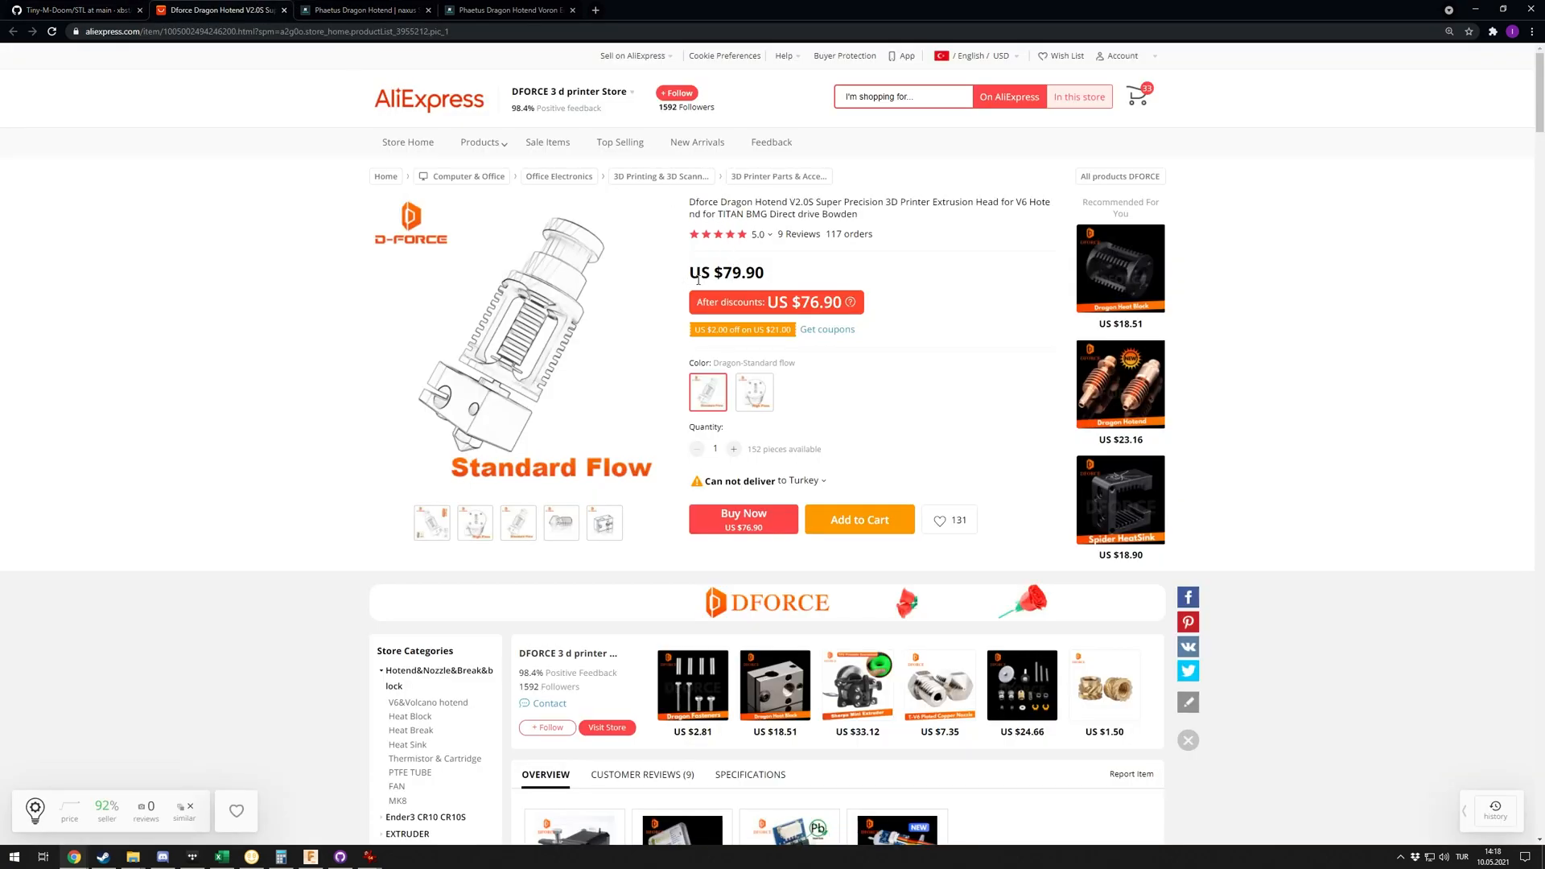
scroll(down, 3)
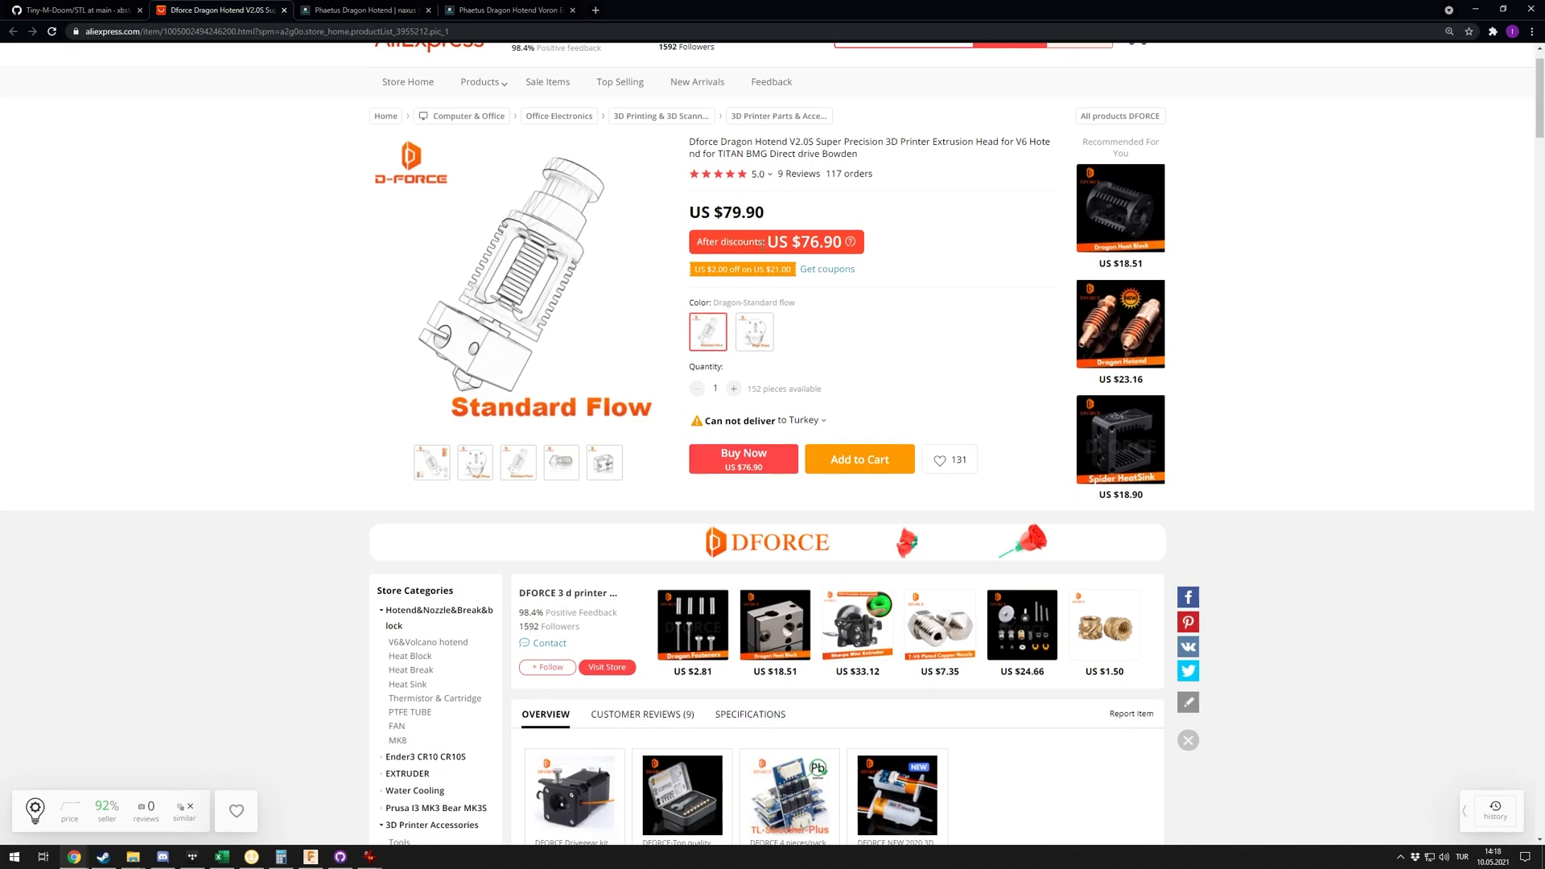
scroll(up, 3)
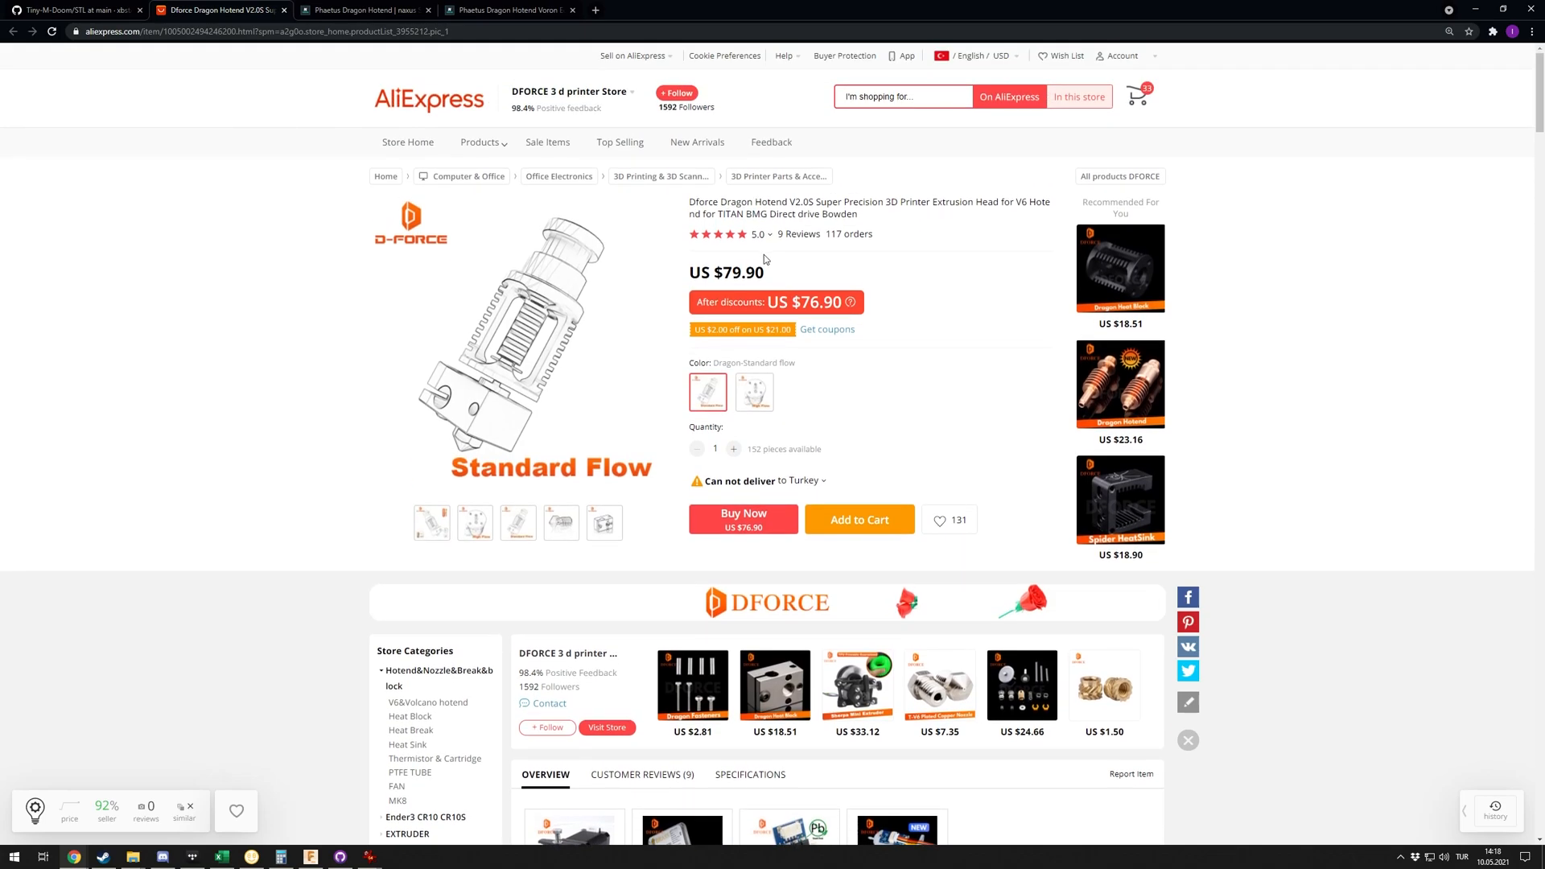
mouse_move(708, 215)
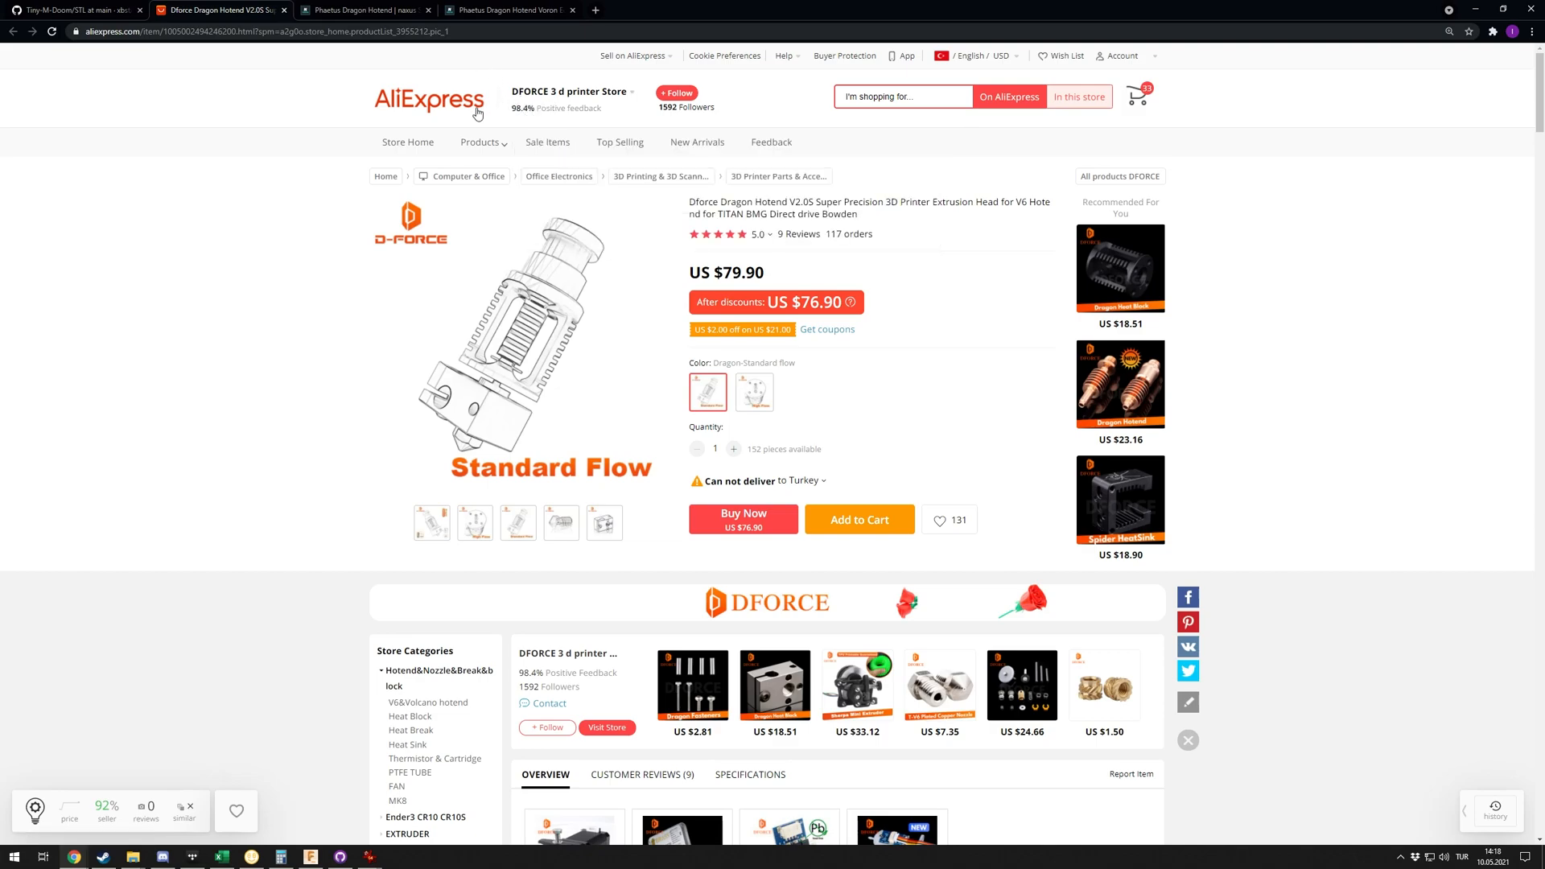
mouse_move(218, 226)
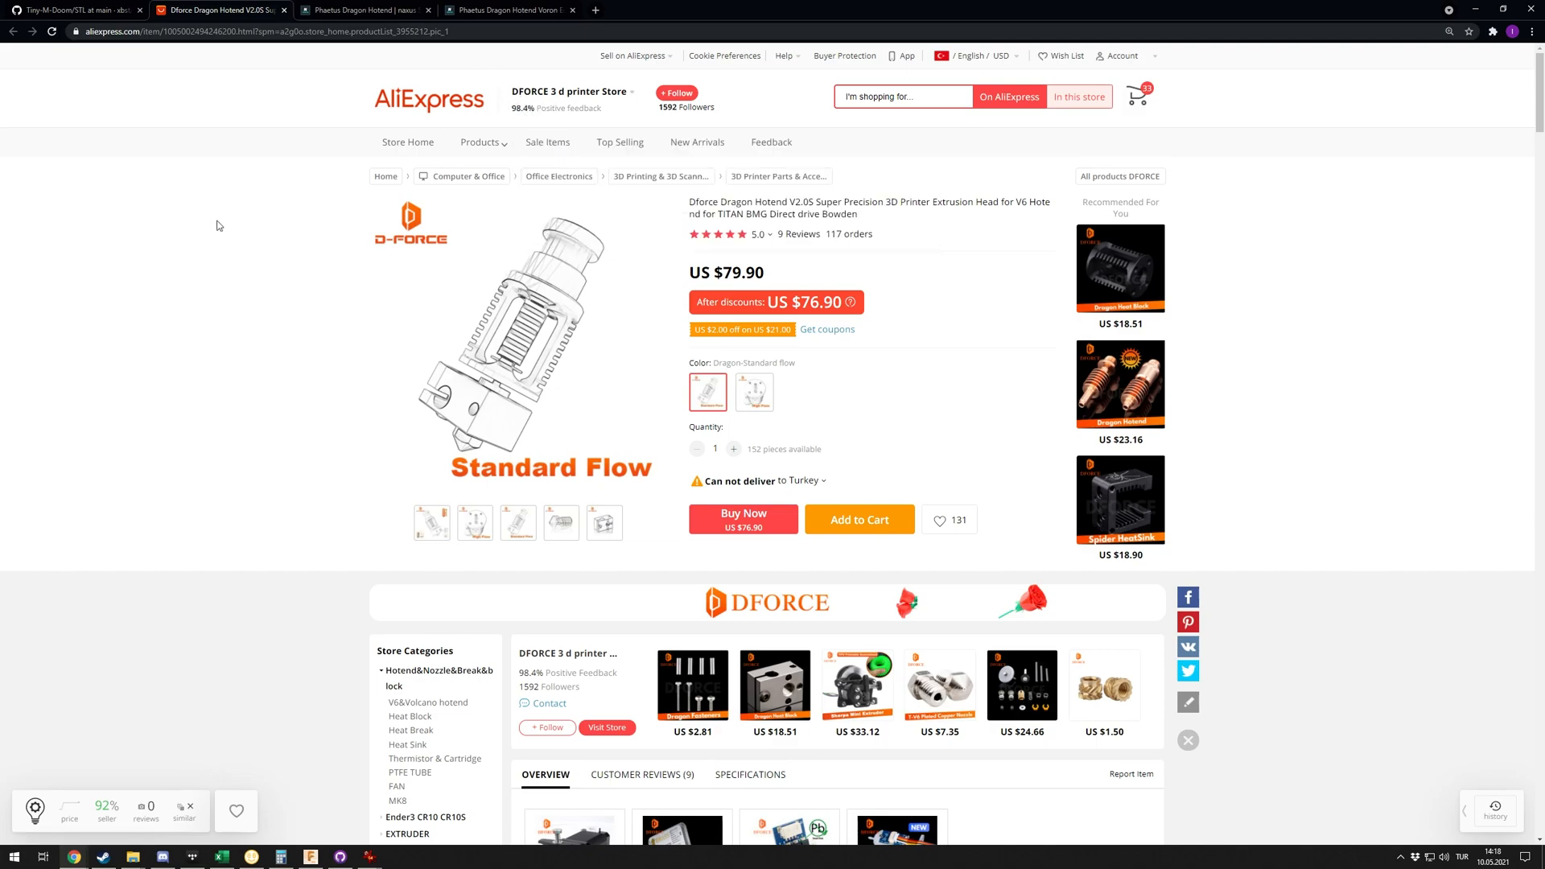
mouse_move(305, 348)
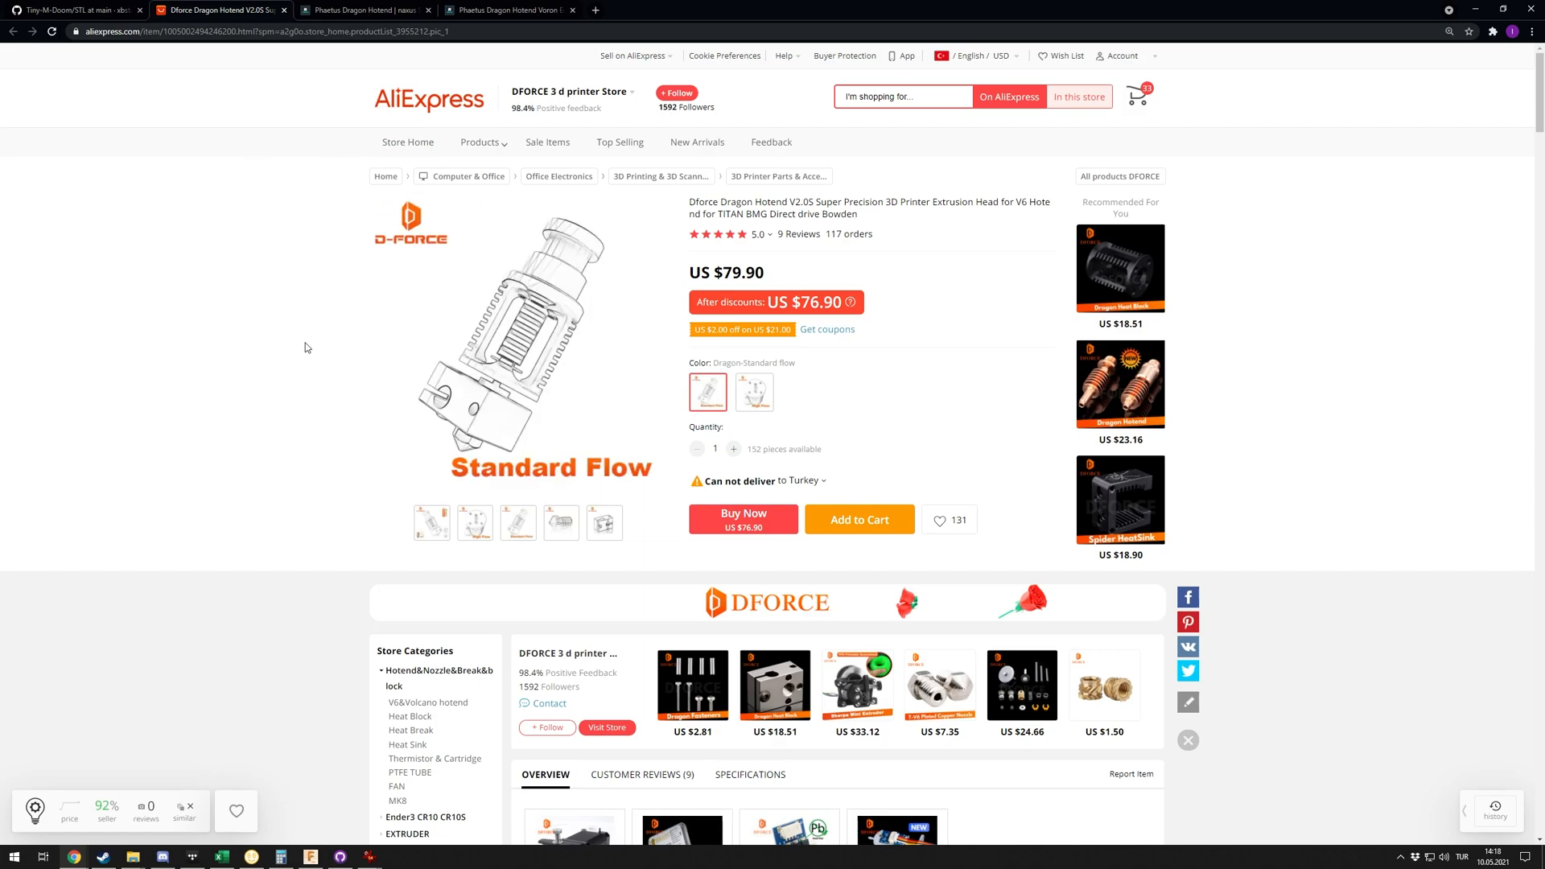
mouse_move(285, 358)
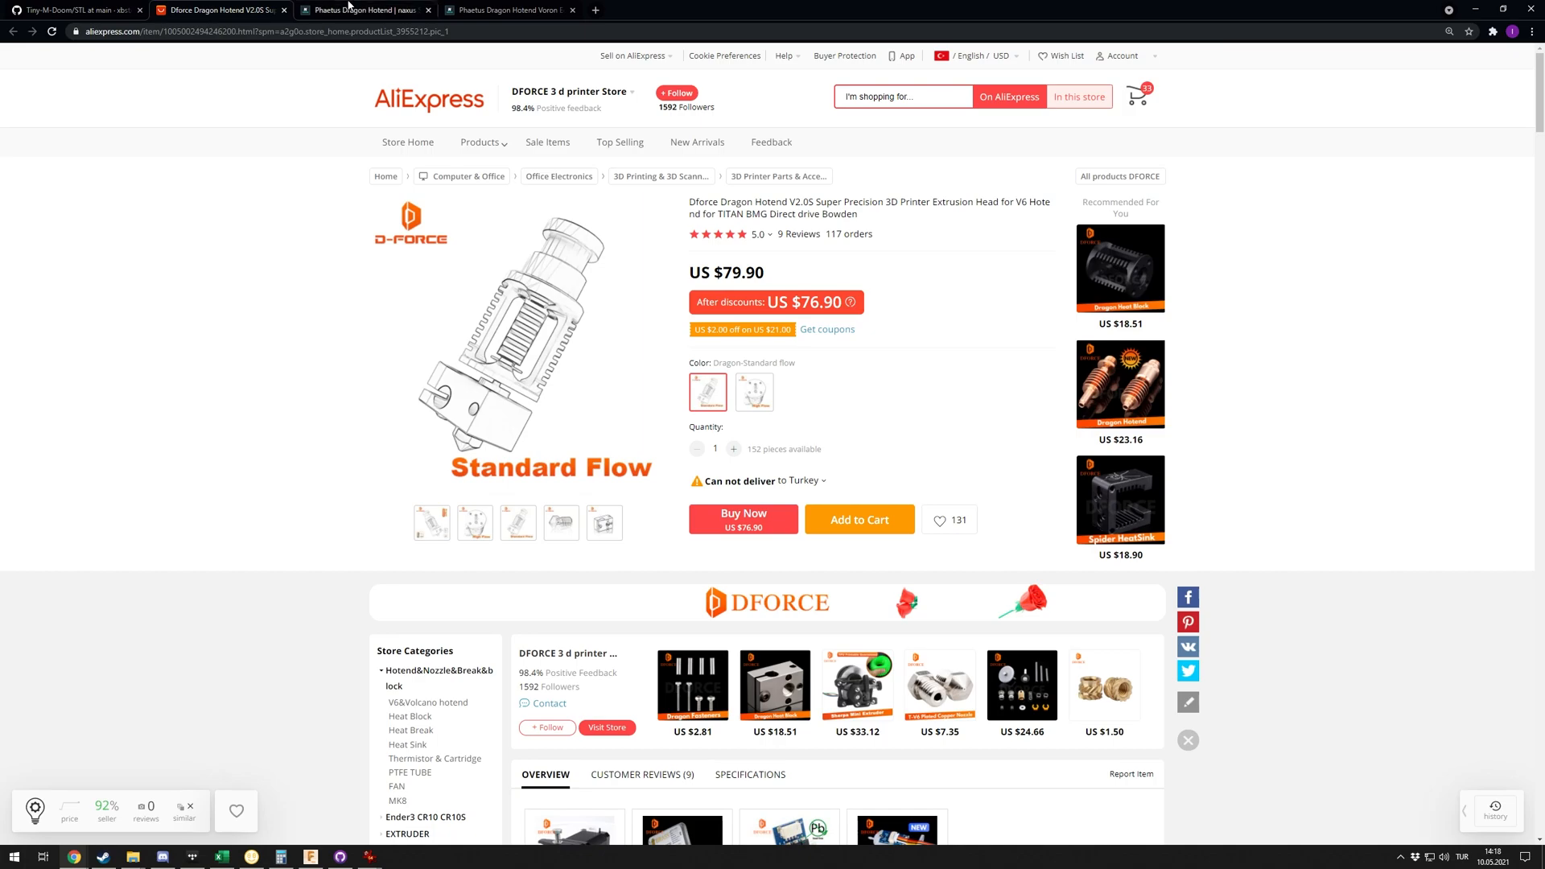
click(508, 10)
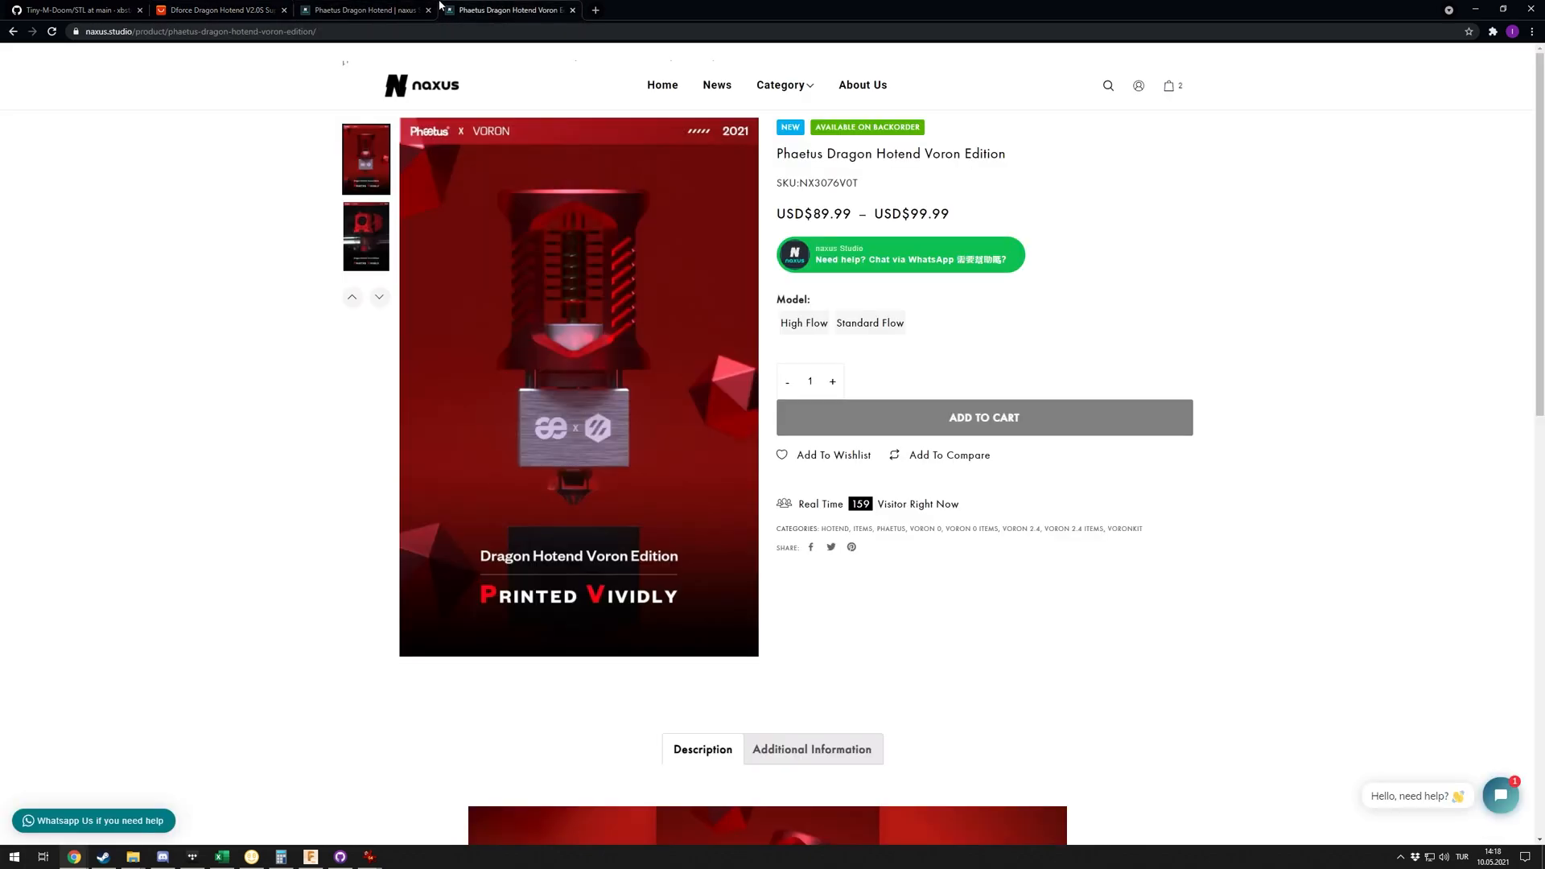
click(365, 10)
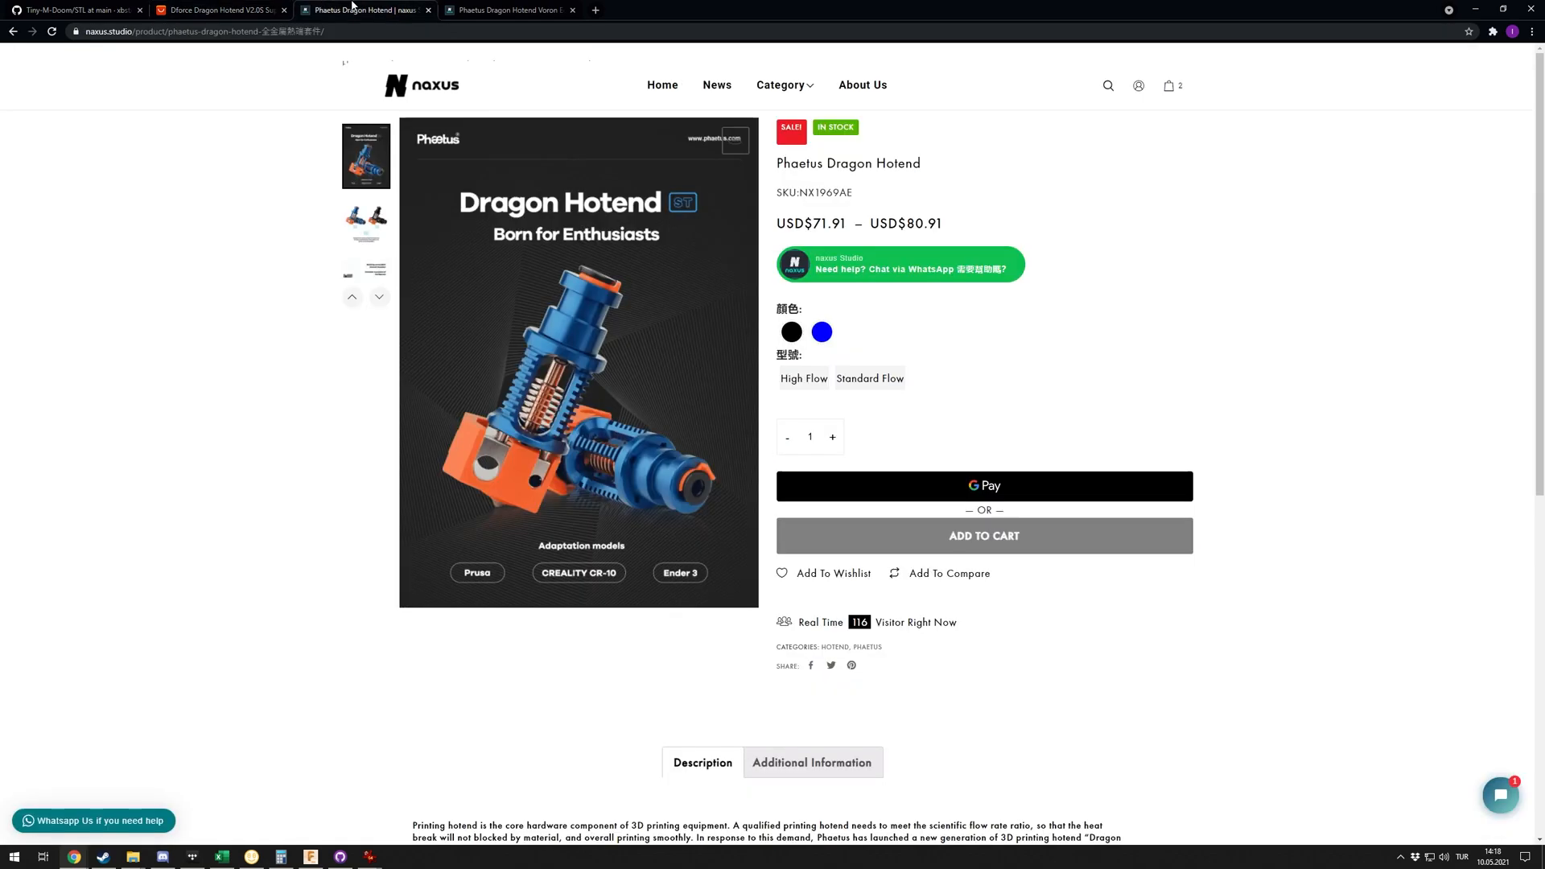
mouse_move(400, 99)
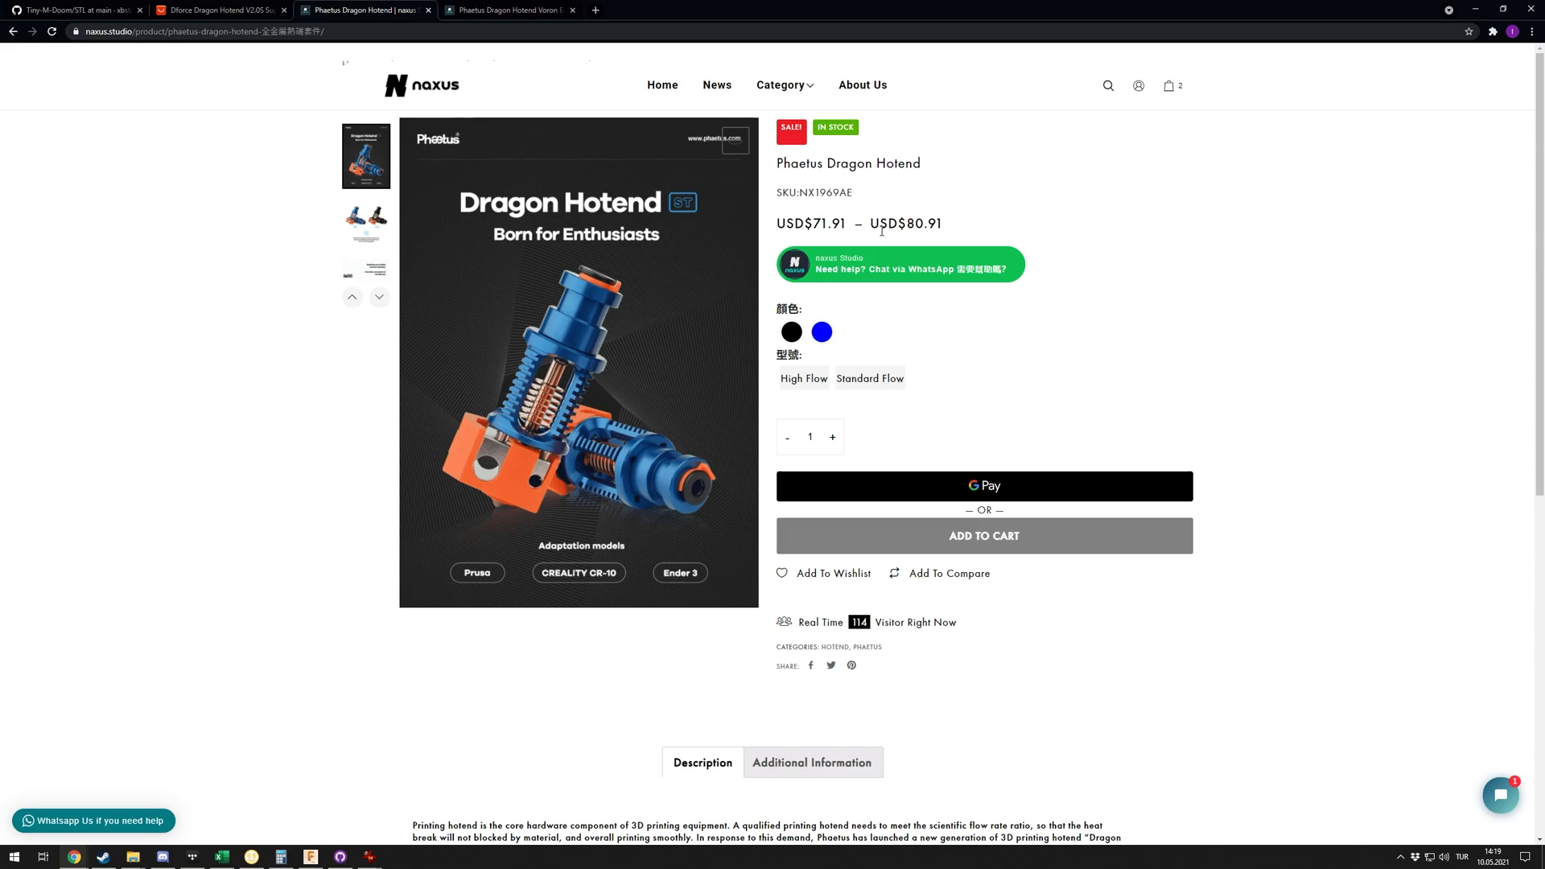
mouse_move(519, 478)
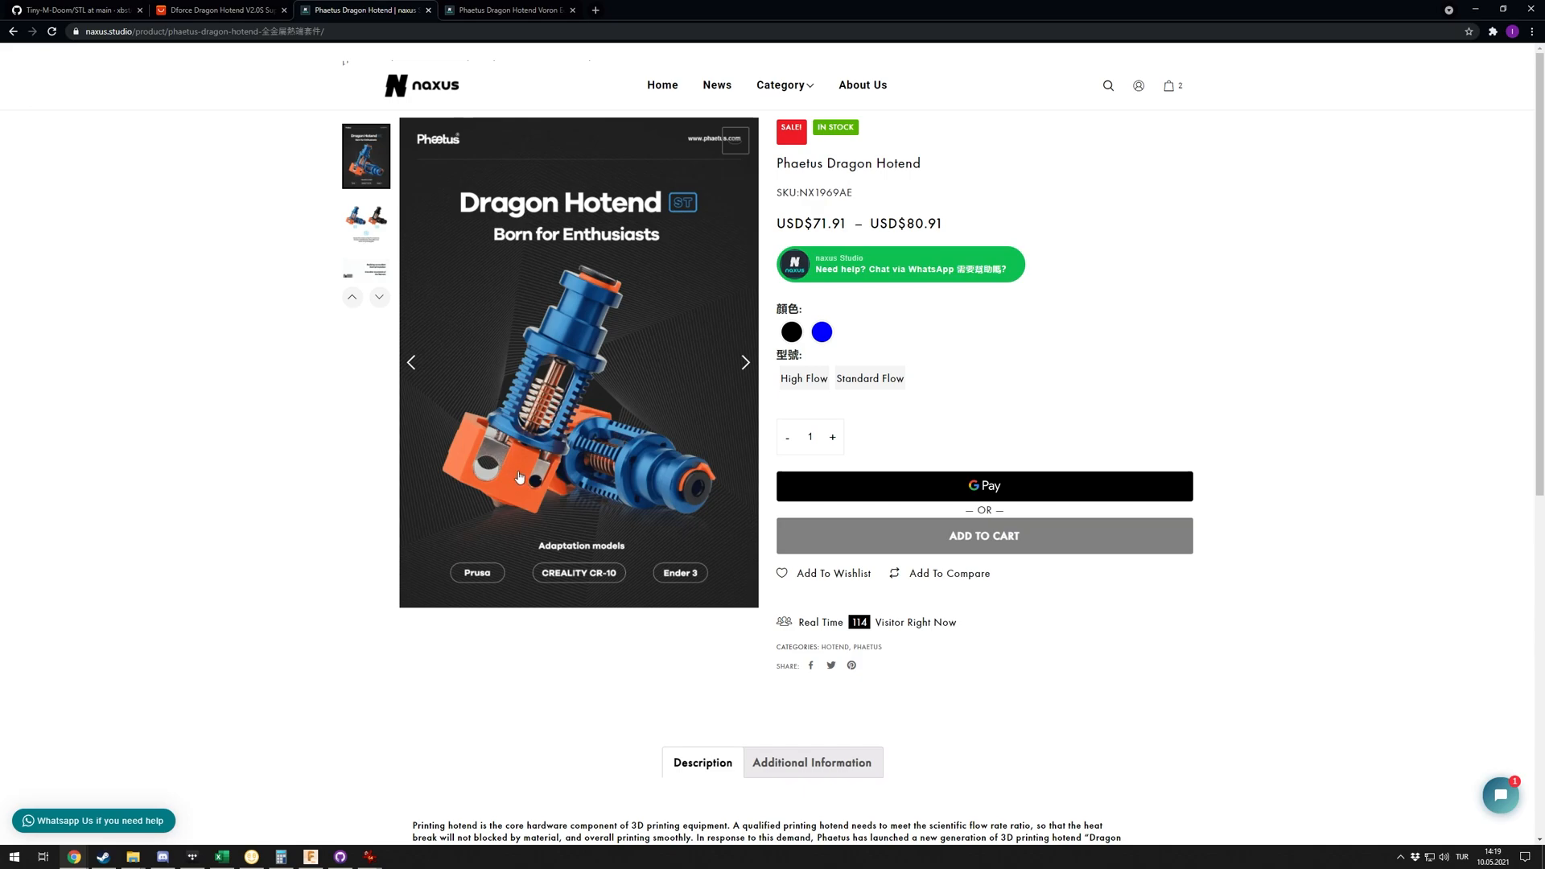
mouse_move(490, 440)
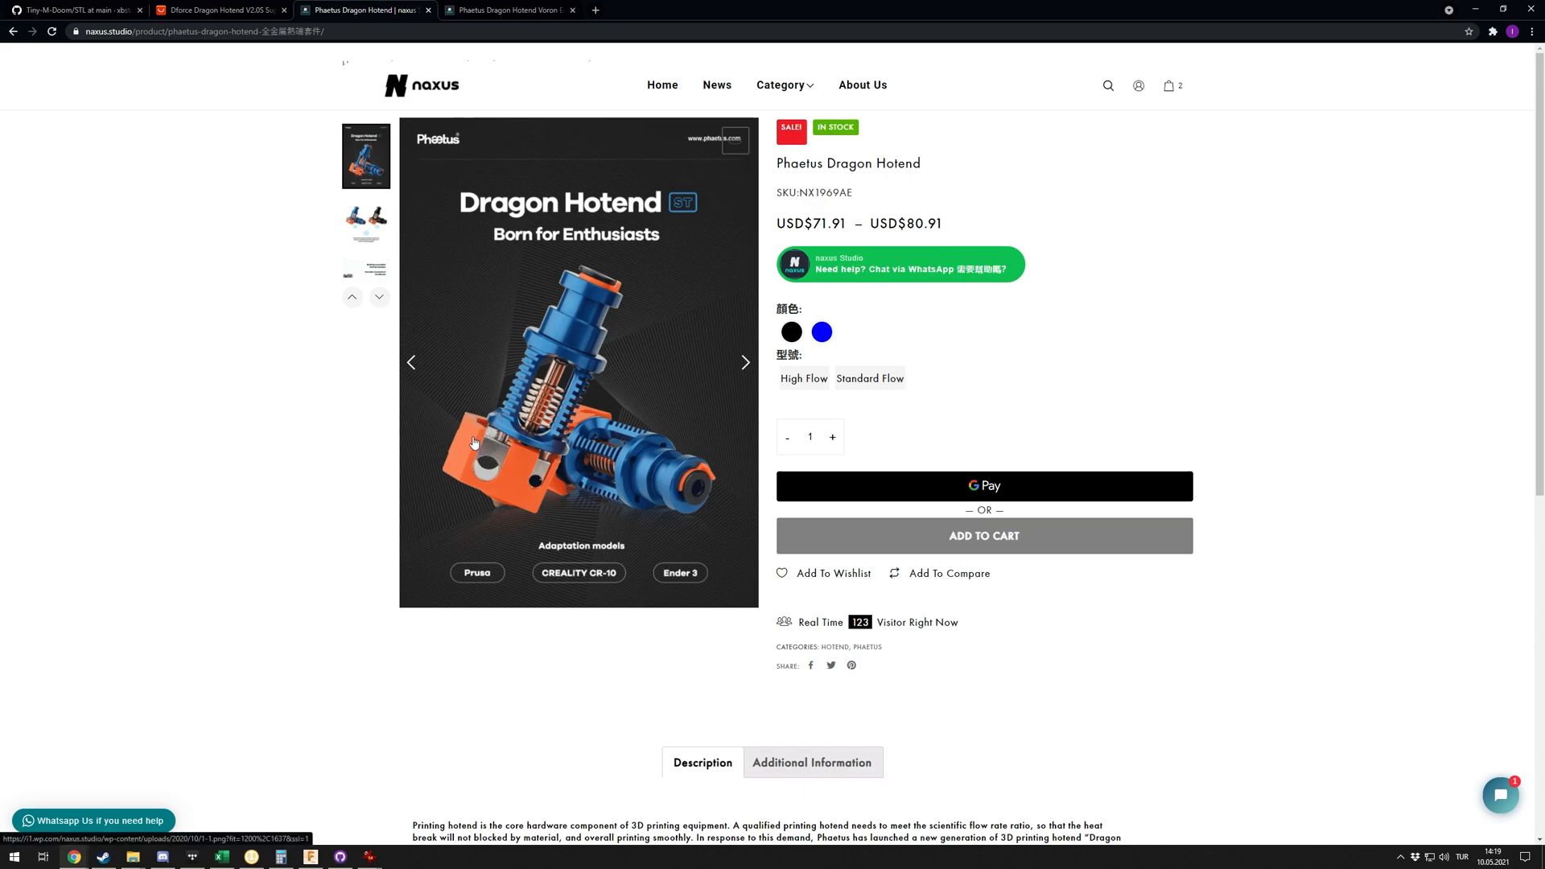
mouse_move(500, 496)
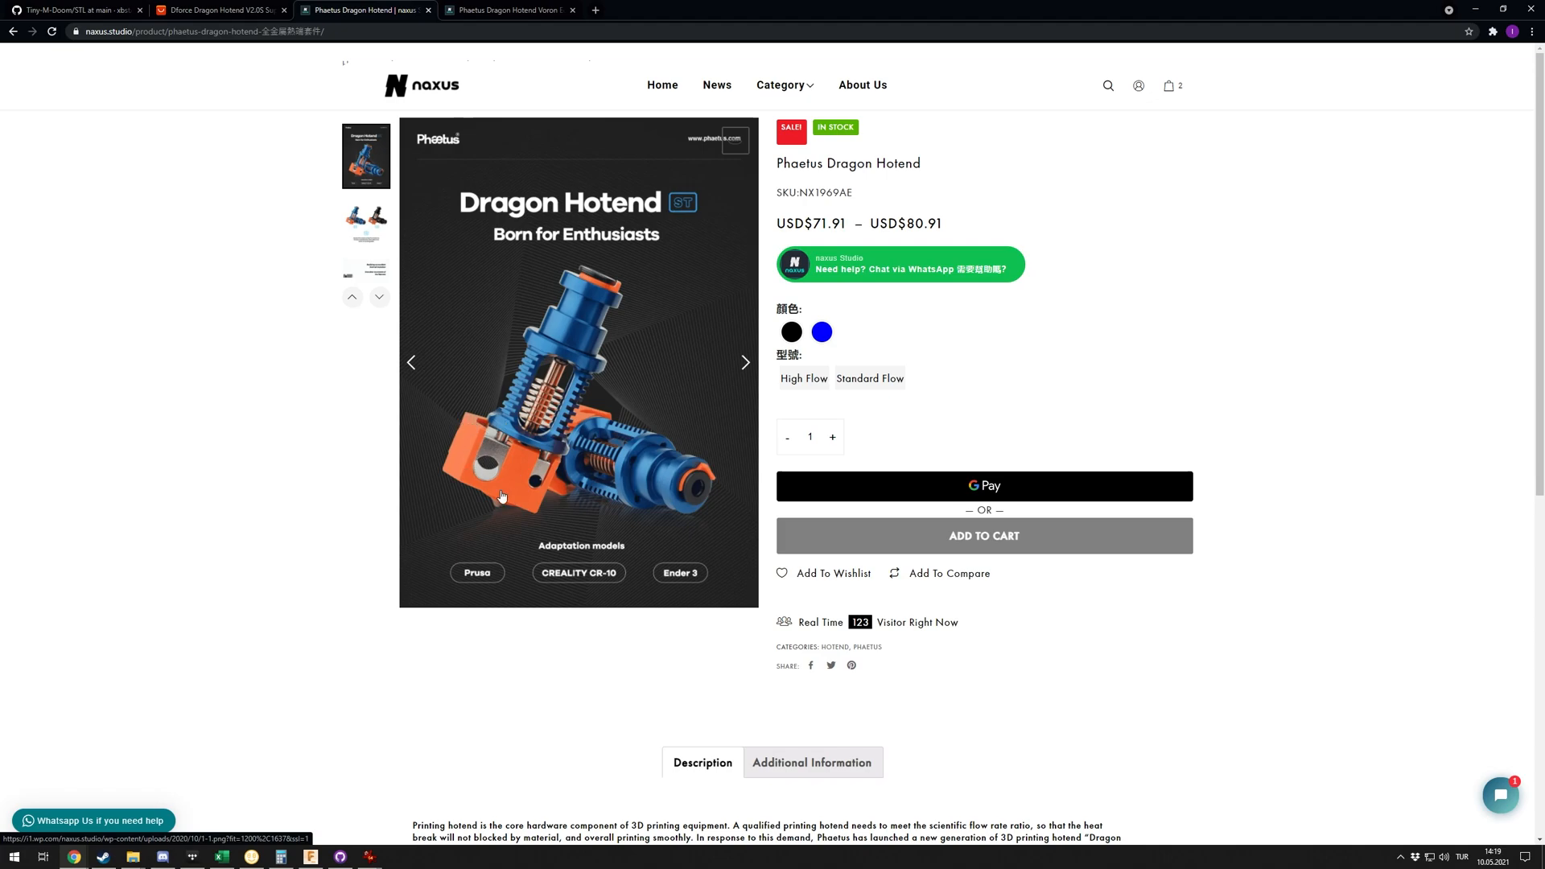
mouse_move(497, 498)
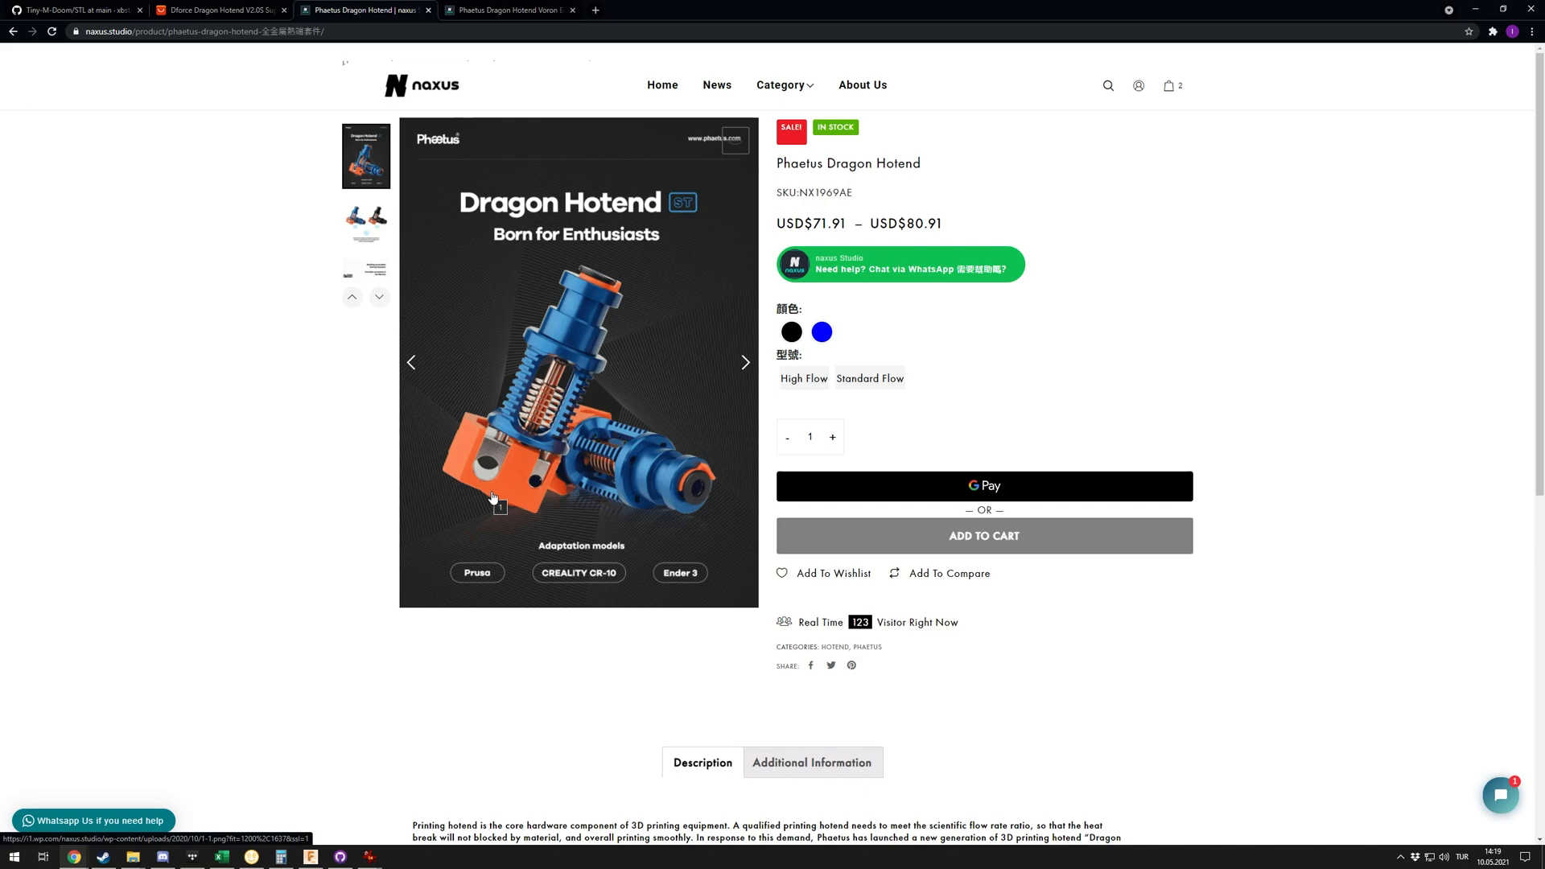
mouse_move(776, 188)
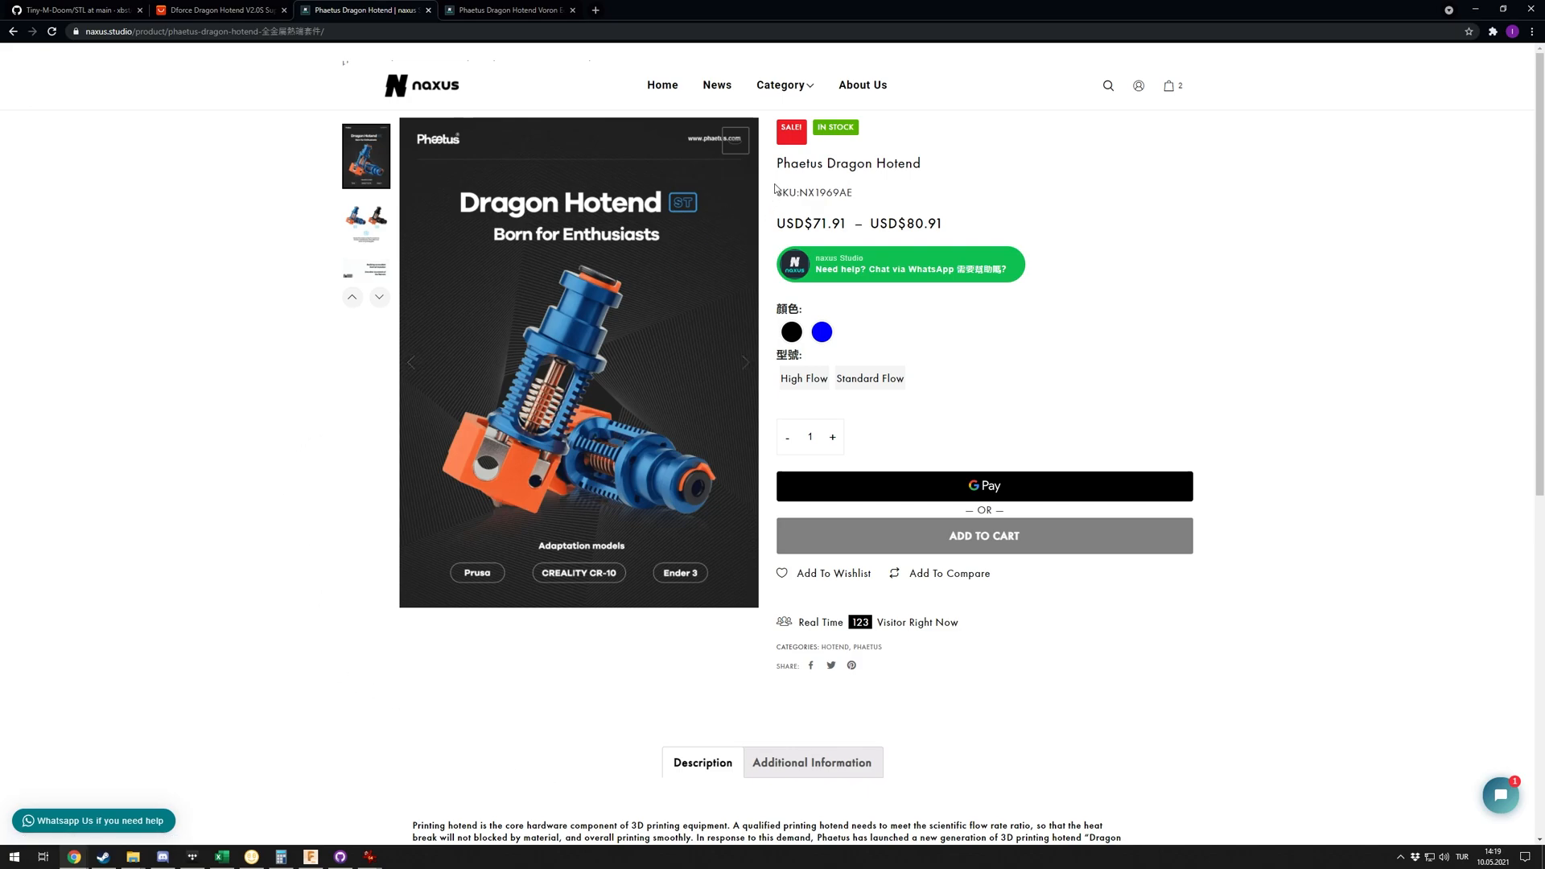
double_click(798, 163)
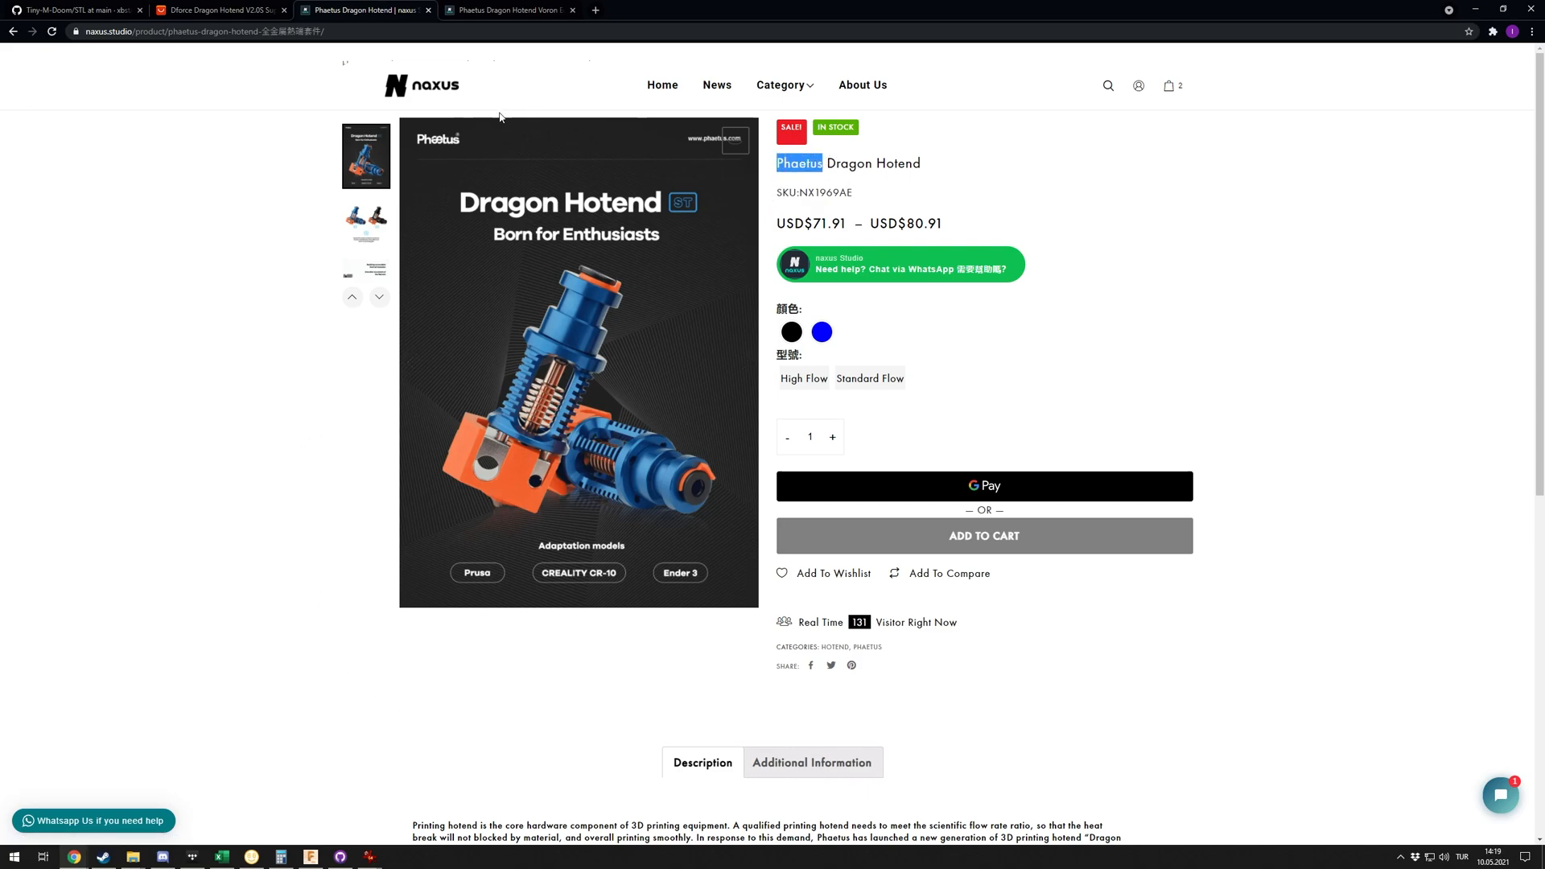
mouse_move(508, 9)
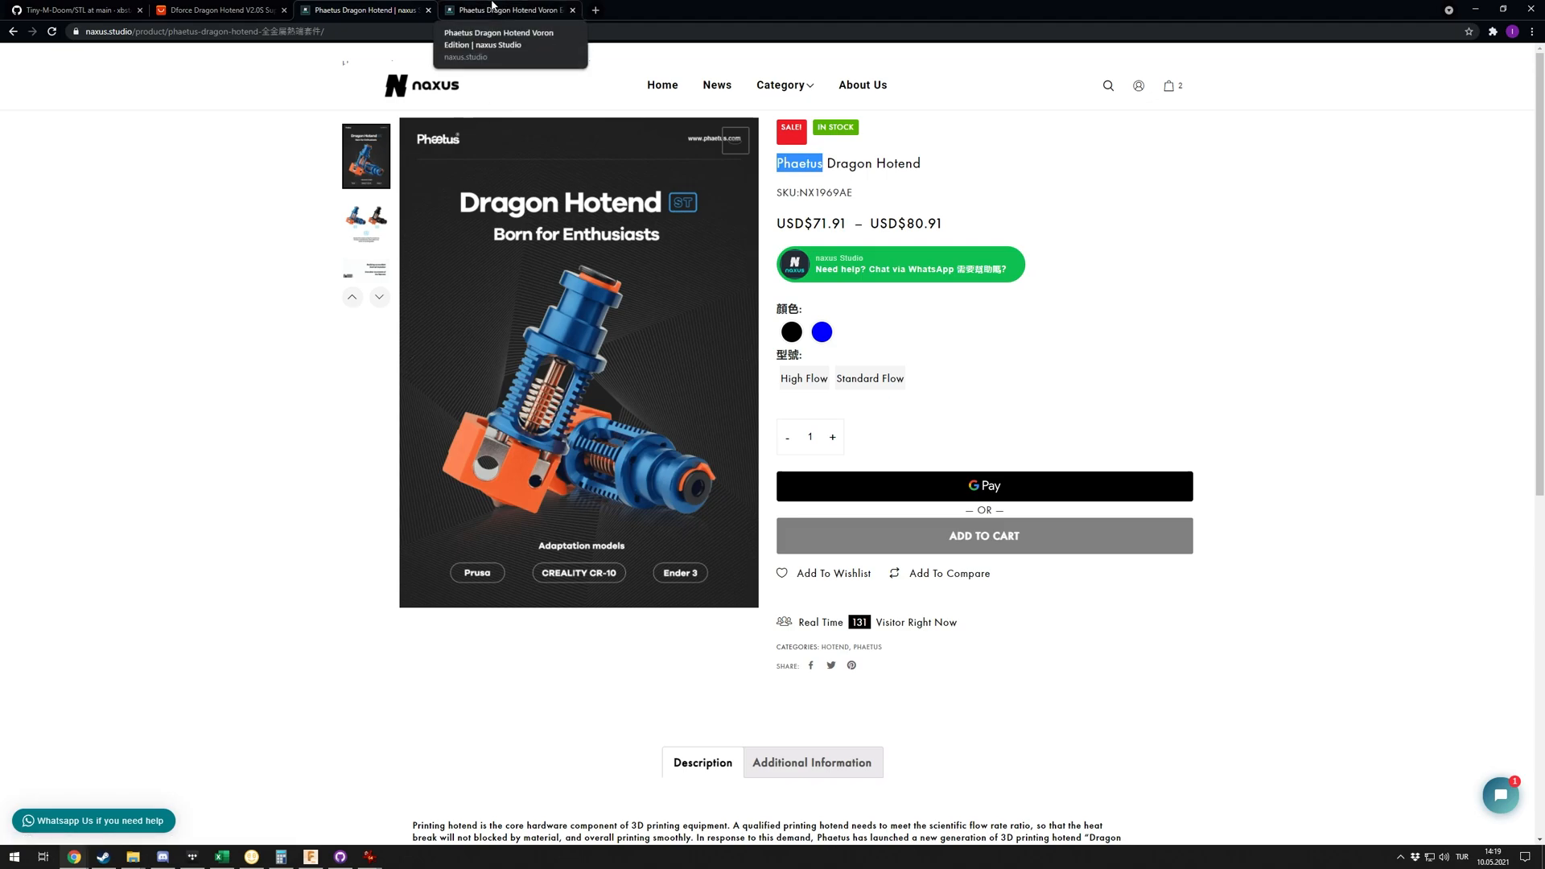
click(507, 9)
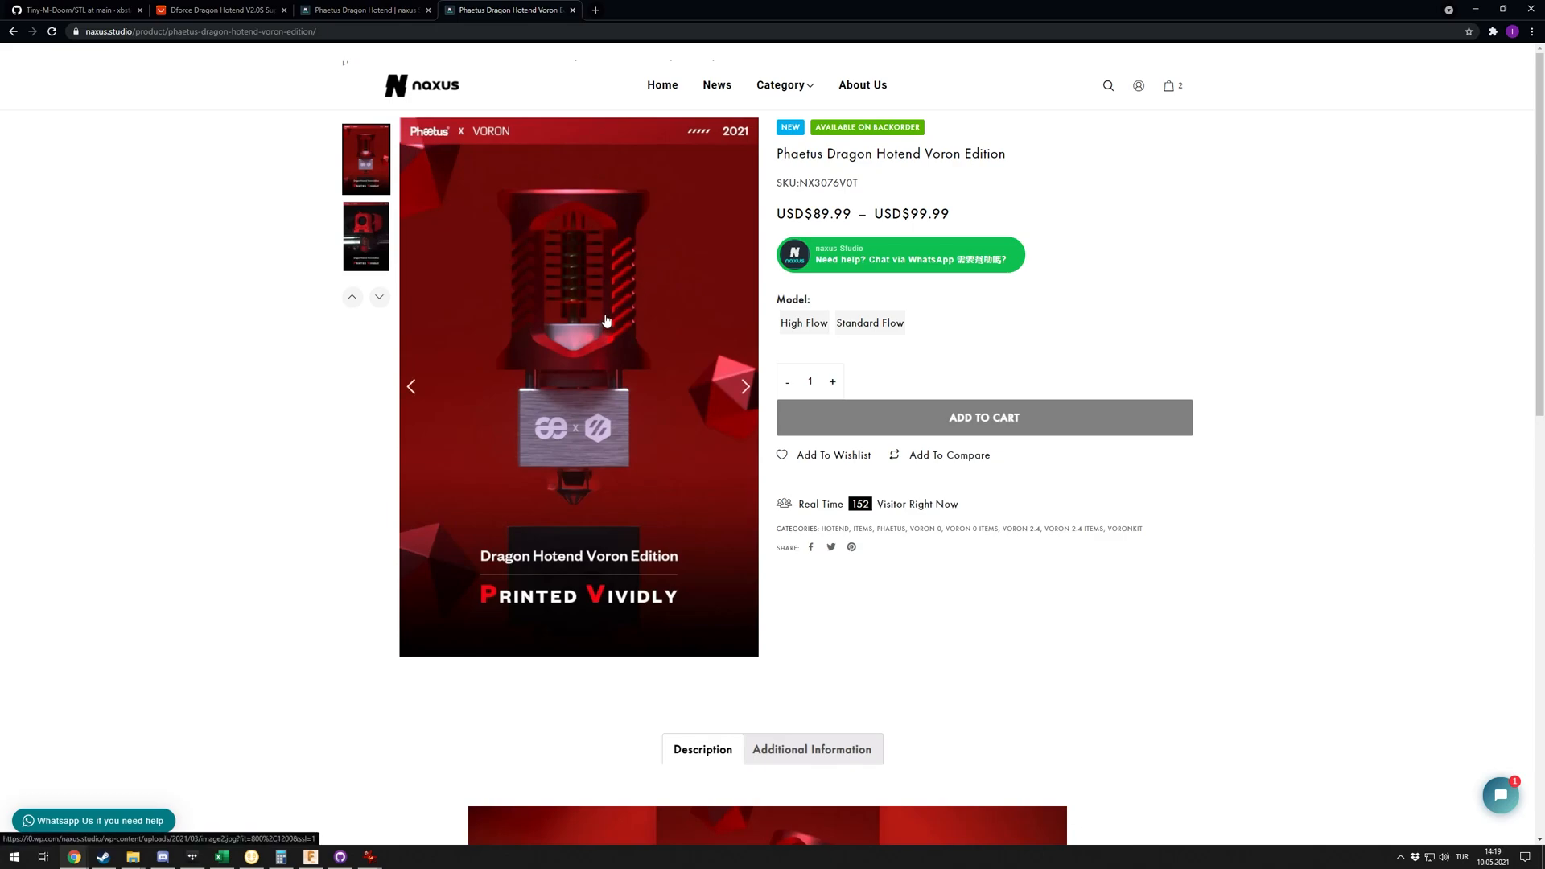
mouse_move(629, 310)
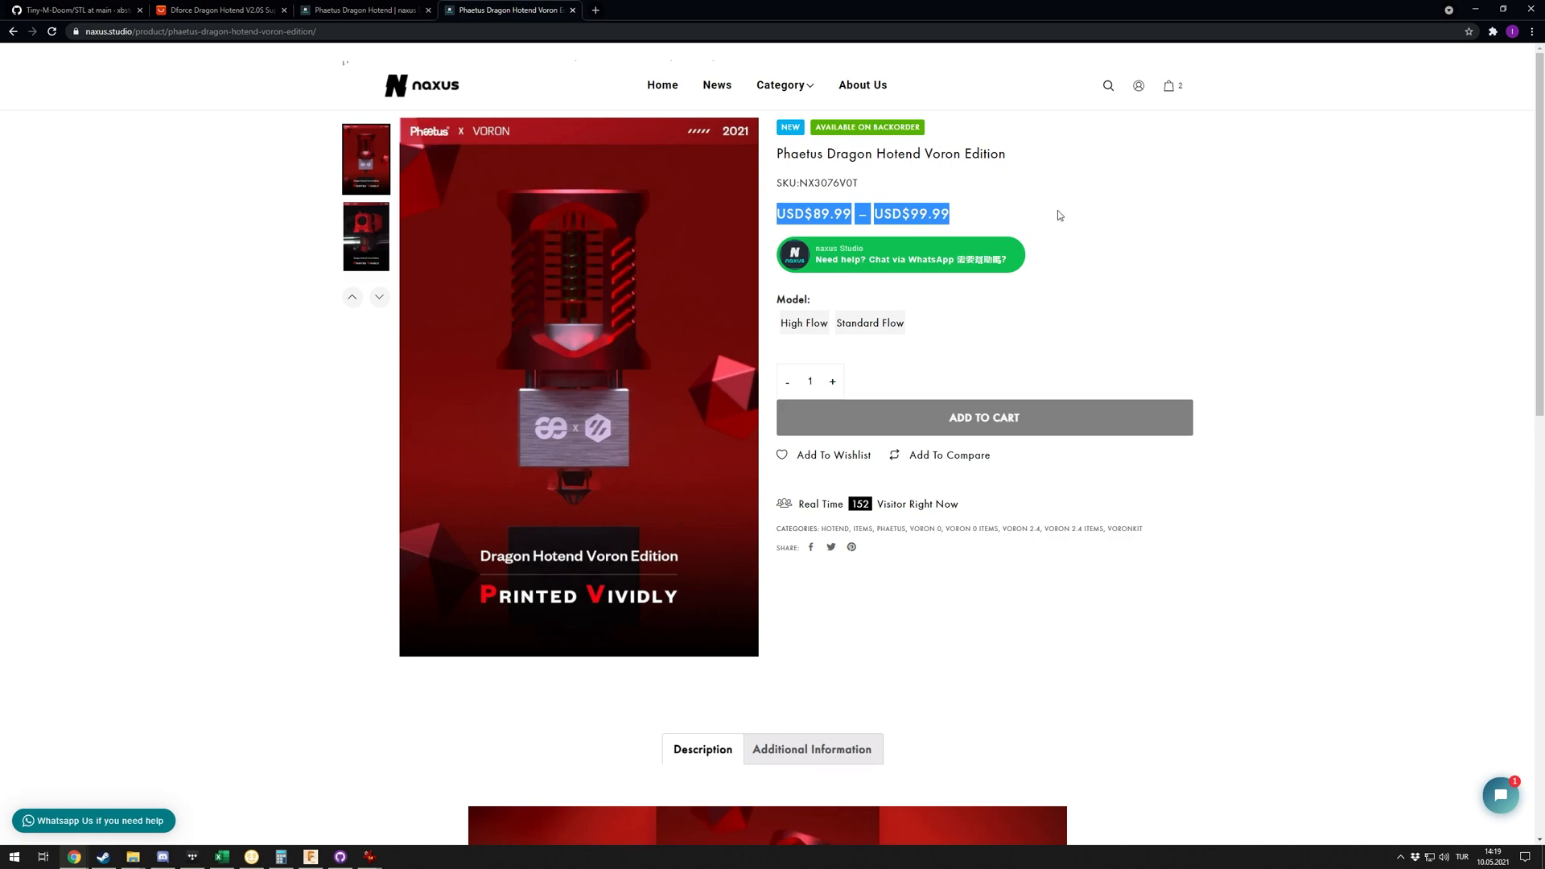
mouse_move(1194, 315)
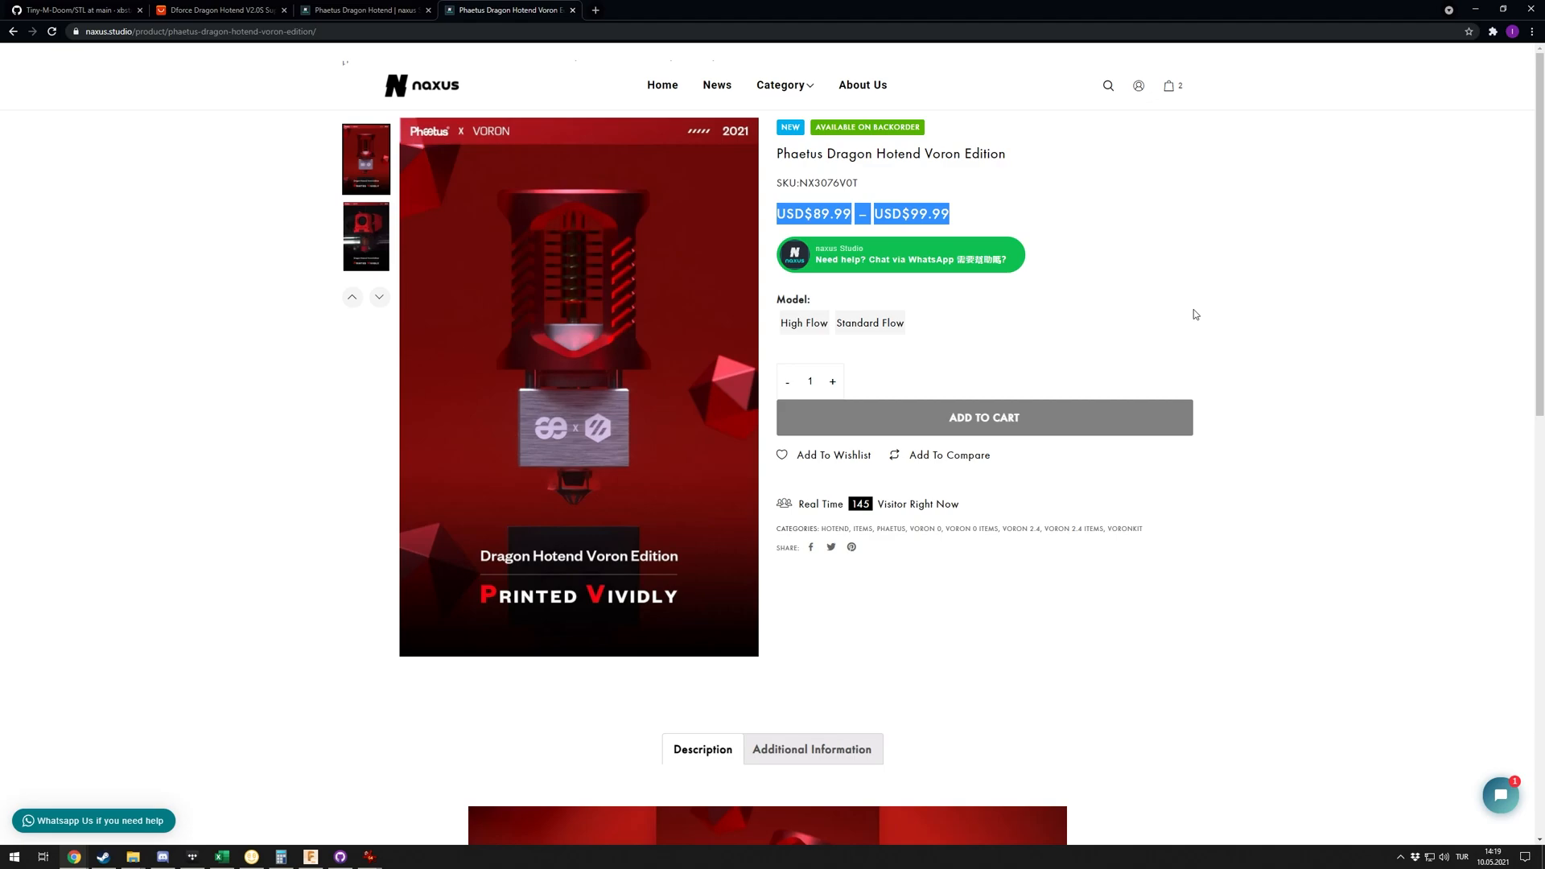
Step: Deselect the Voron Edition price text and return to the Tiny-M-Doom STL GitHub tab
click(803, 322)
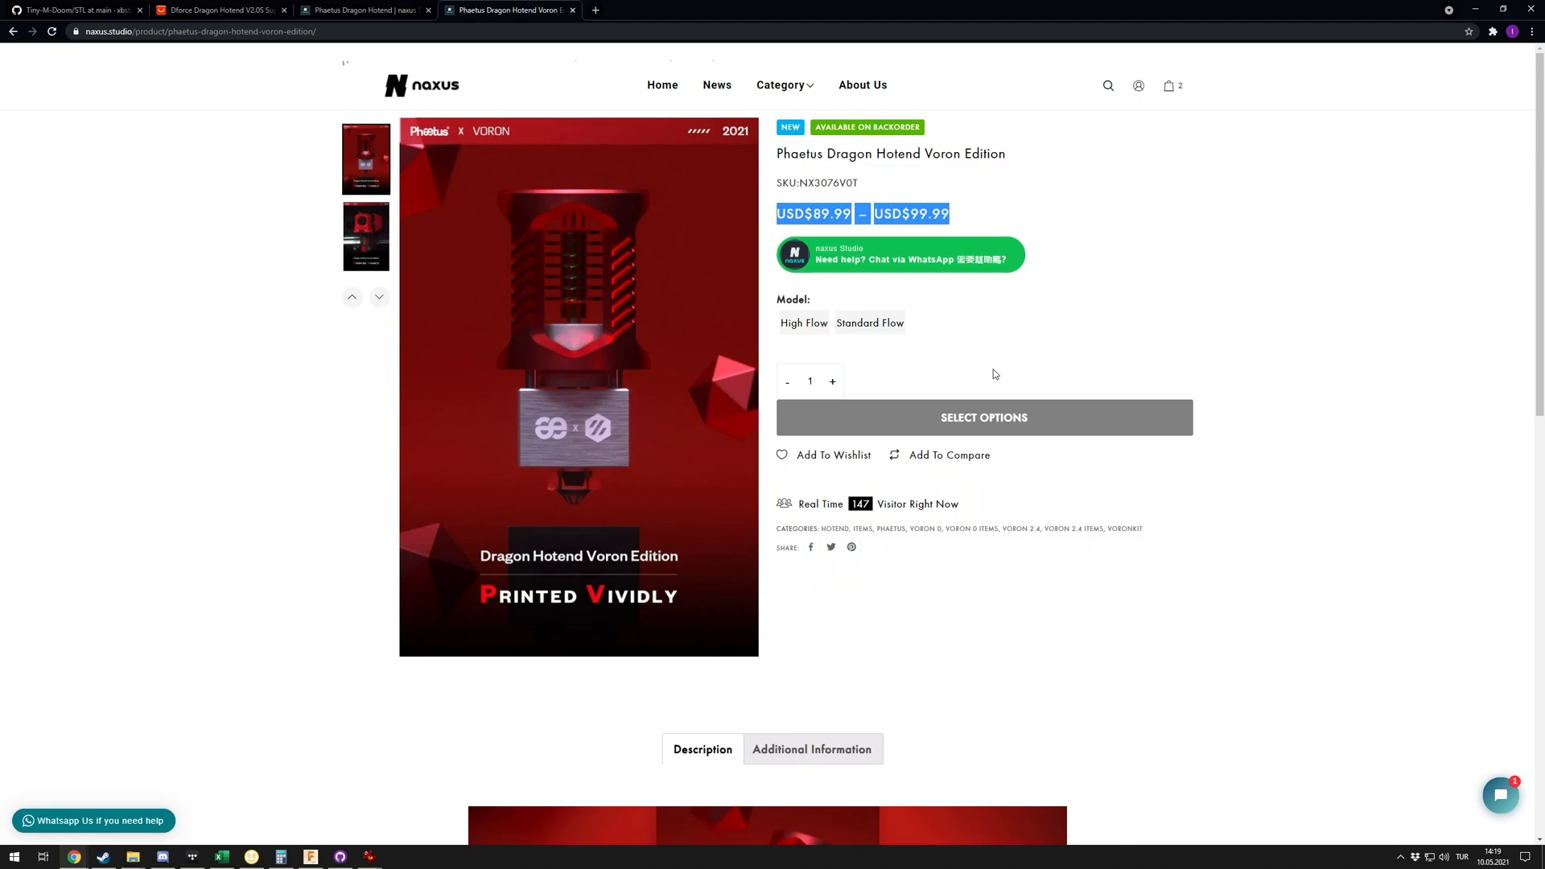
mouse_move(400, 98)
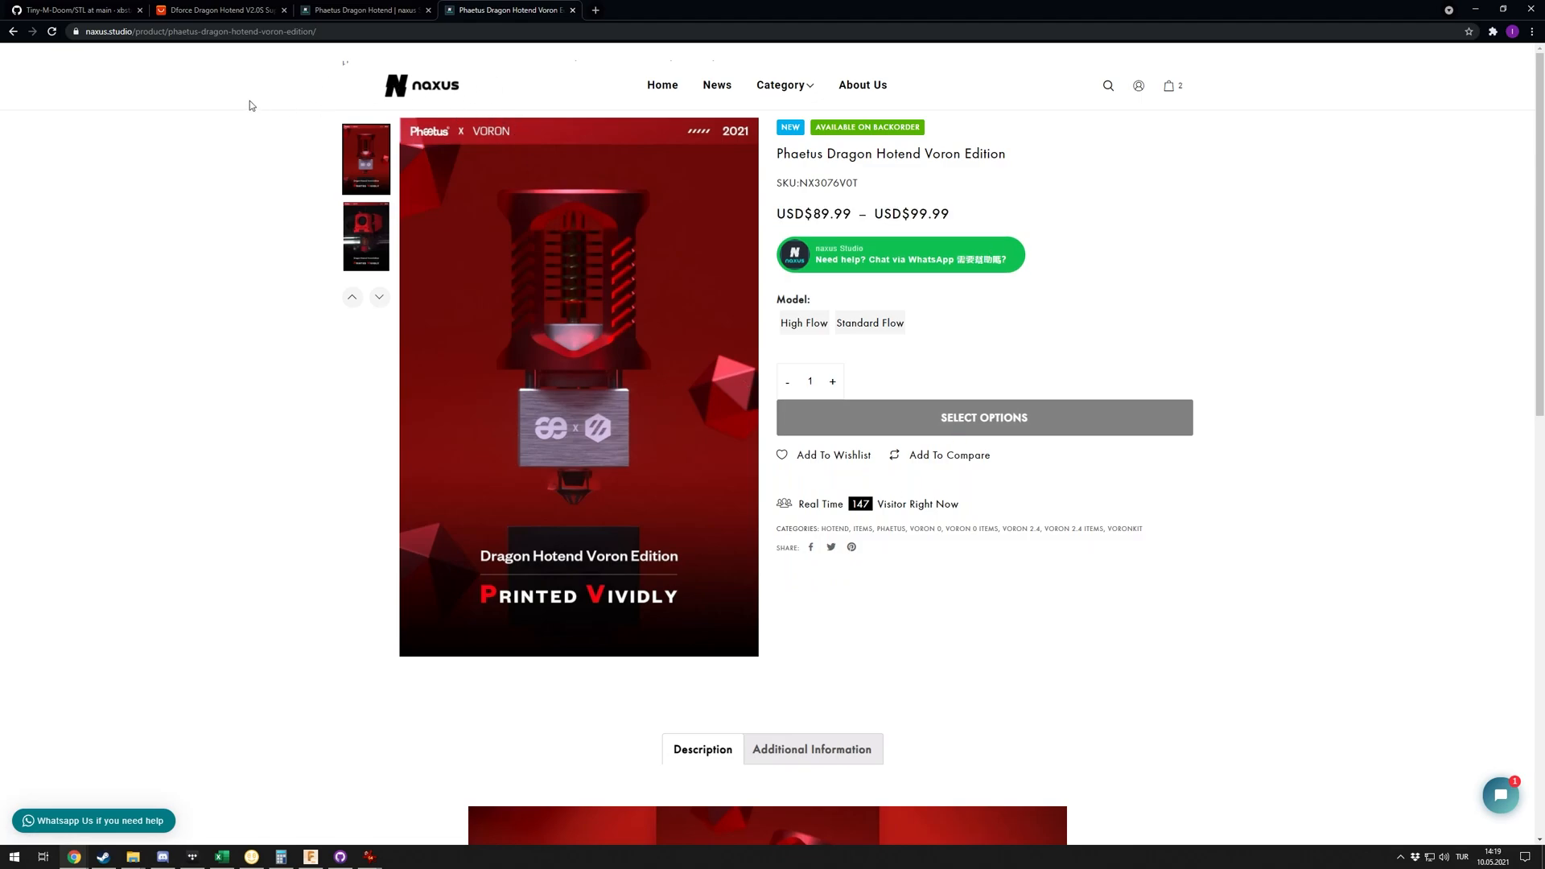
mouse_move(370, 58)
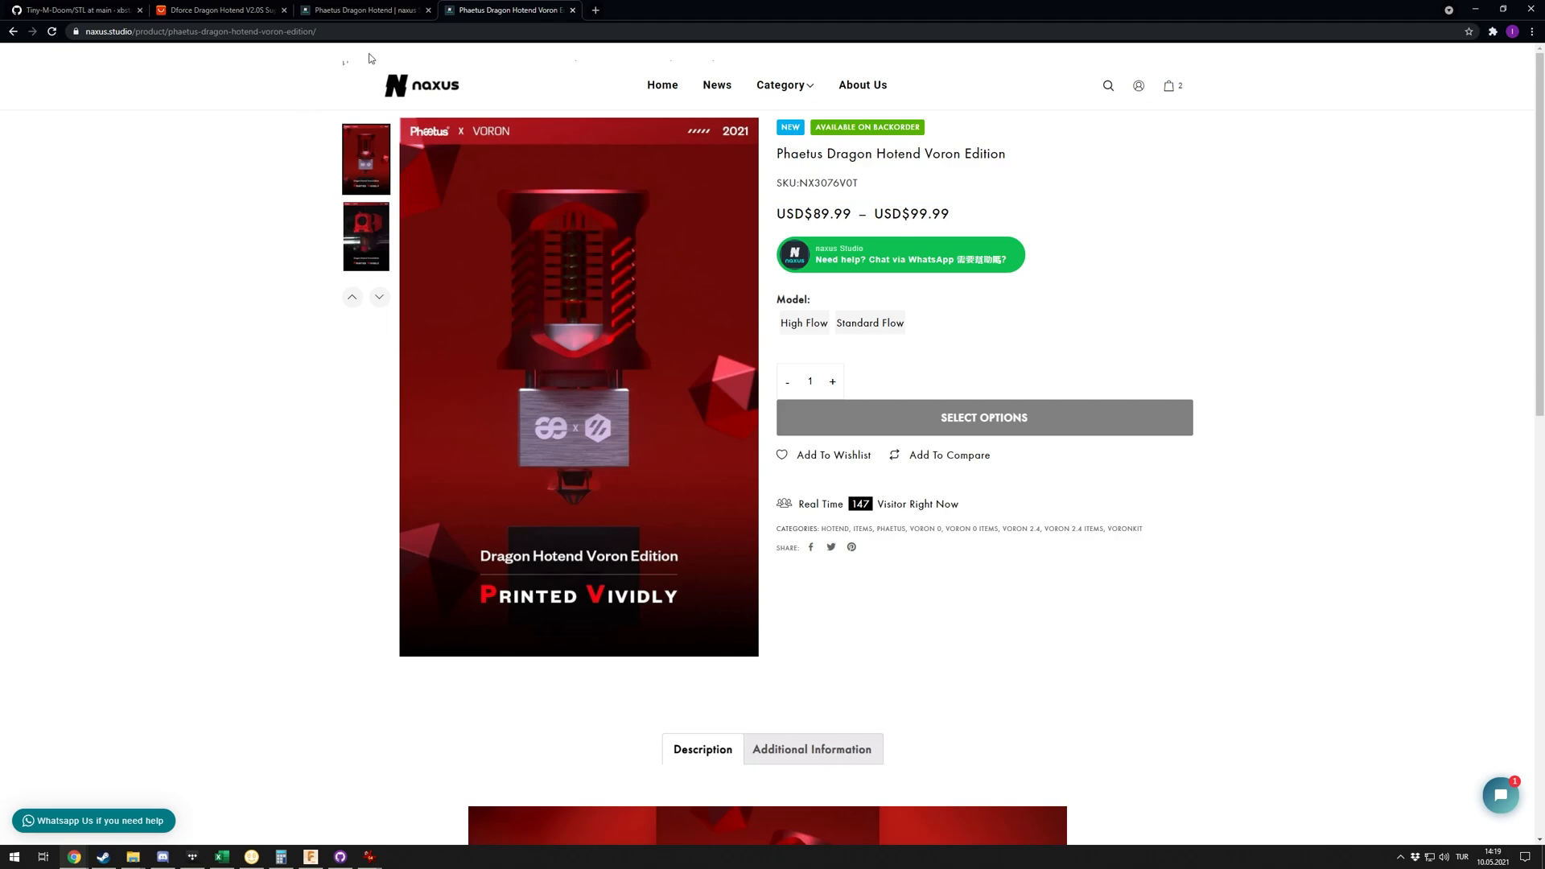
mouse_move(365, 159)
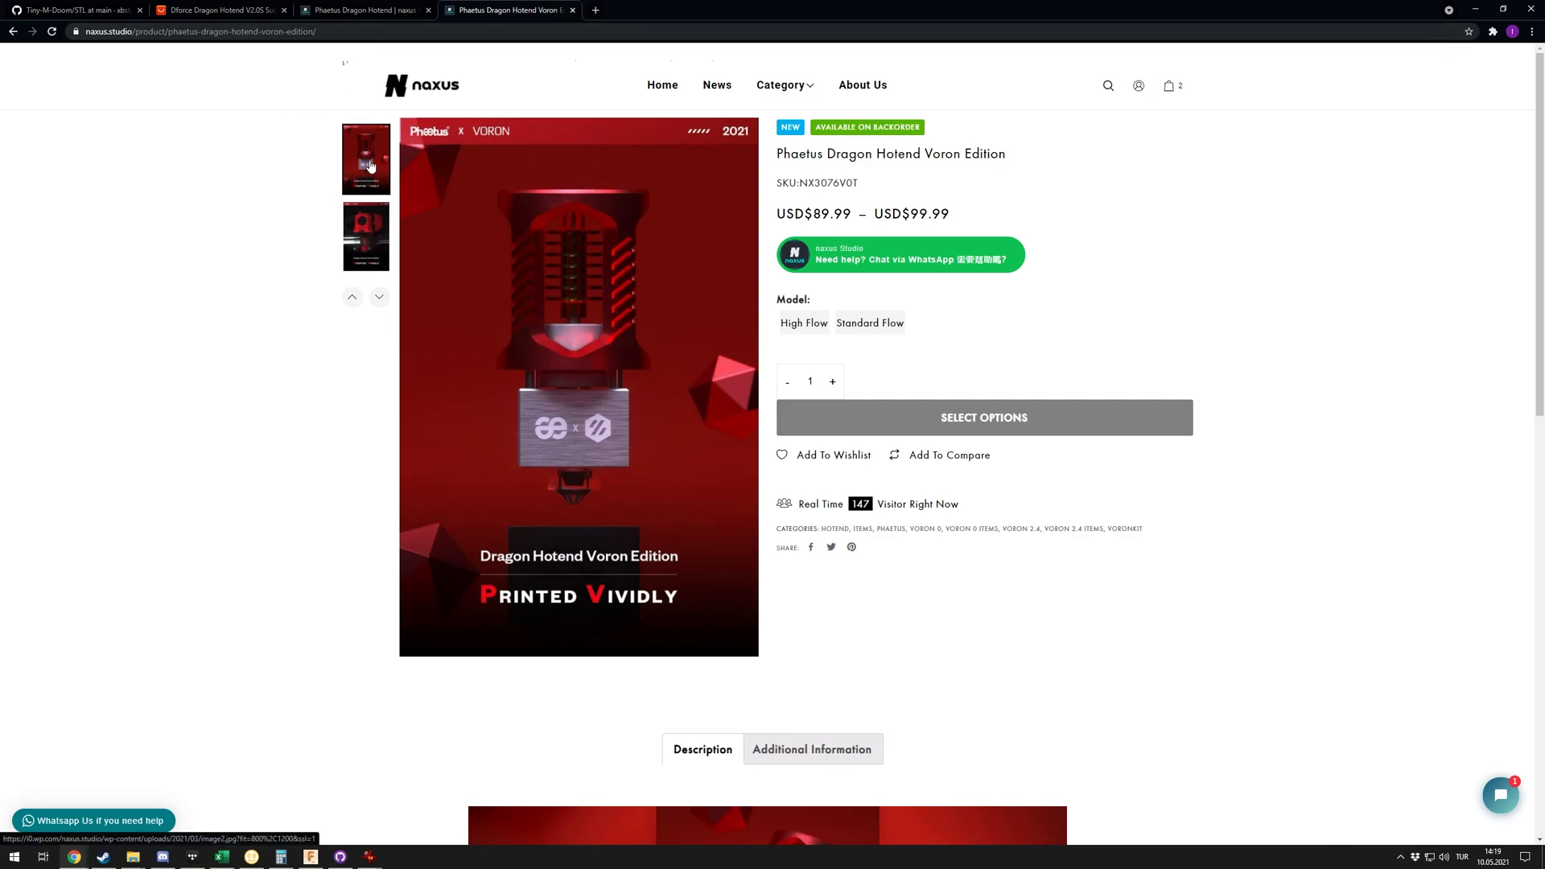
click(74, 9)
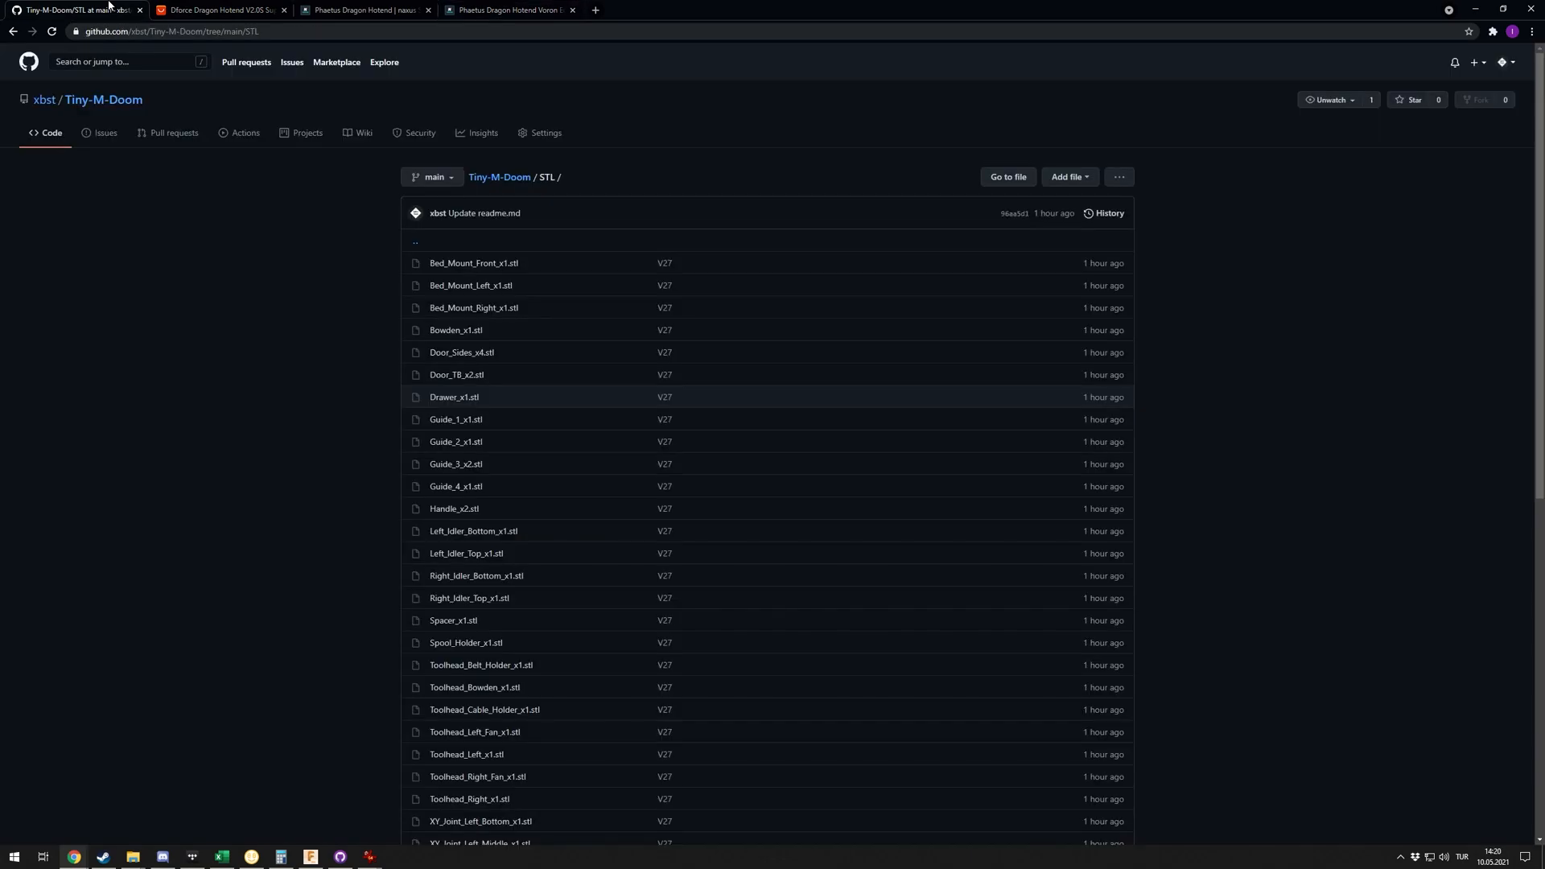
mouse_move(254, 288)
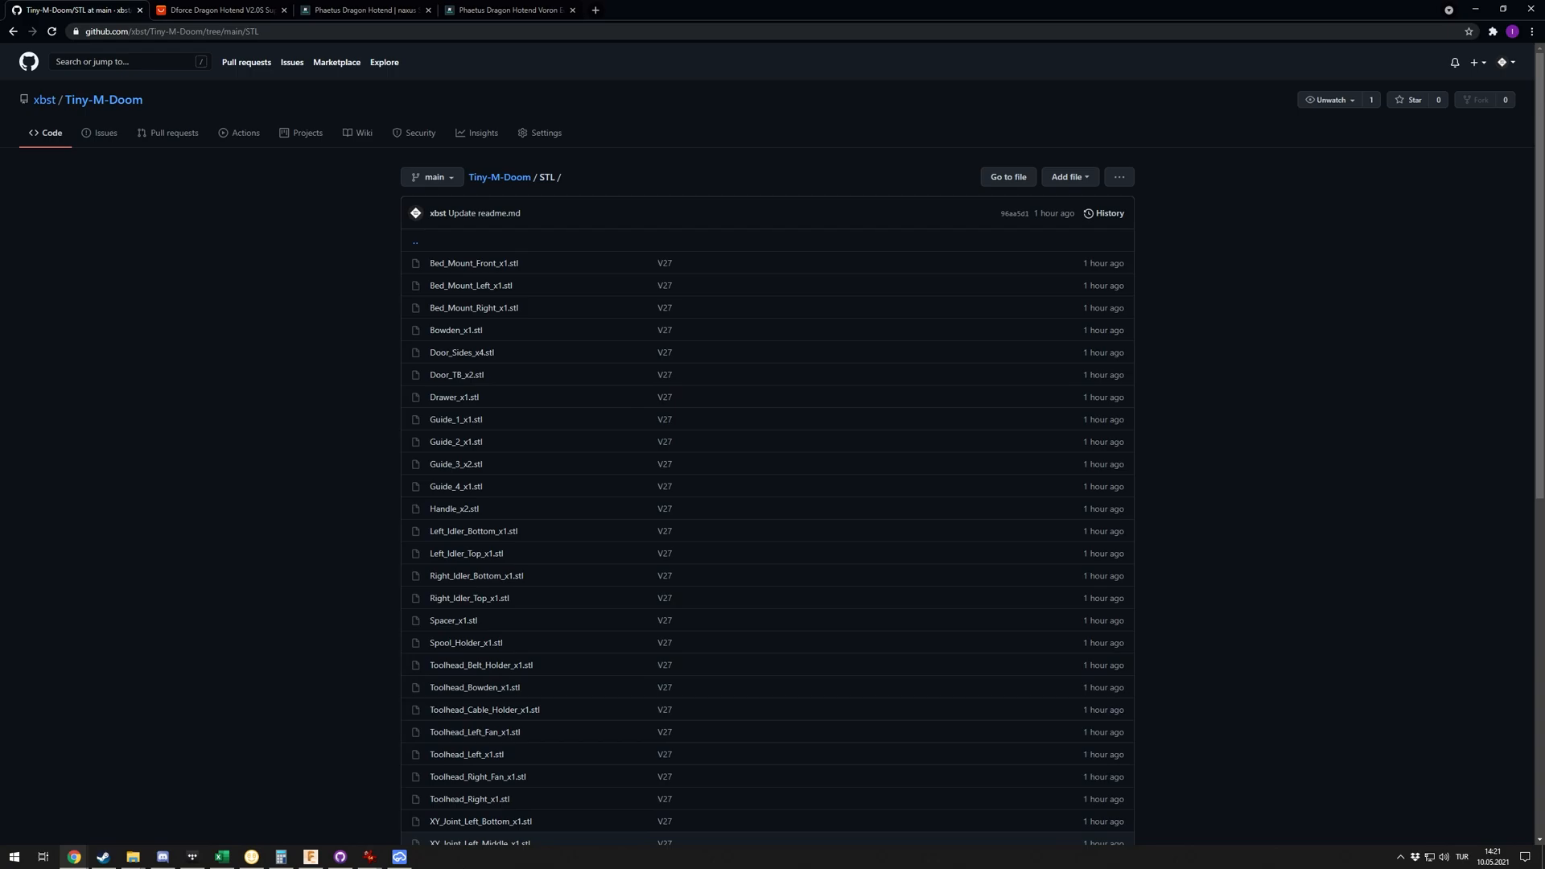
mouse_move(399, 856)
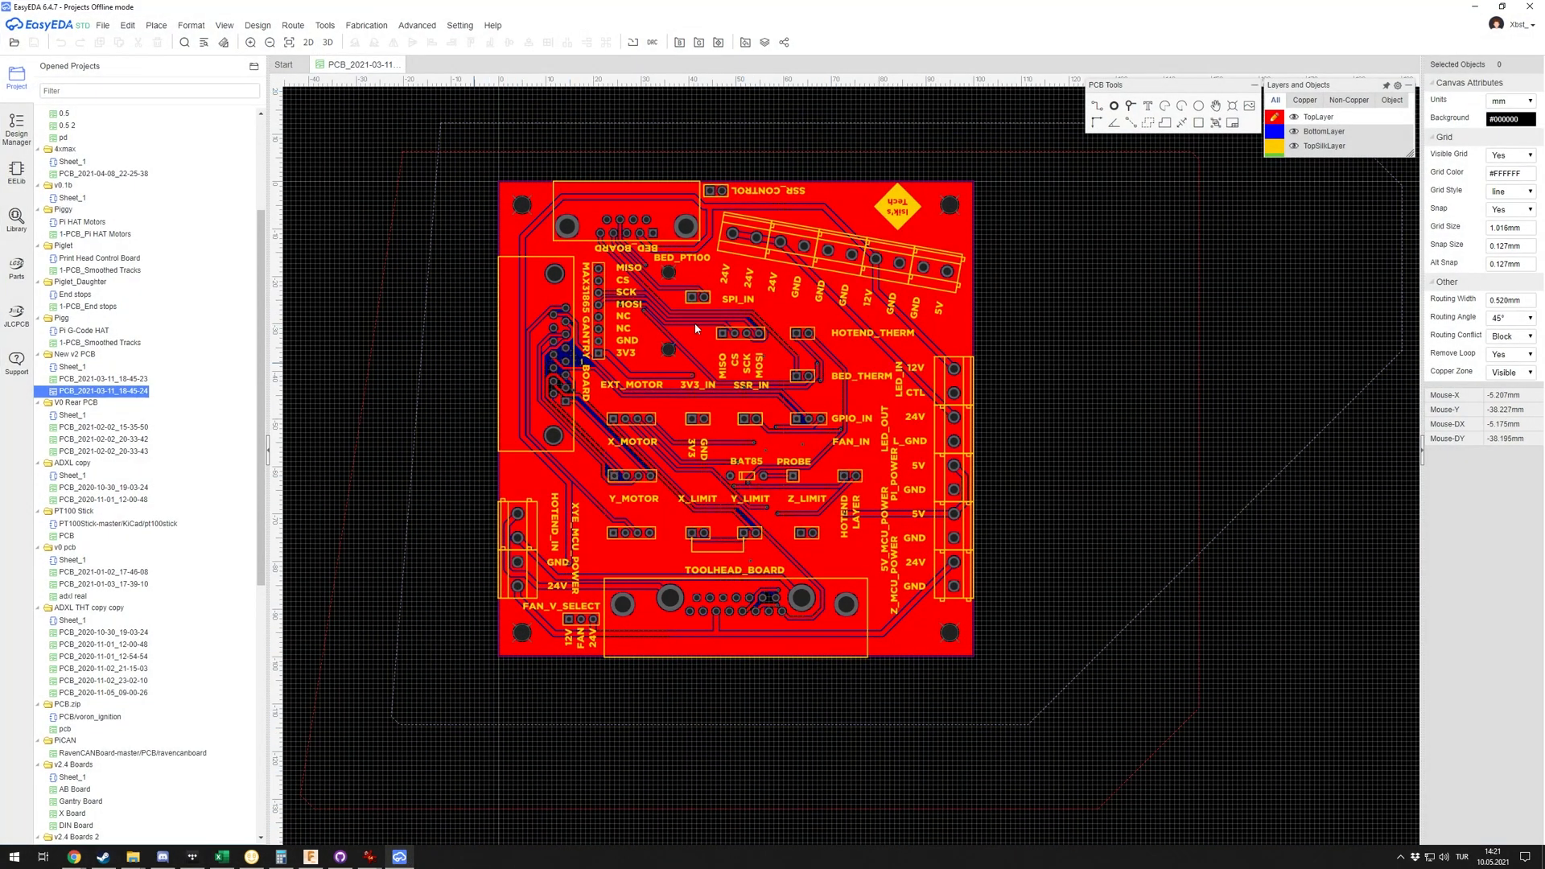
Step: Open the 3D view of the New v2 PCB in EasyEDA
click(327, 41)
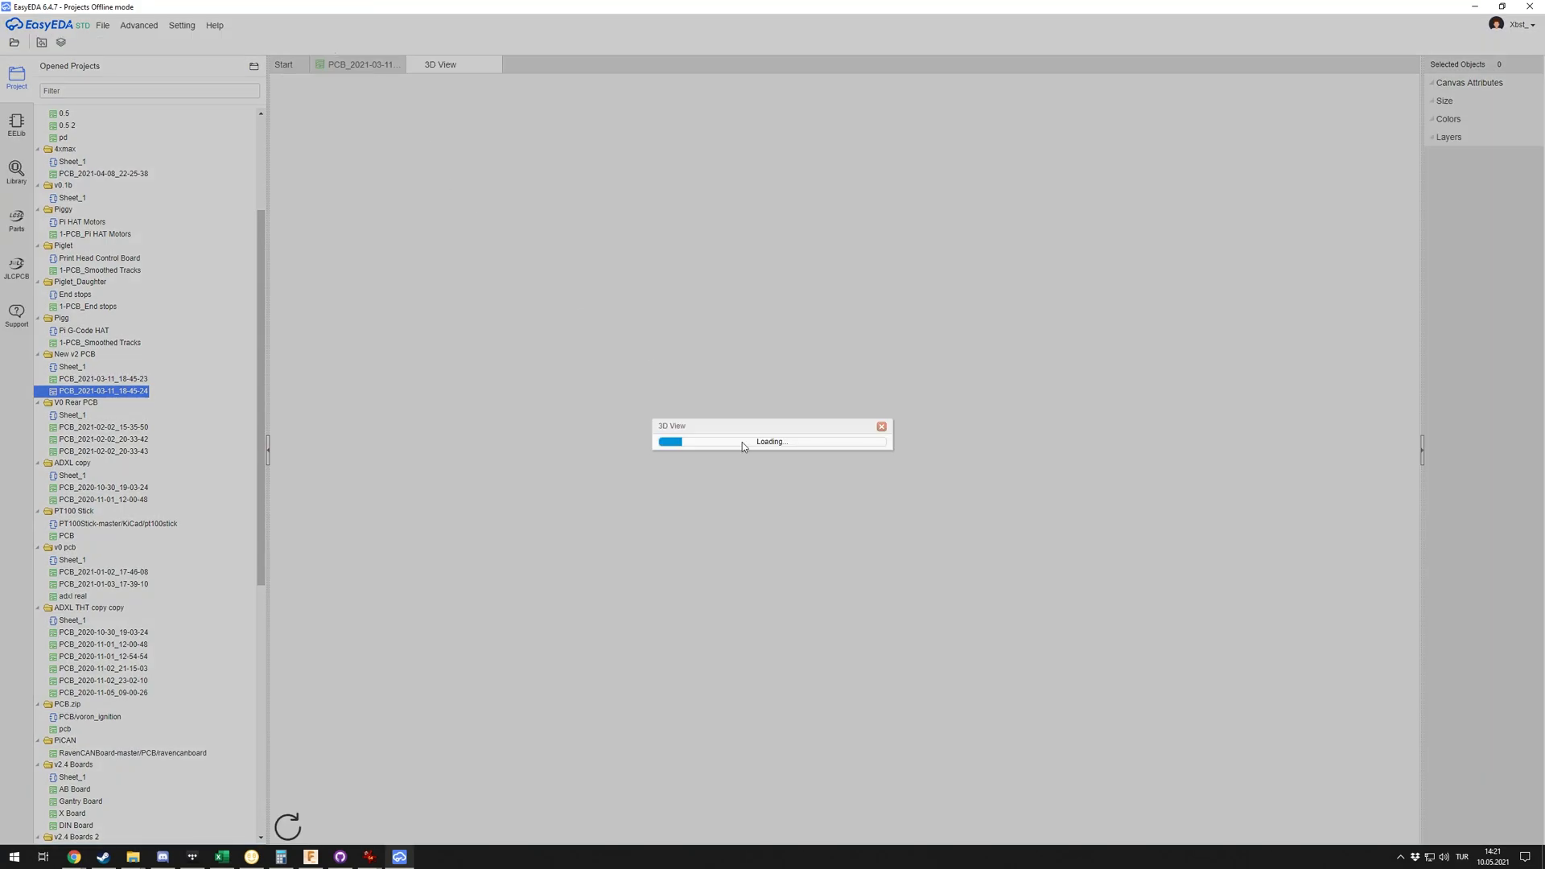